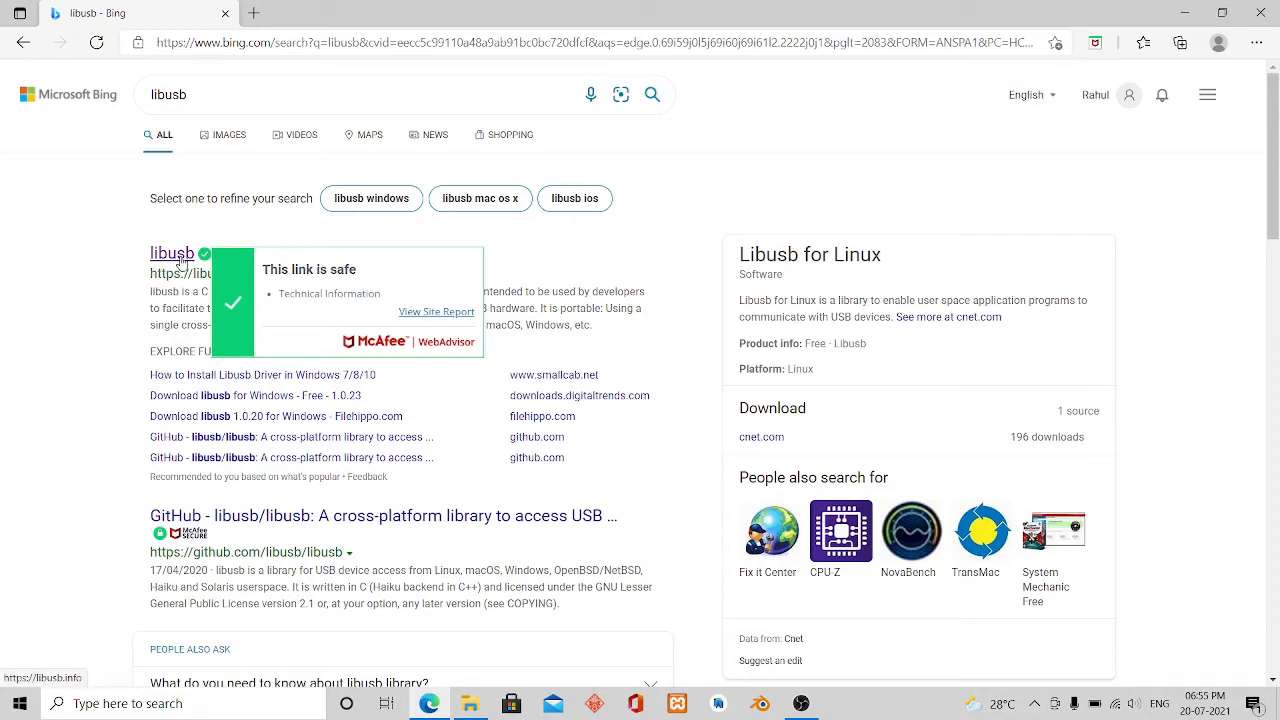
- From the Bing results open libusb.info and choose Downloads > Latest Windows Binaries
{"action": "left_click", "coordinate": [171, 253]}
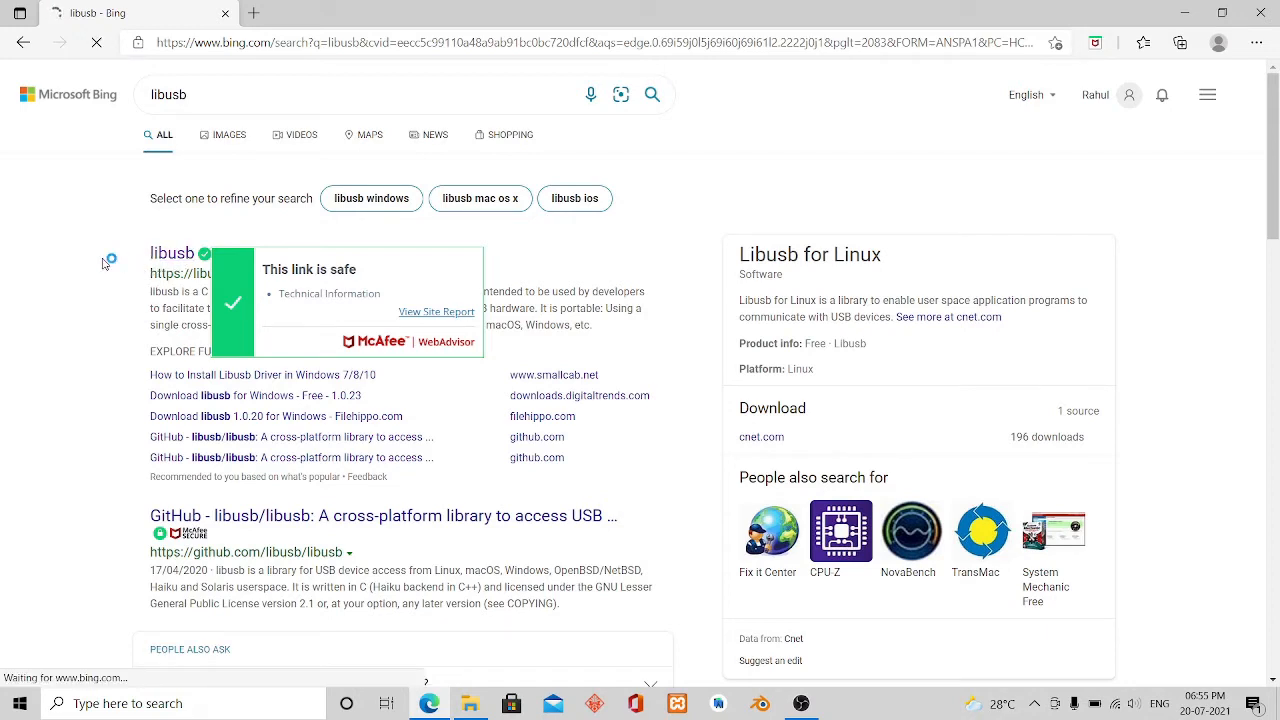
{"action": "left_click", "coordinate": [172, 253]}
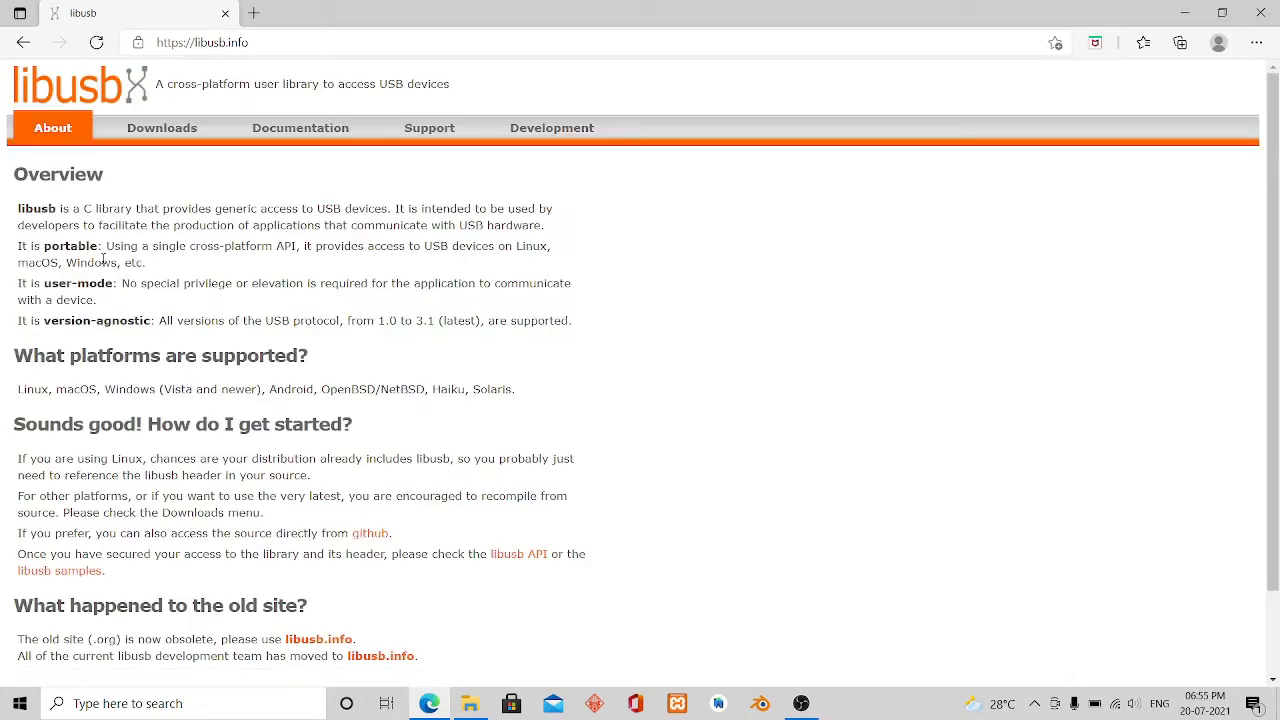
{"action": "left_click", "coordinate": [161, 127]}
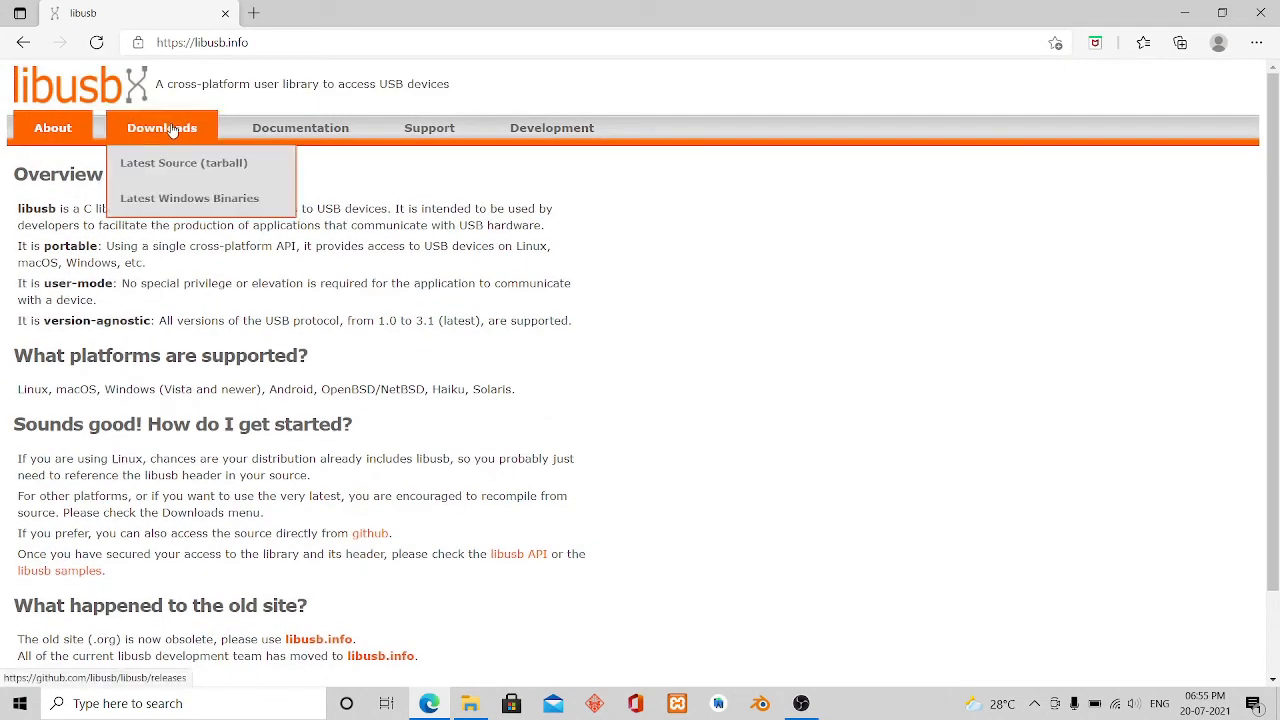
{"action": "mouse_move", "coordinate": [192, 140]}
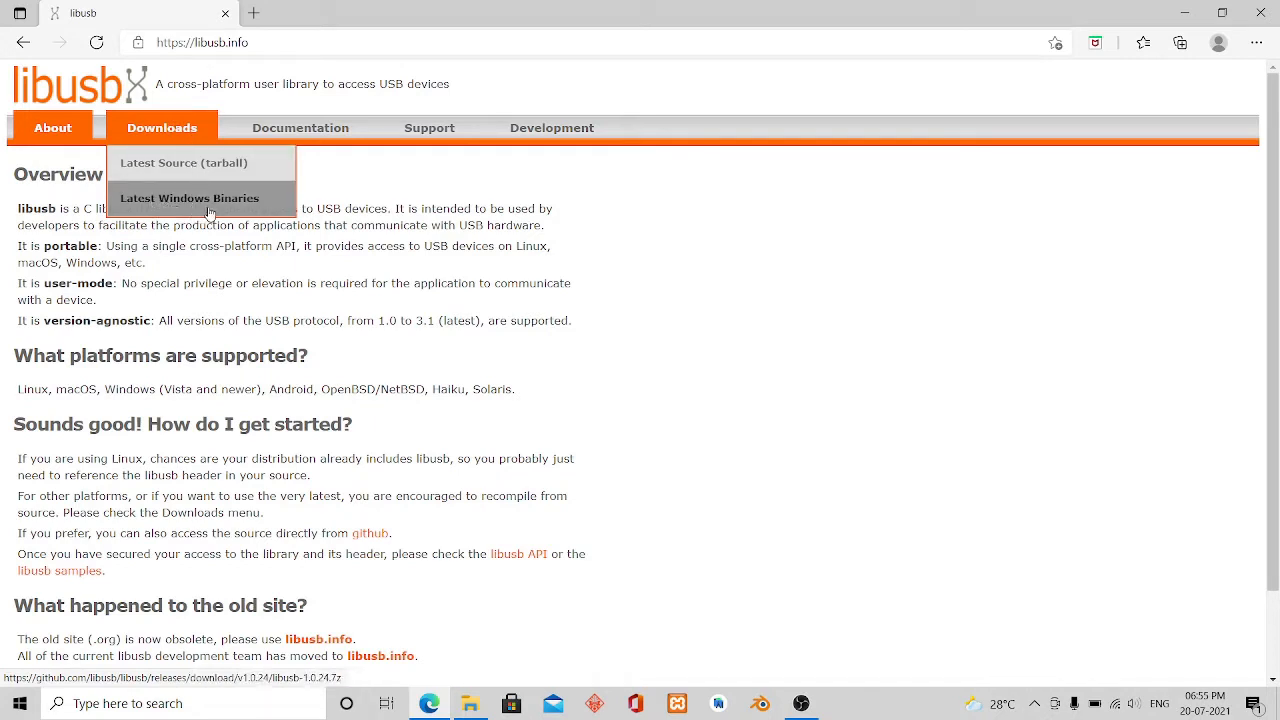
{"action": "left_click", "coordinate": [189, 198]}
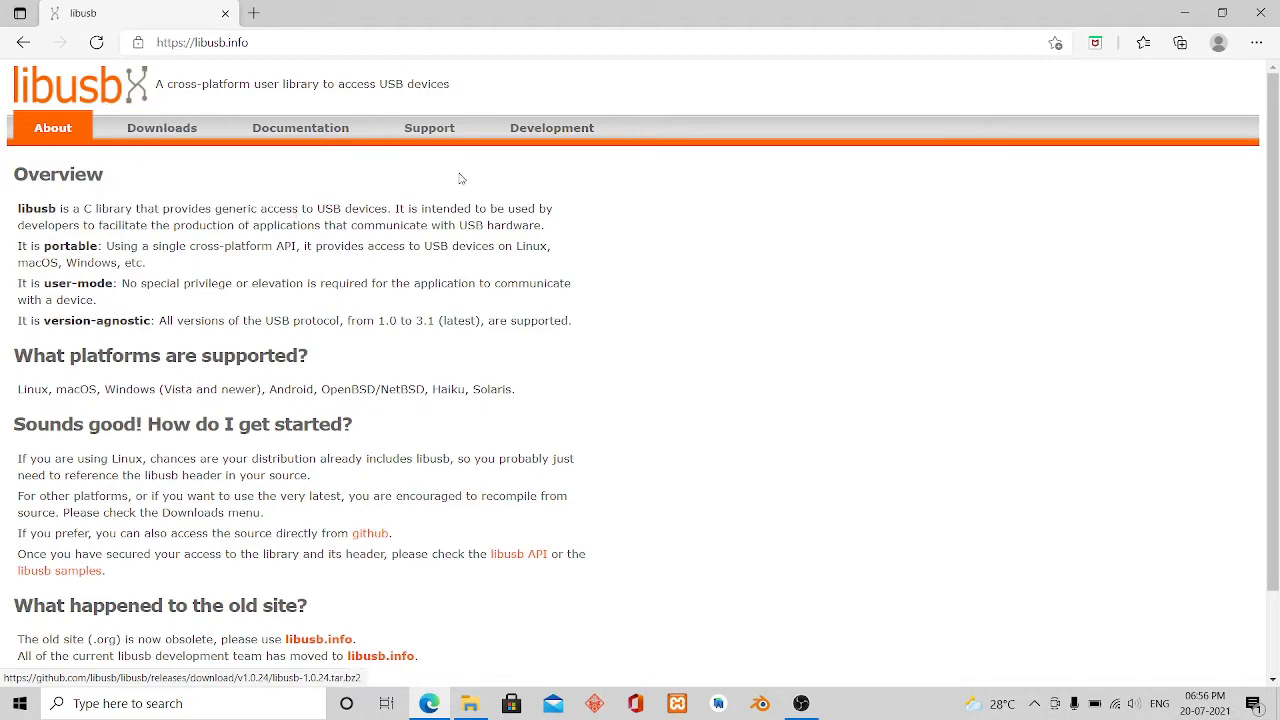
{"action": "mouse_move", "coordinate": [973, 232]}
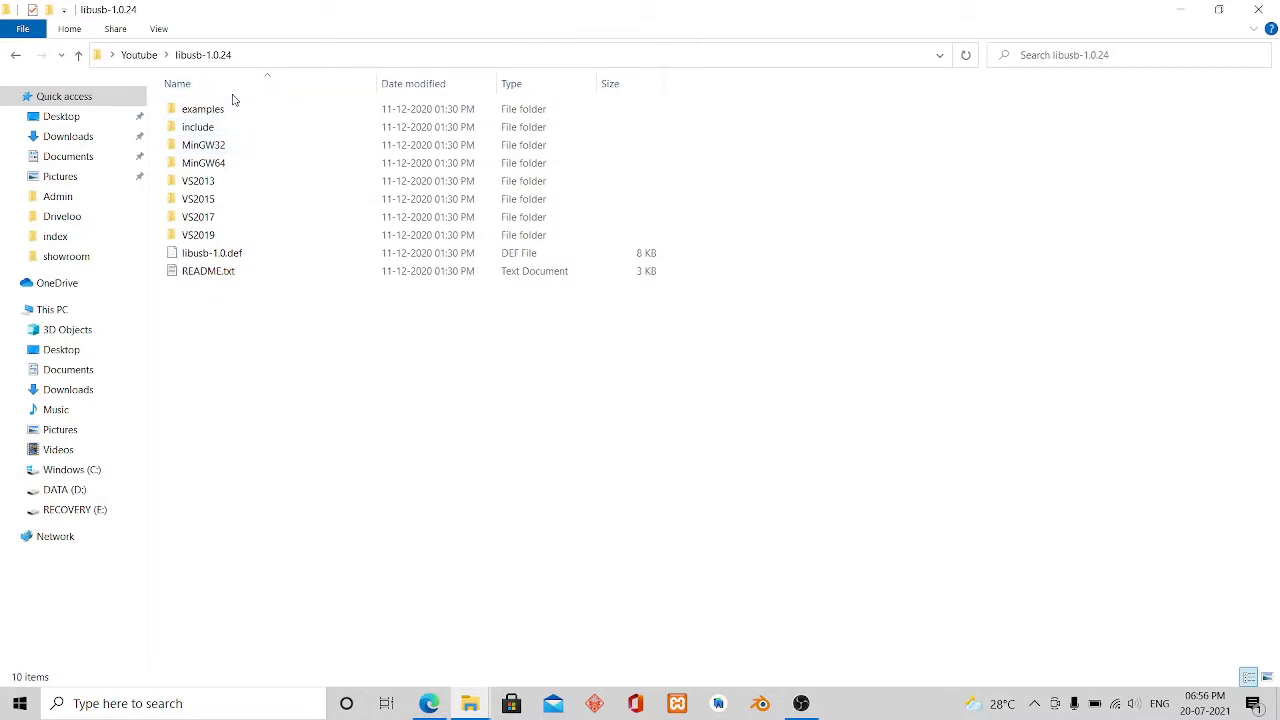
- Minimize the libusb-1.0.24 Explorer window so the desktop is visible
{"action": "left_click", "coordinate": [203, 145]}
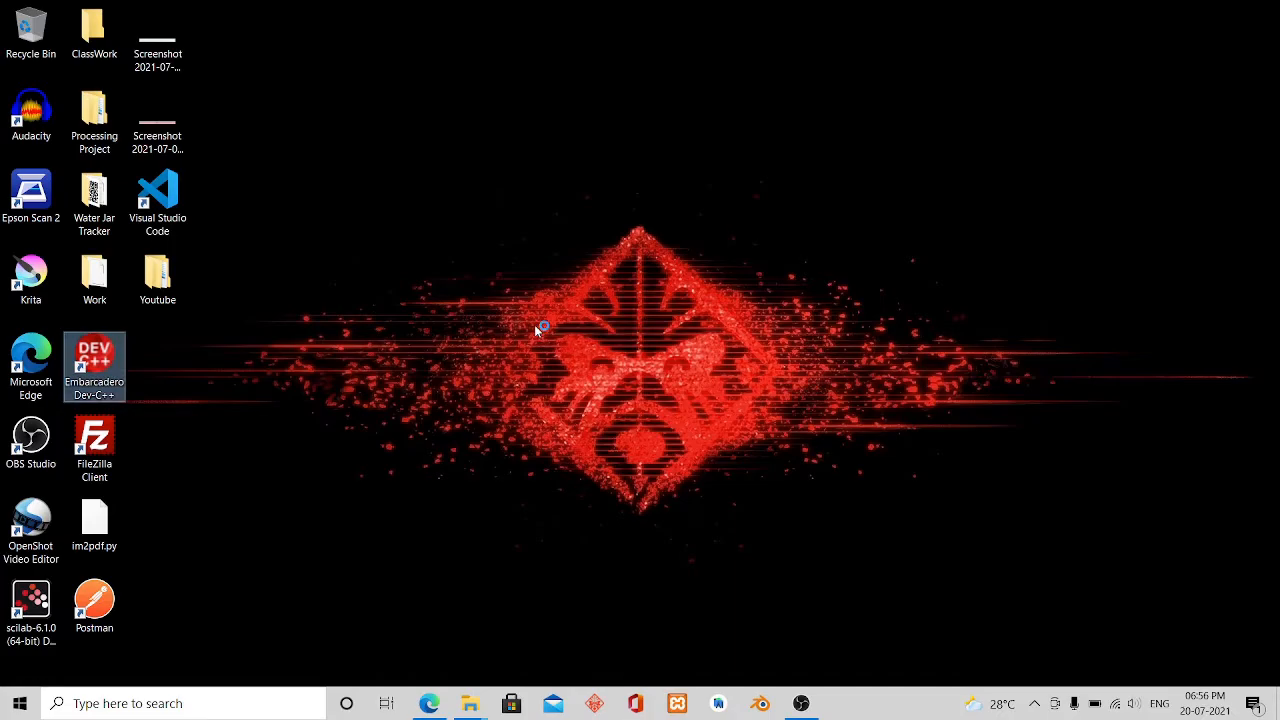
- Launch Dev-C++ from the desktop shortcut, glance at its File menu, and return to the libusb-1.0.24 folder
{"action": "double_click", "coordinate": [94, 367]}
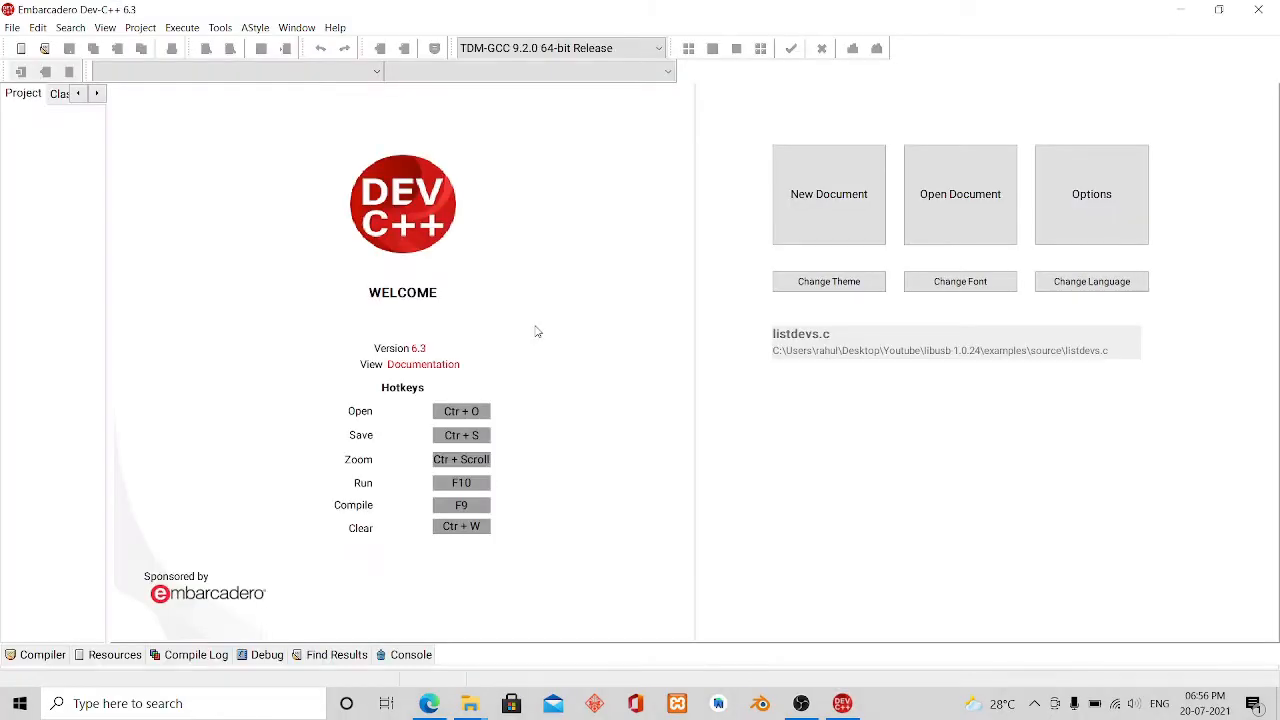
{"action": "mouse_move", "coordinate": [476, 110]}
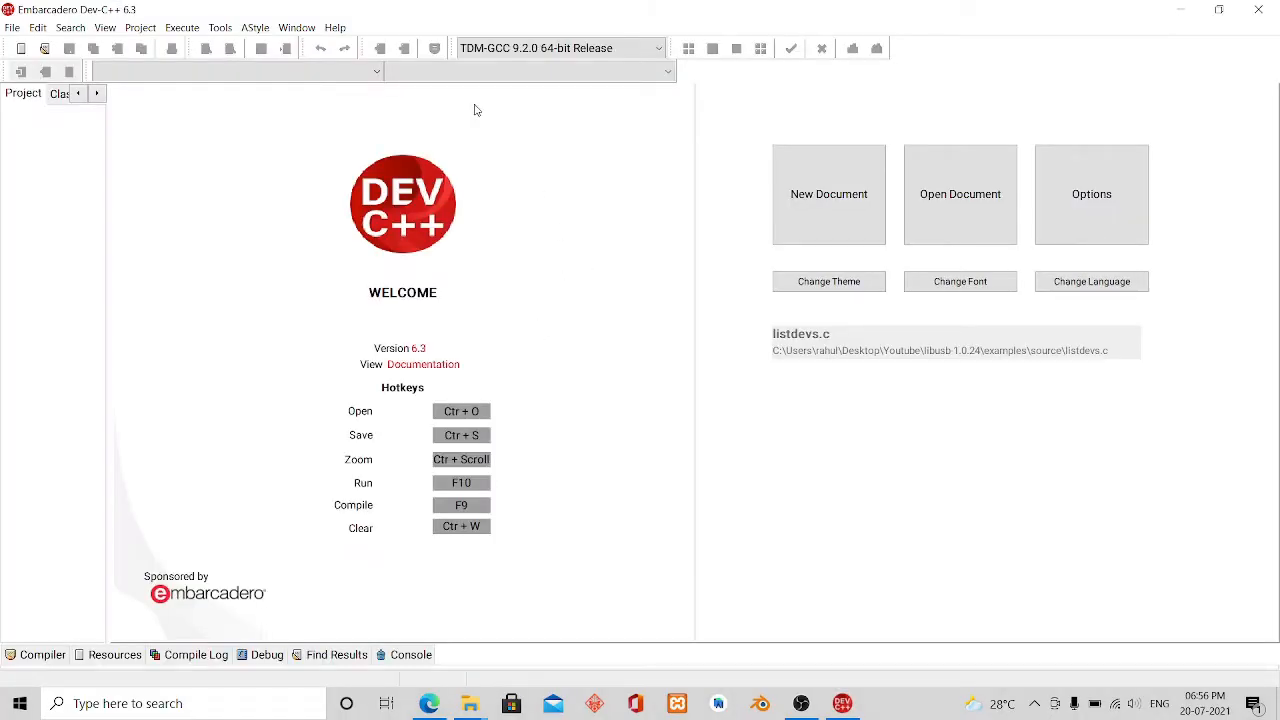
{"action": "left_click", "coordinate": [13, 27]}
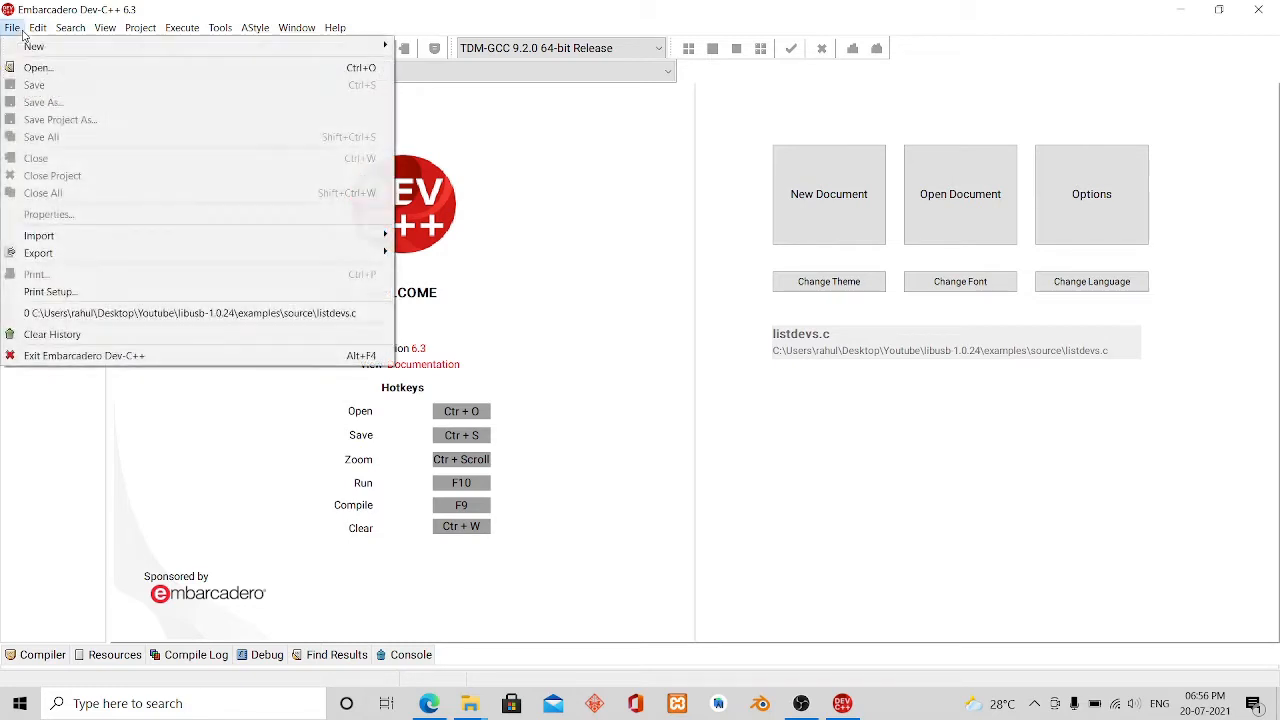
{"action": "left_click", "coordinate": [34, 46]}
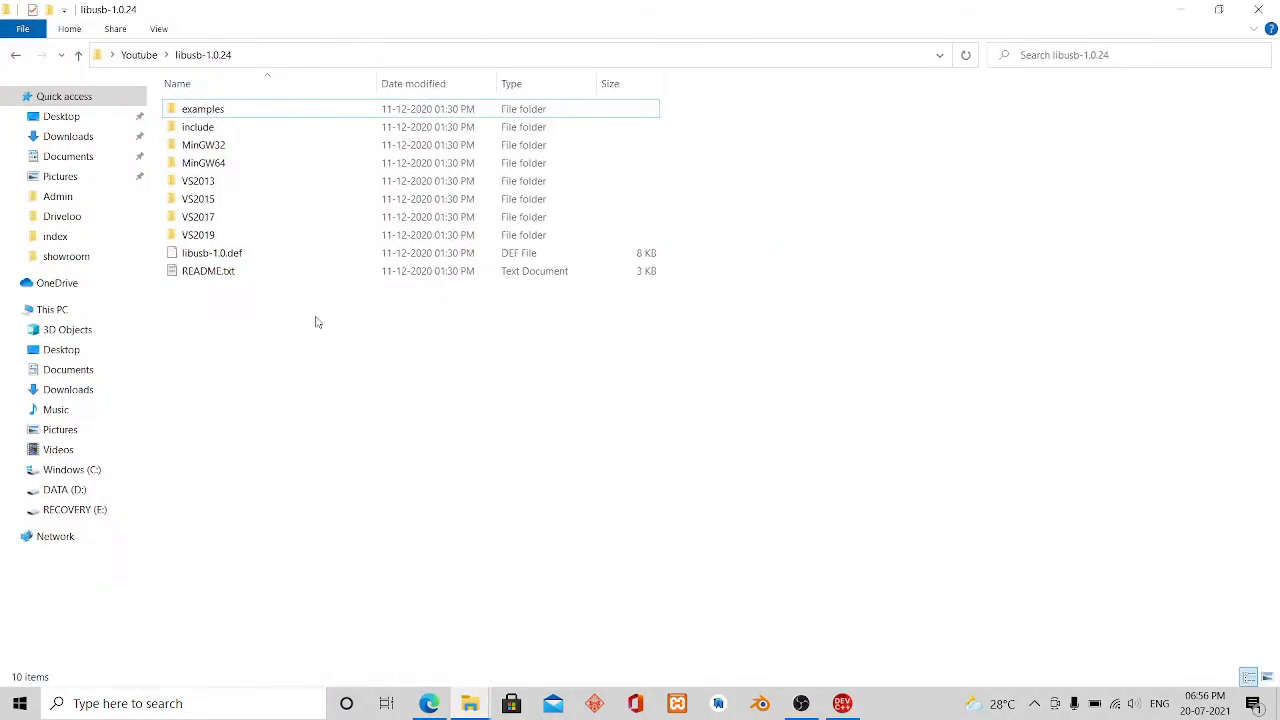
{"action": "mouse_move", "coordinate": [203, 109]}
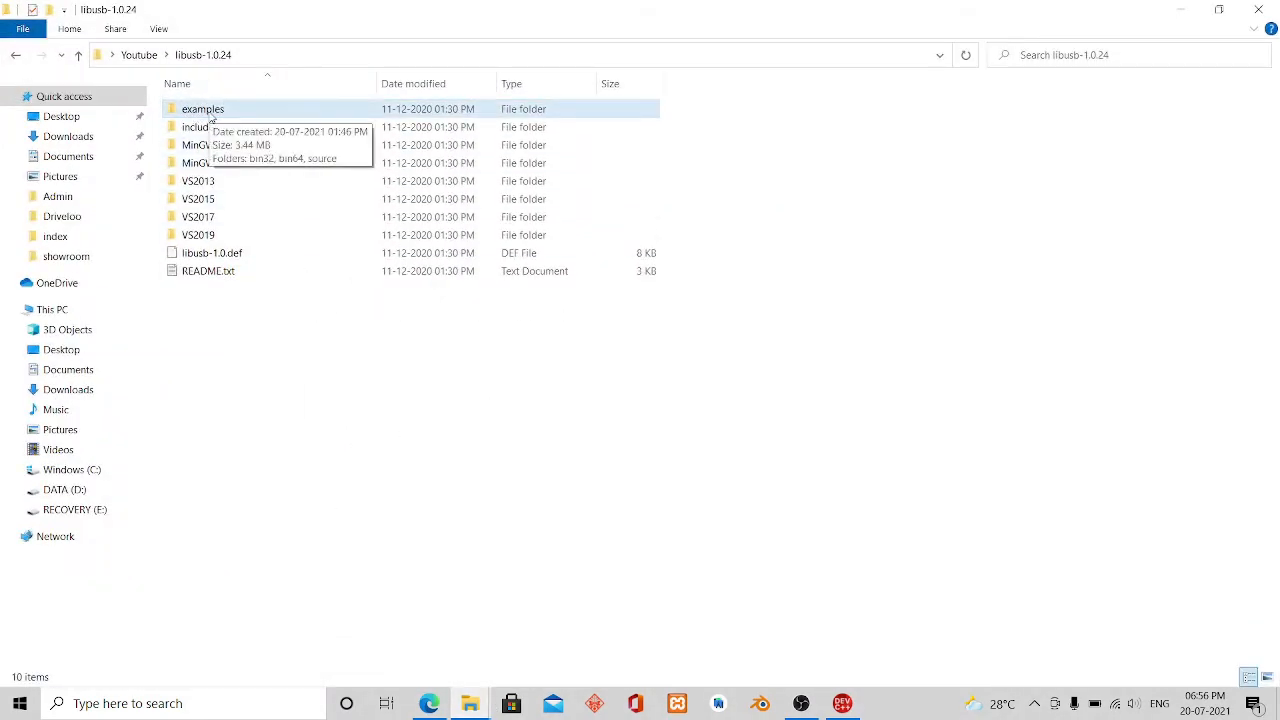
- Copy listdevs.c from libusb-1.0.24's examples\source folder
{"action": "double_click", "coordinate": [203, 108]}
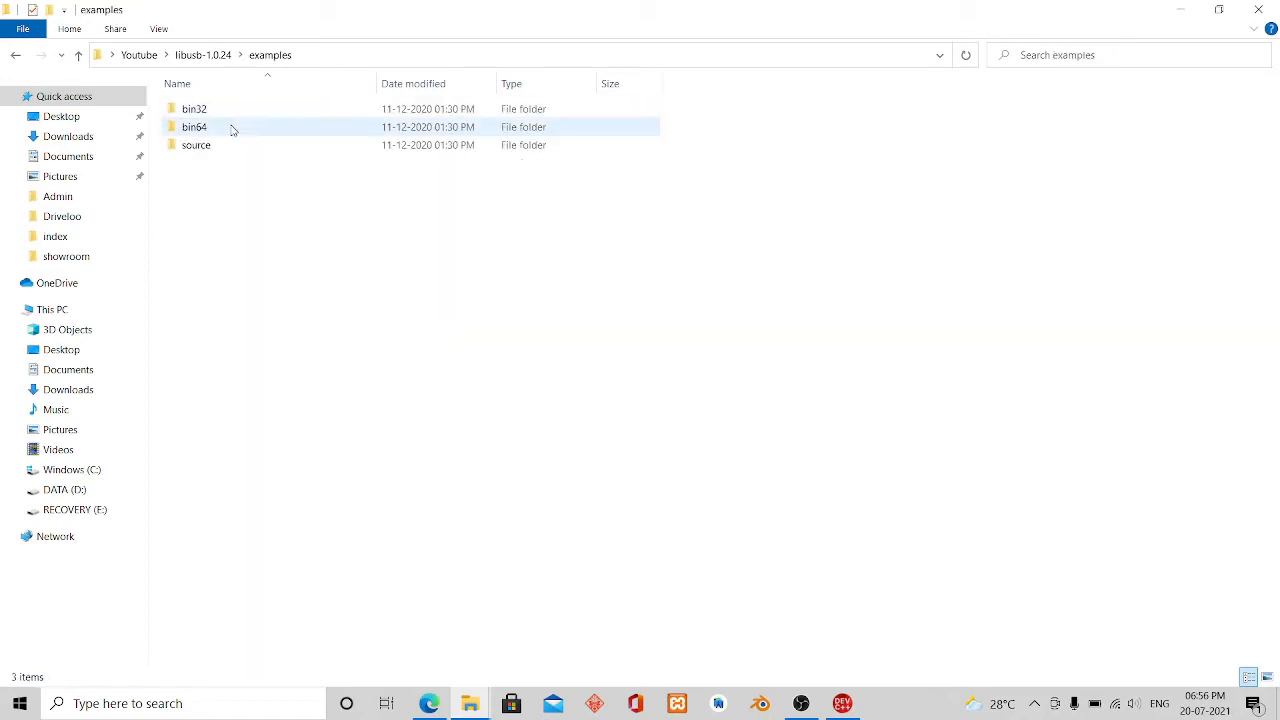
{"action": "left_click", "coordinate": [196, 145]}
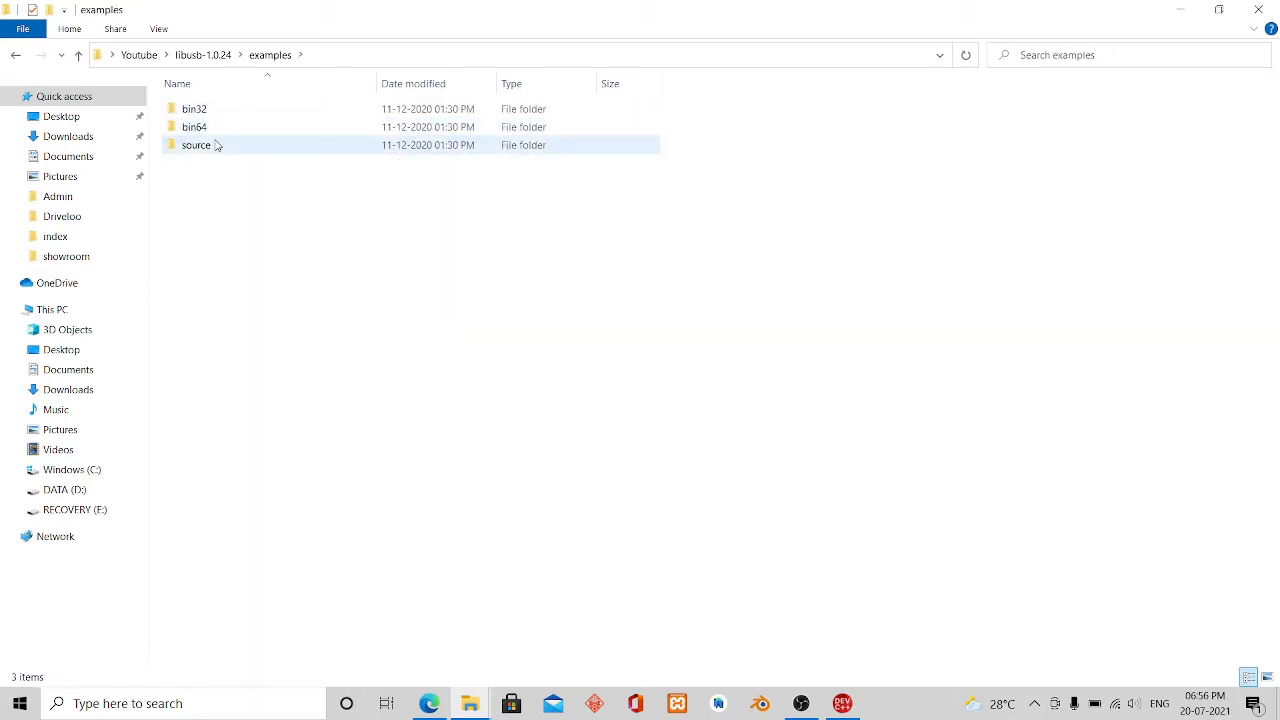
{"action": "double_click", "coordinate": [196, 145]}
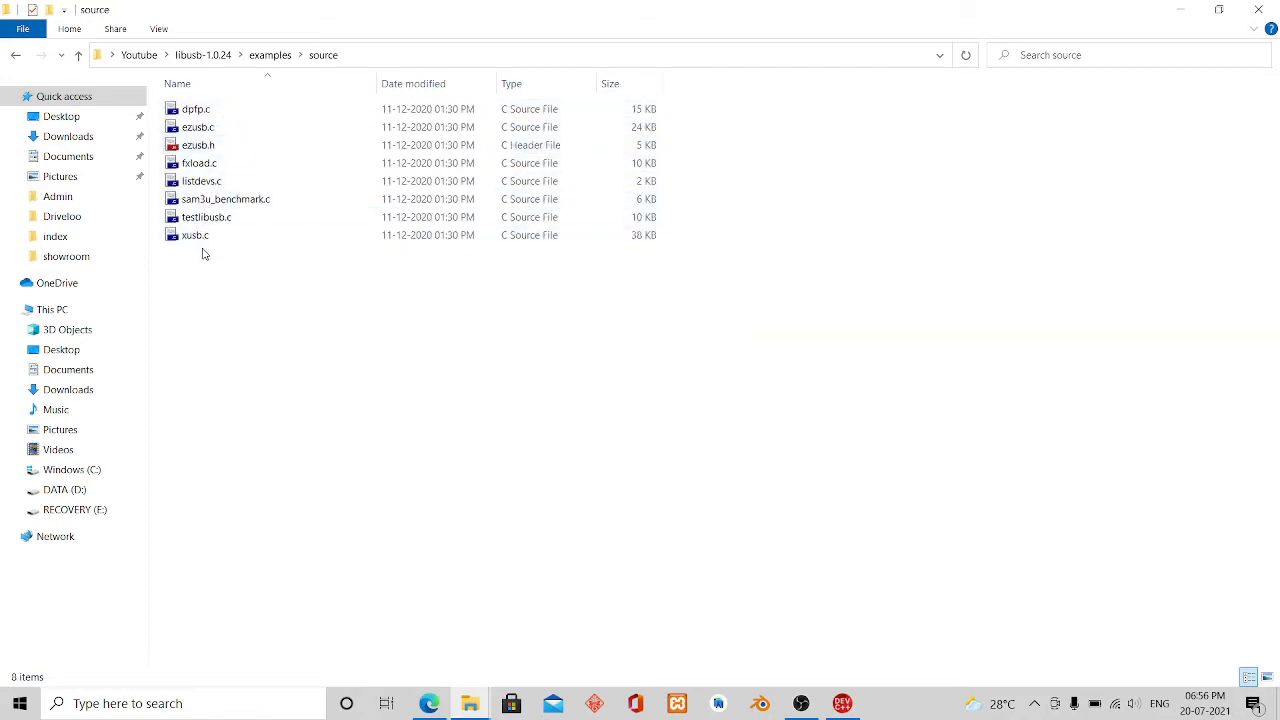
{"action": "left_click", "coordinate": [201, 181]}
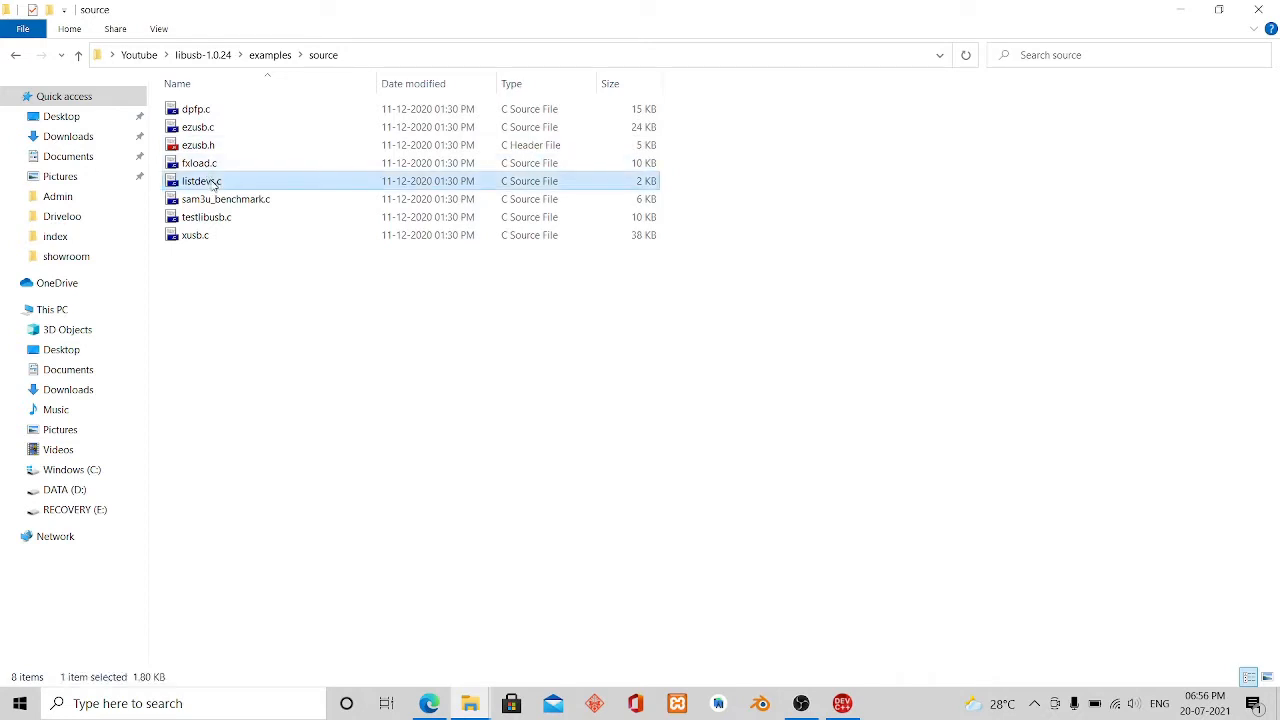
{"action": "right_click", "coordinate": [201, 181]}
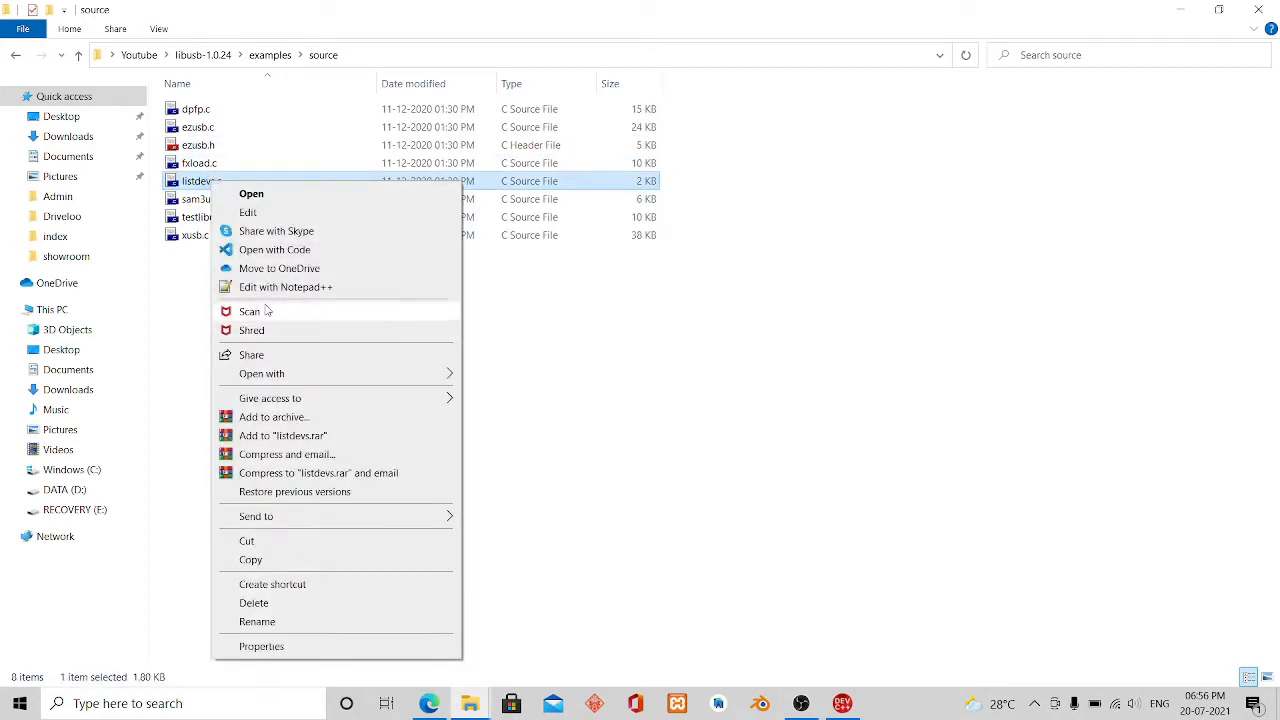
{"action": "left_click", "coordinate": [324, 258]}
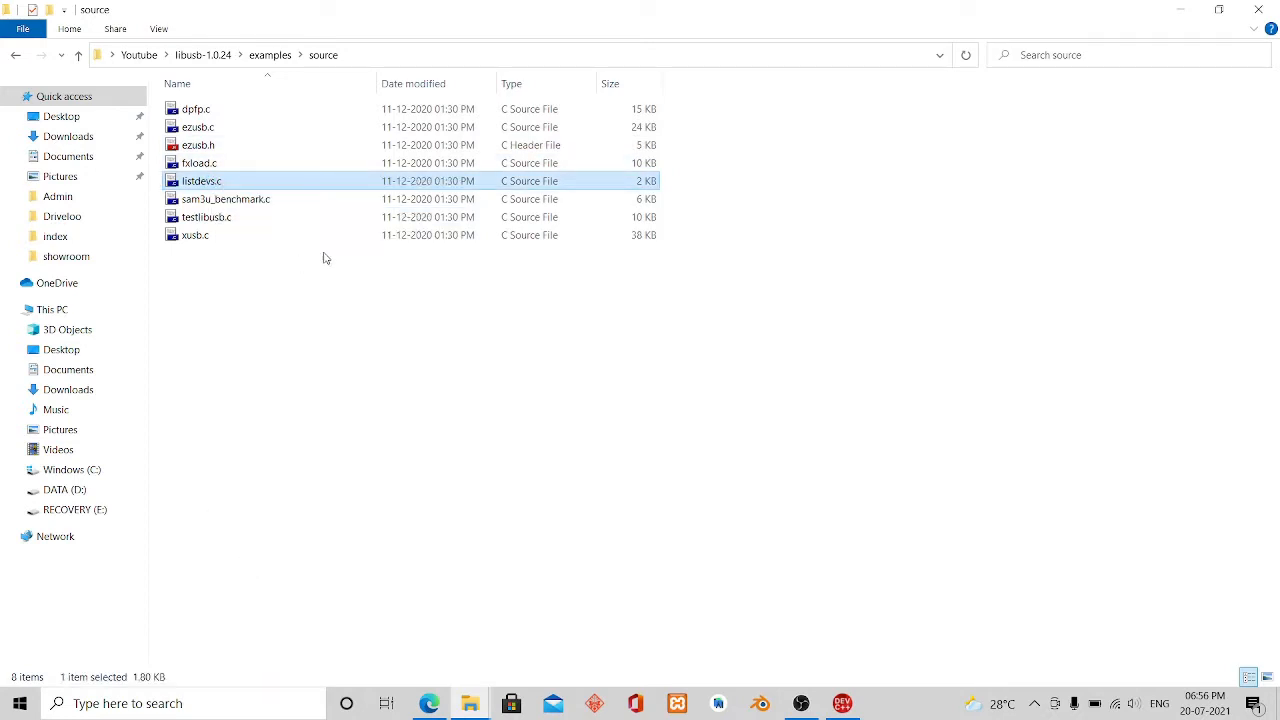
- Paste listdevs.c into the empty Youtube\New folder and bring Dev-C++ back to the front
{"action": "left_click", "coordinate": [139, 54]}
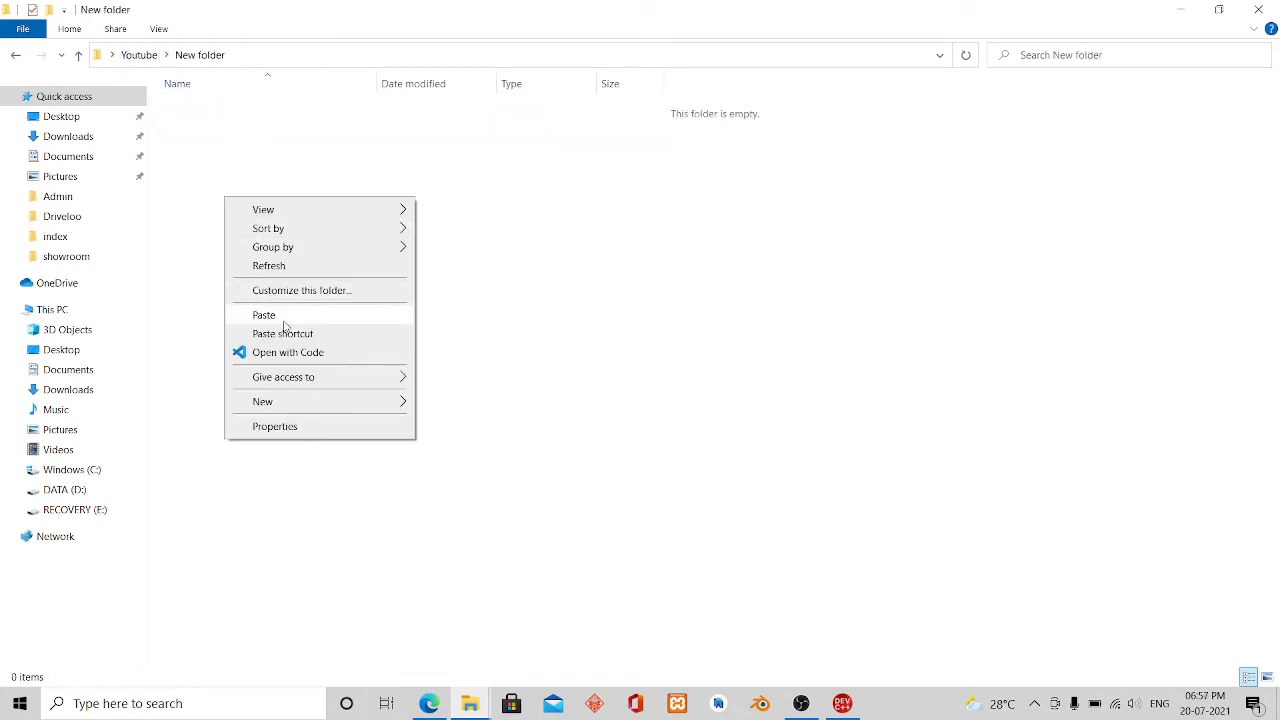
{"action": "left_click", "coordinate": [263, 314]}
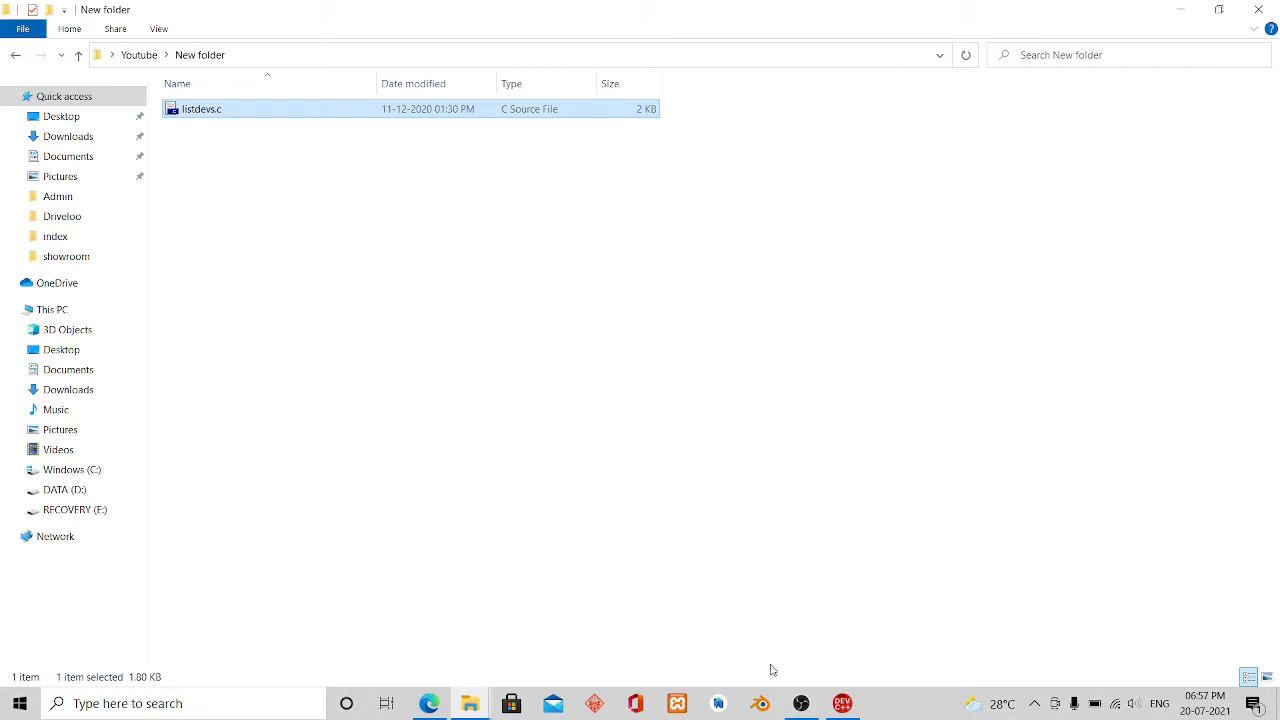
{"action": "left_click", "coordinate": [843, 703]}
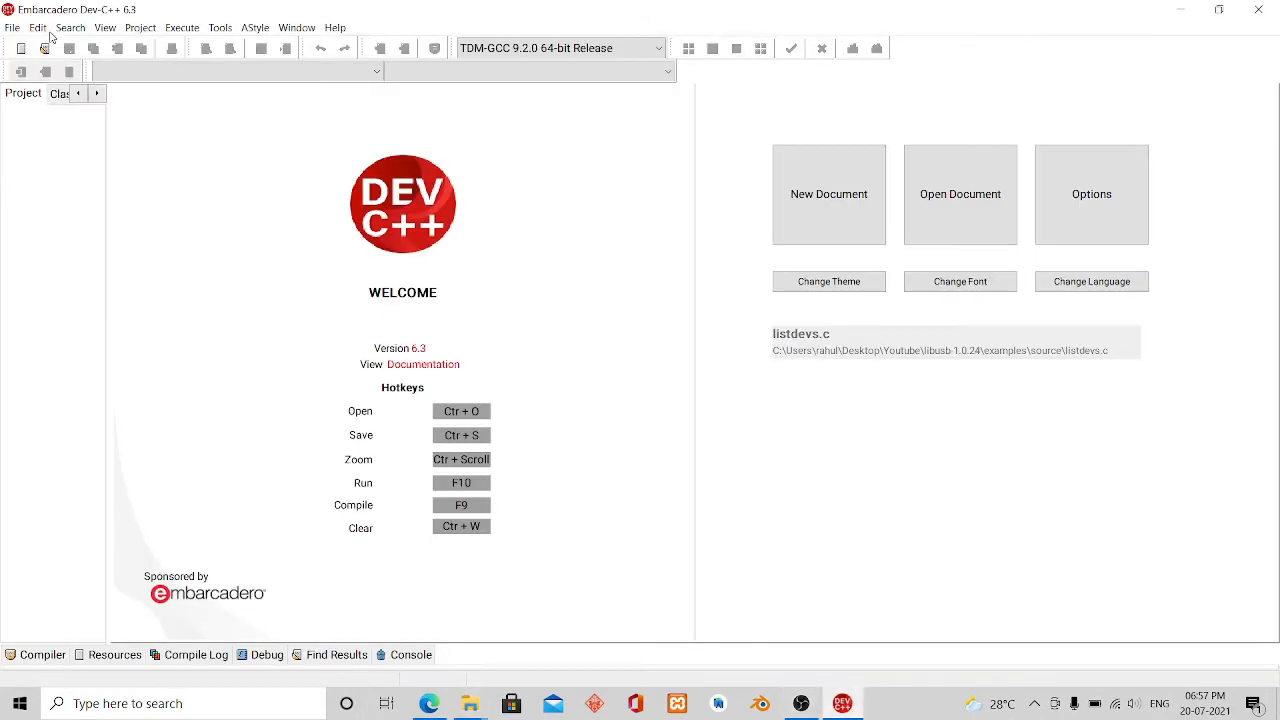
{"action": "mouse_move", "coordinate": [543, 279]}
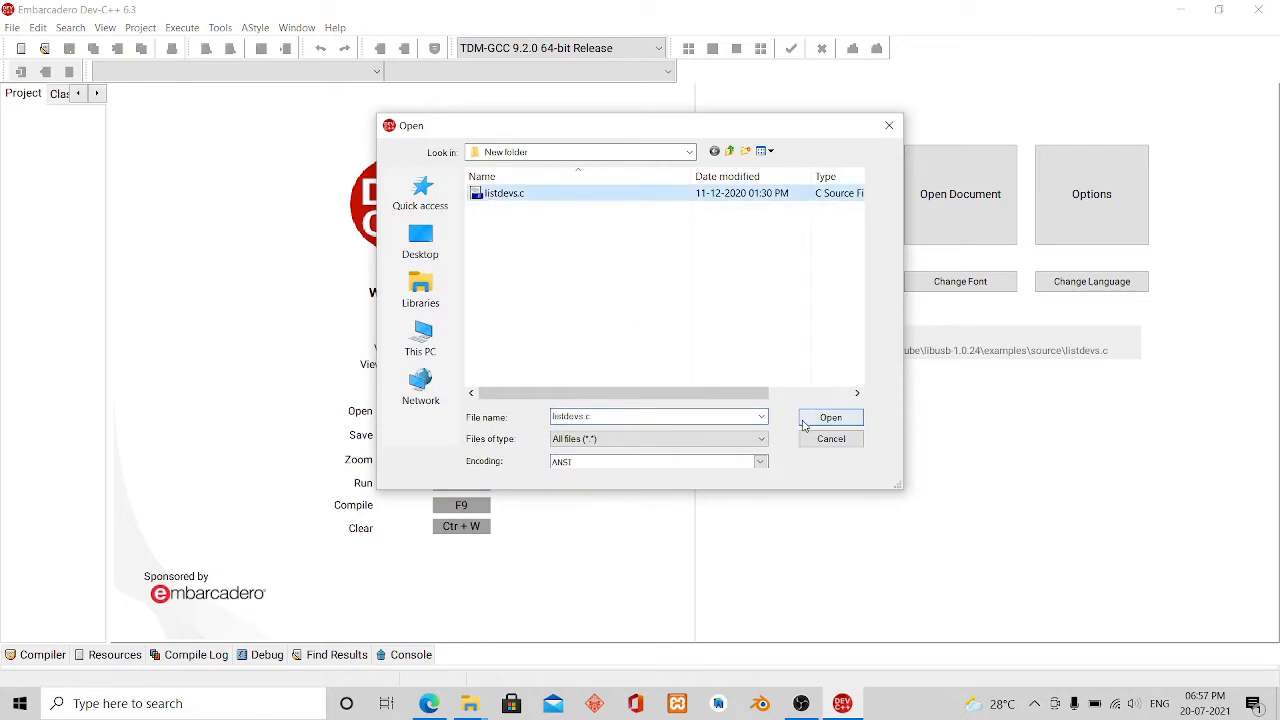
- Open listdevs.c from the New folder in the Dev-C++ editor and scroll through its source
{"action": "left_click", "coordinate": [831, 417]}
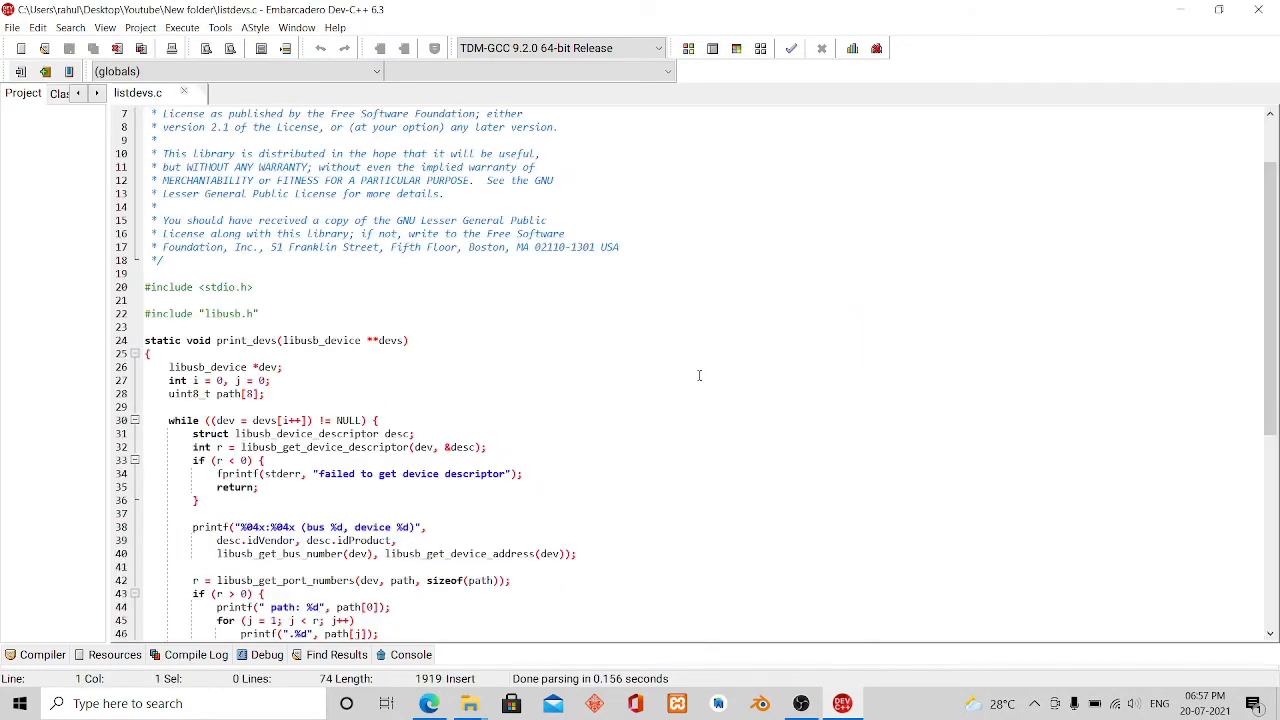
{"action": "scroll", "scroll_direction": "down", "scroll_amount": 3}
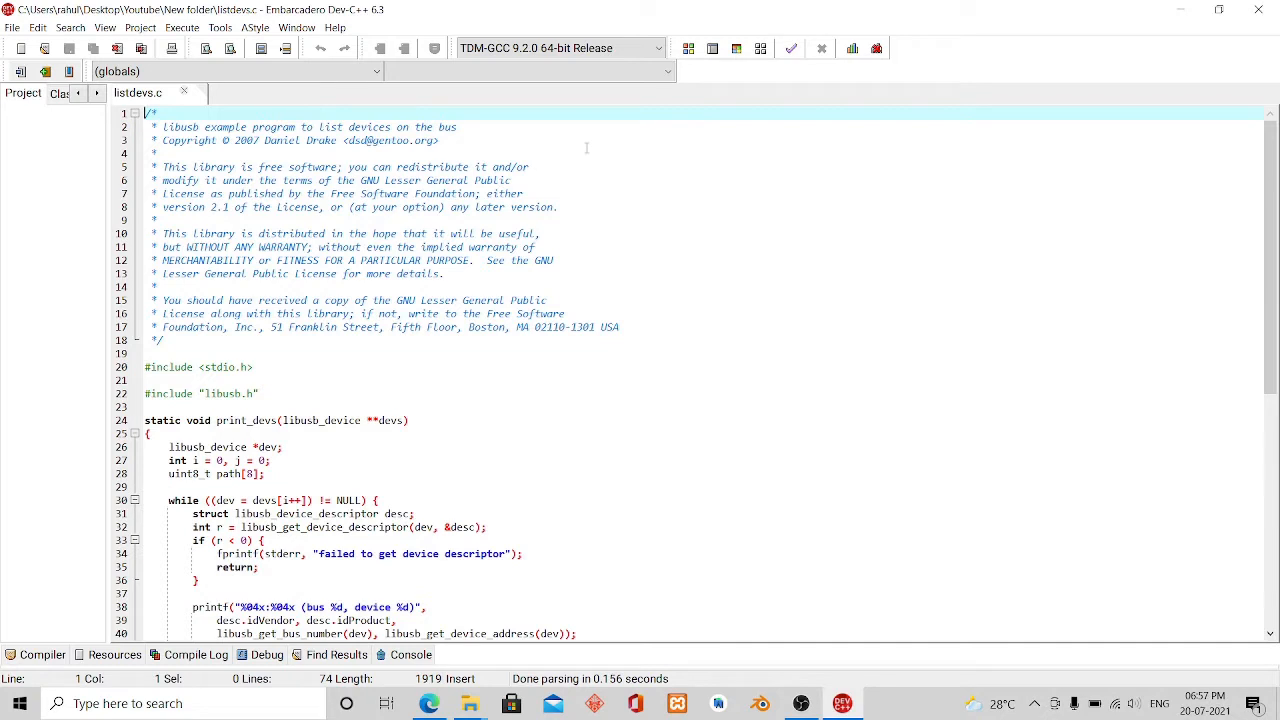
{"action": "mouse_move", "coordinate": [687, 106]}
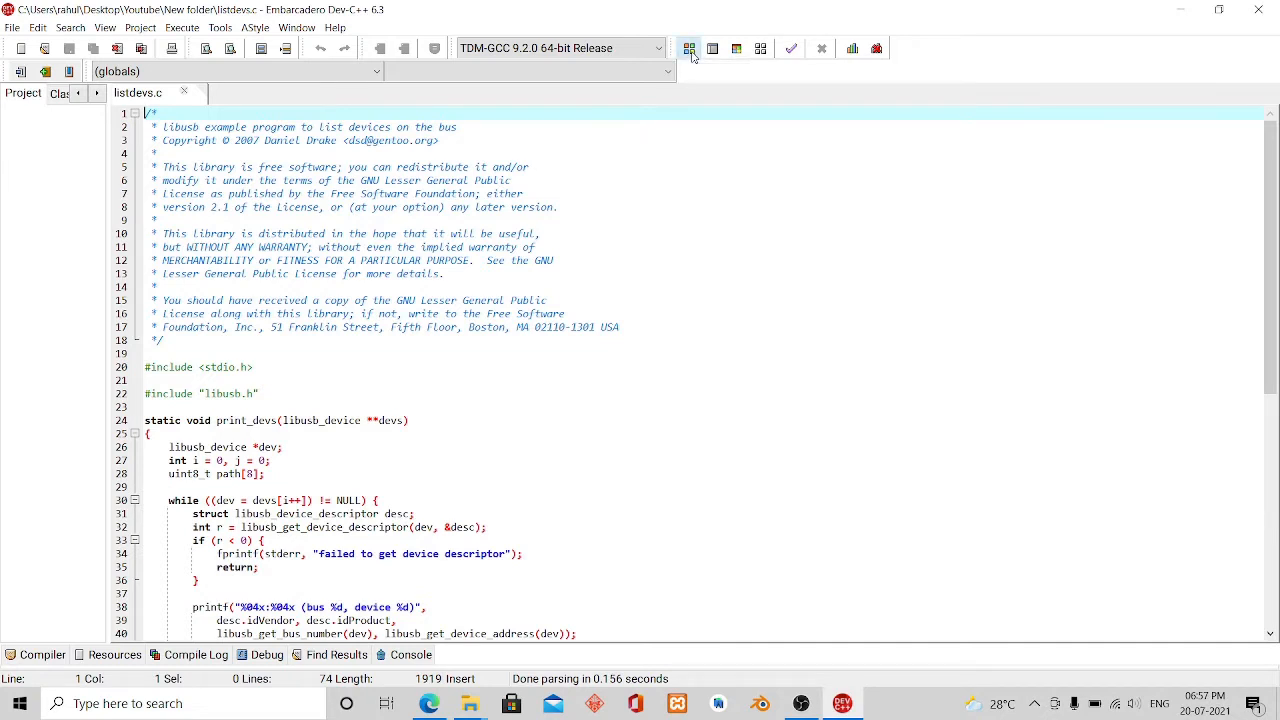
- Compile listdevs.c and inspect the '[Error] libusb.h: No such file or directory' message
{"action": "left_click", "coordinate": [688, 48]}
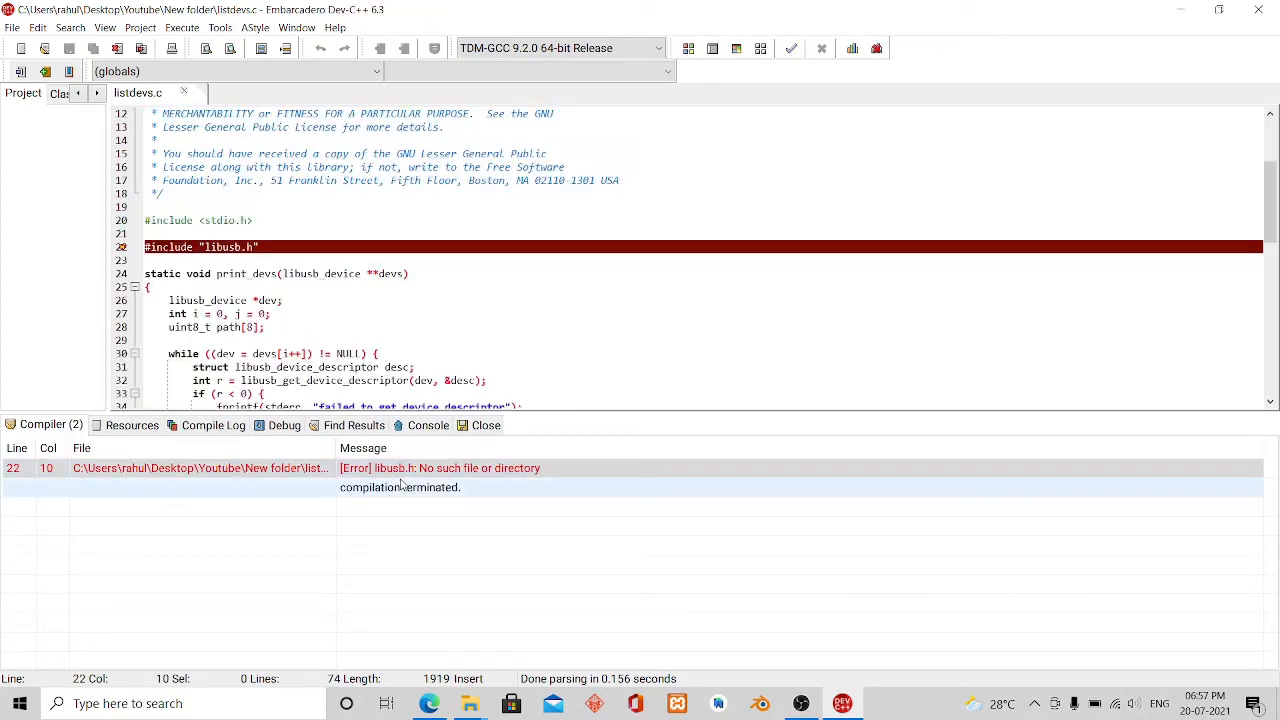
{"action": "left_click", "coordinate": [200, 247]}
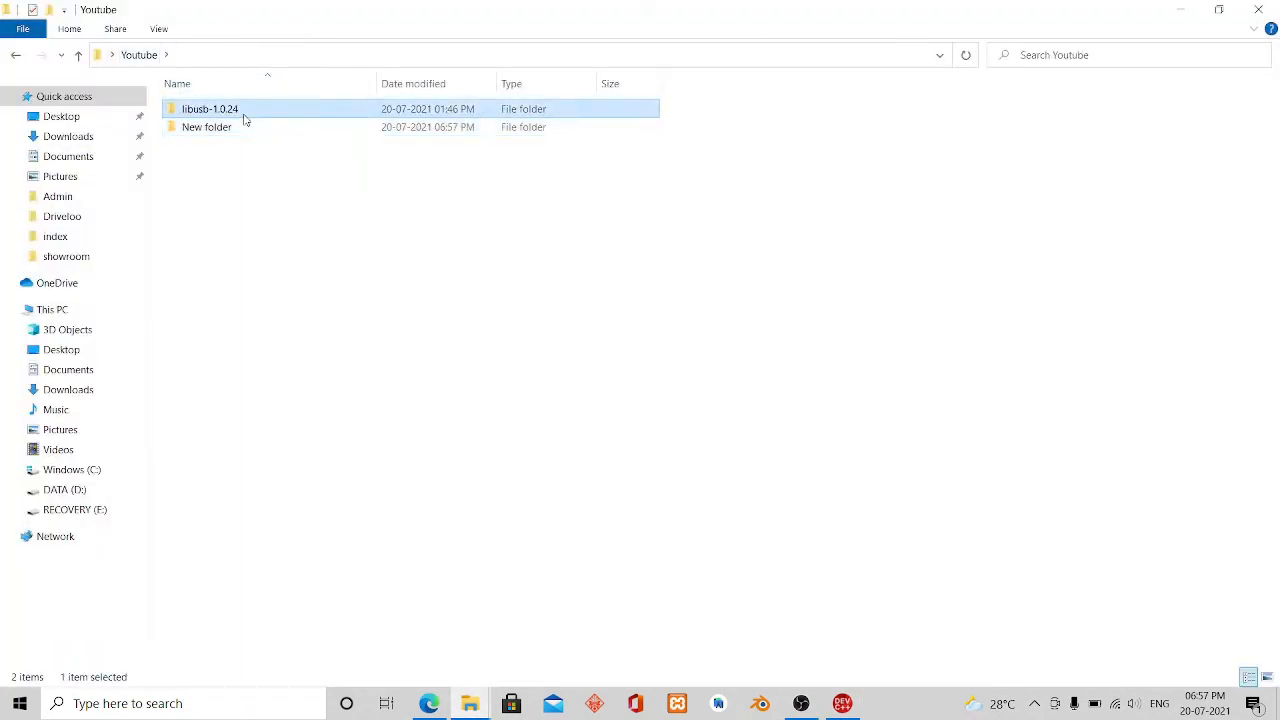
- Copy libusb.h from libusb-1.0.24\include\libusb-1.0 and paste it into the New folder beside listdevs.c
{"action": "double_click", "coordinate": [210, 108]}
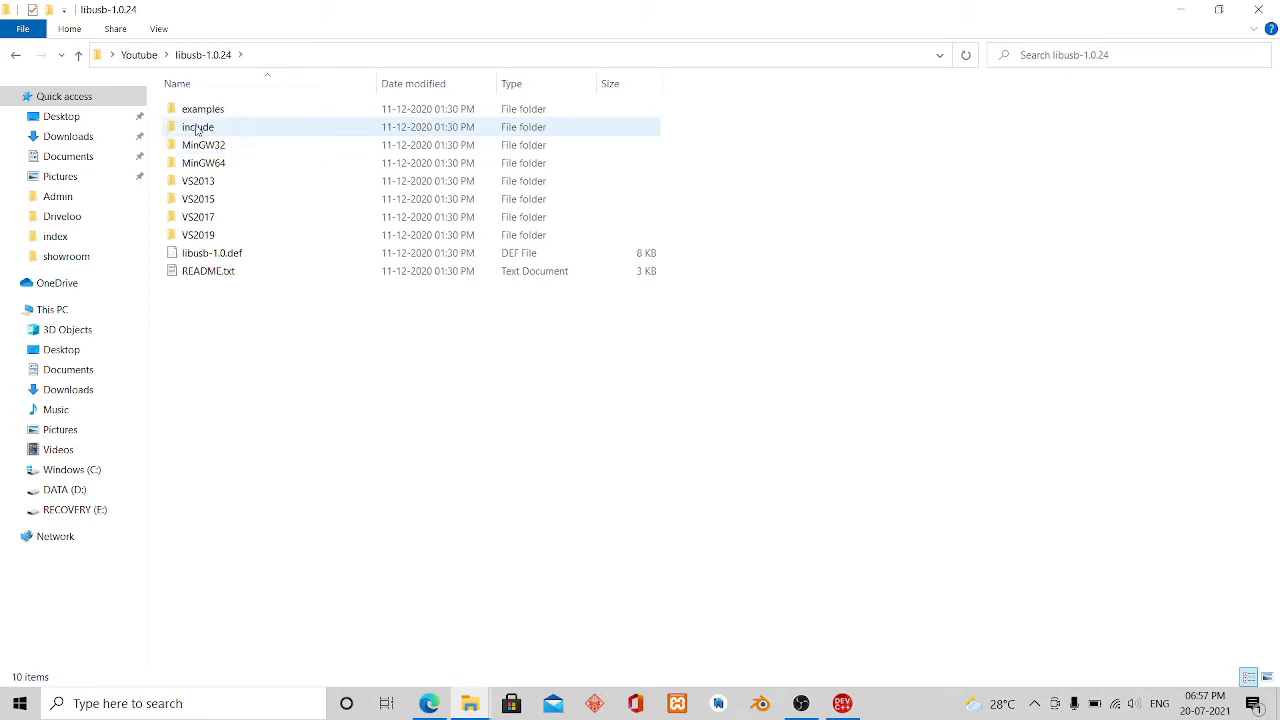
{"action": "double_click", "coordinate": [198, 126]}
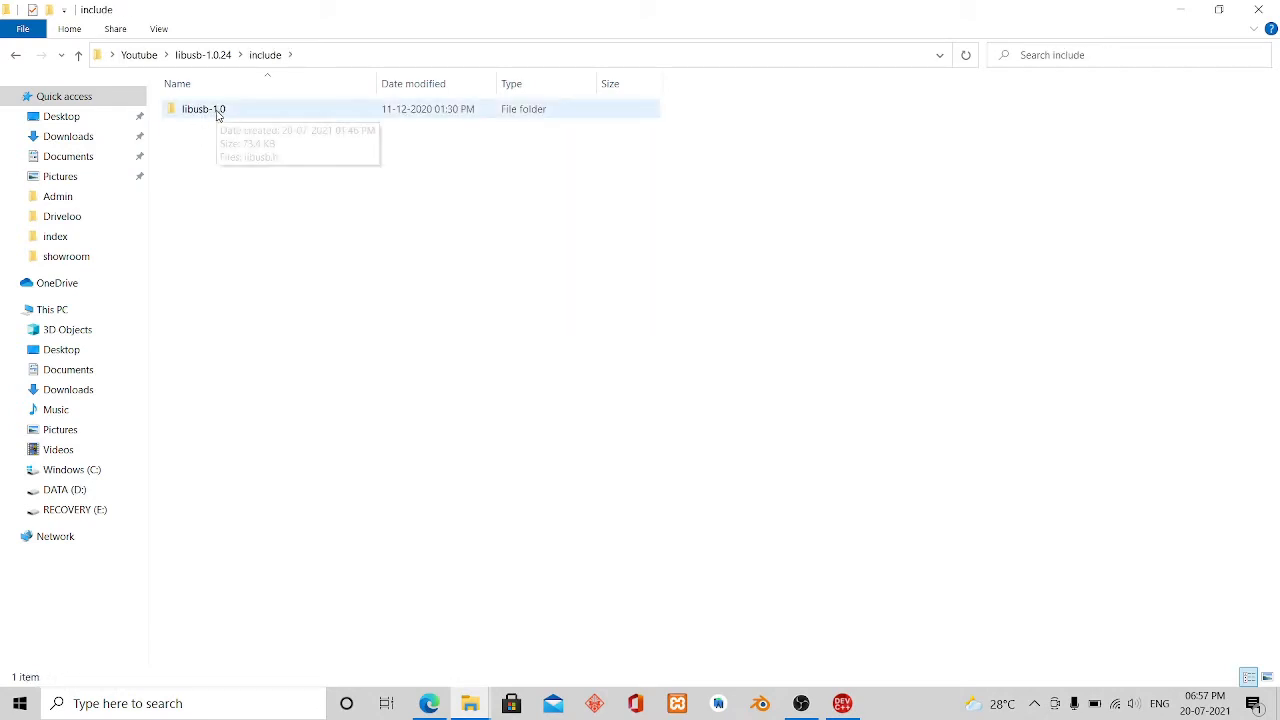
{"action": "double_click", "coordinate": [204, 108]}
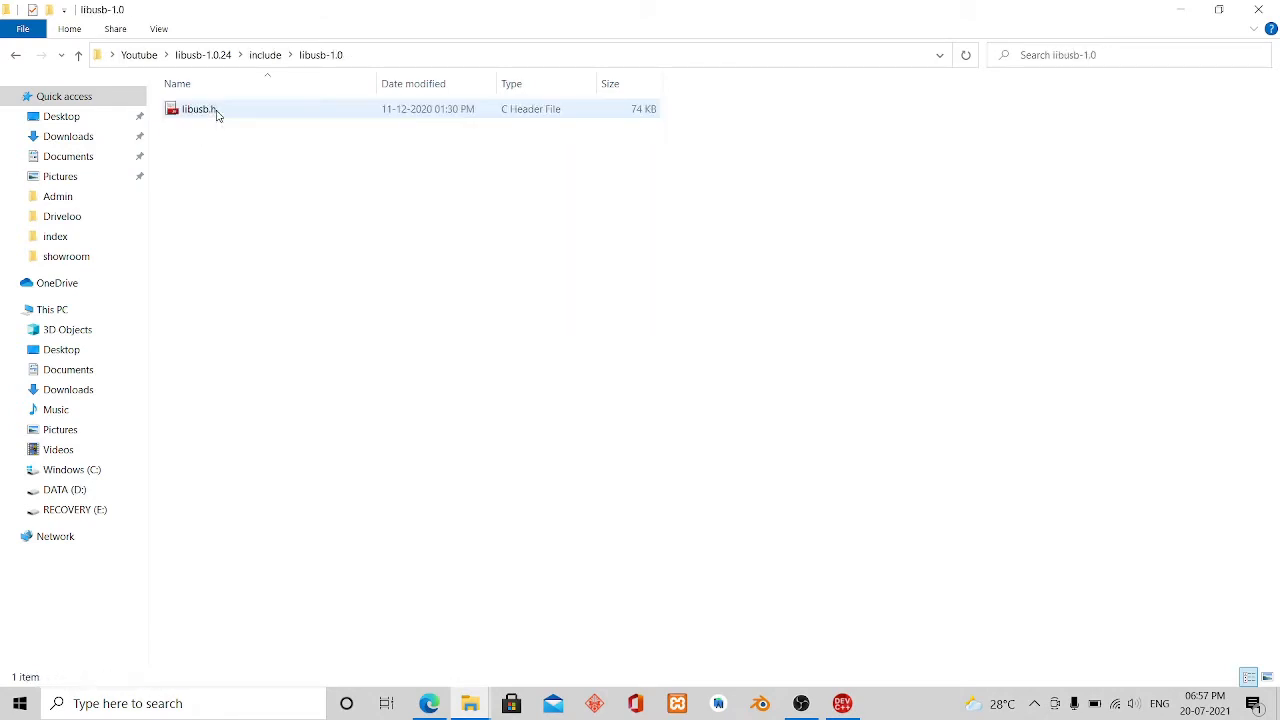
{"action": "right_click", "coordinate": [197, 108]}
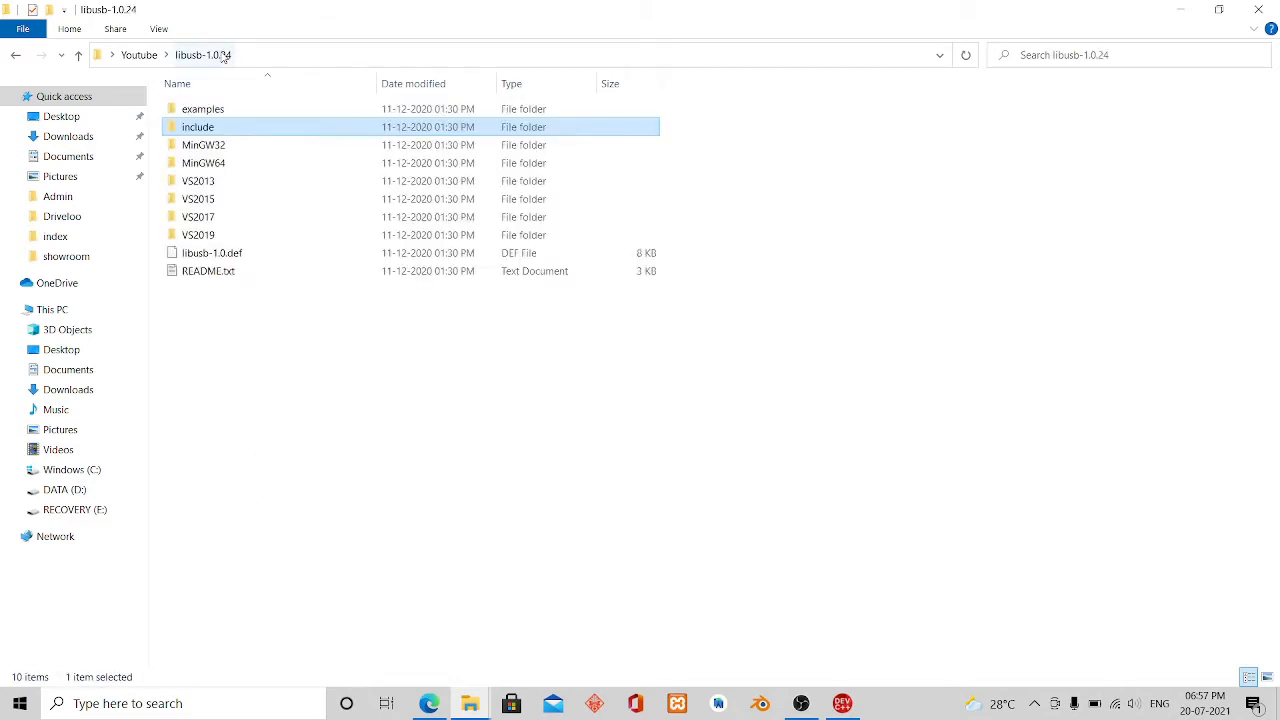
{"action": "left_click", "coordinate": [15, 55]}
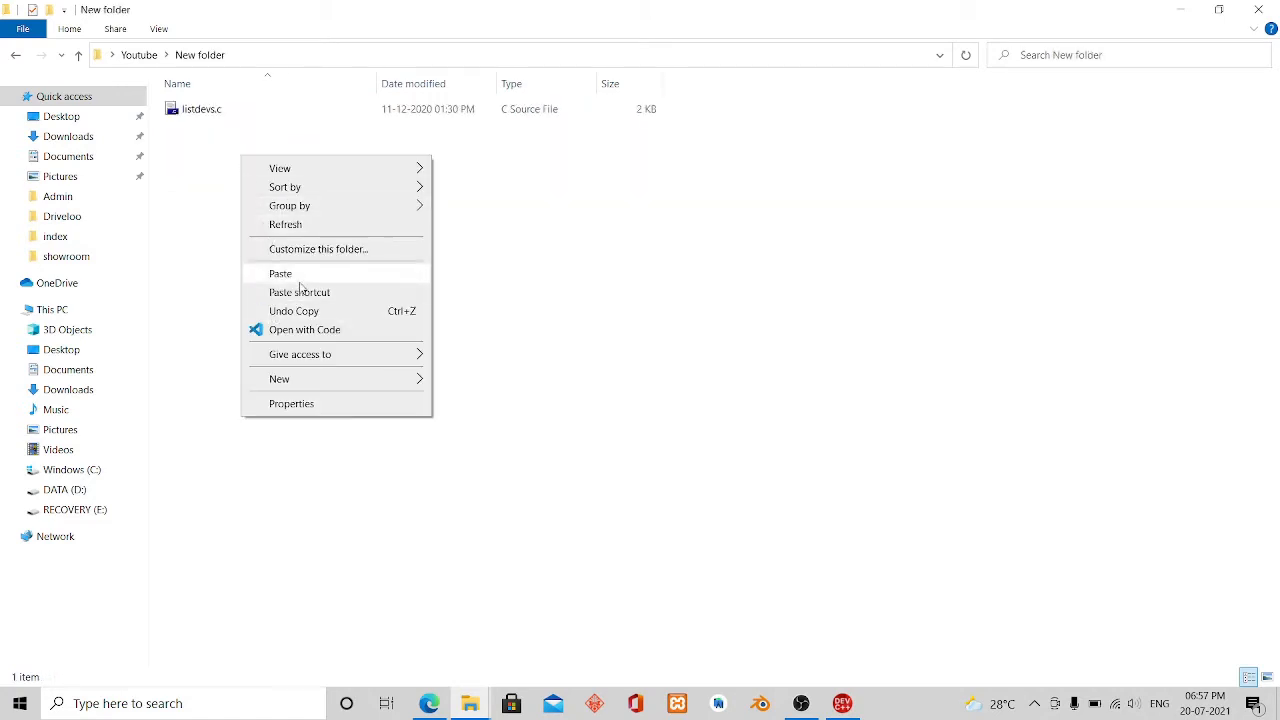
{"action": "left_click", "coordinate": [280, 273]}
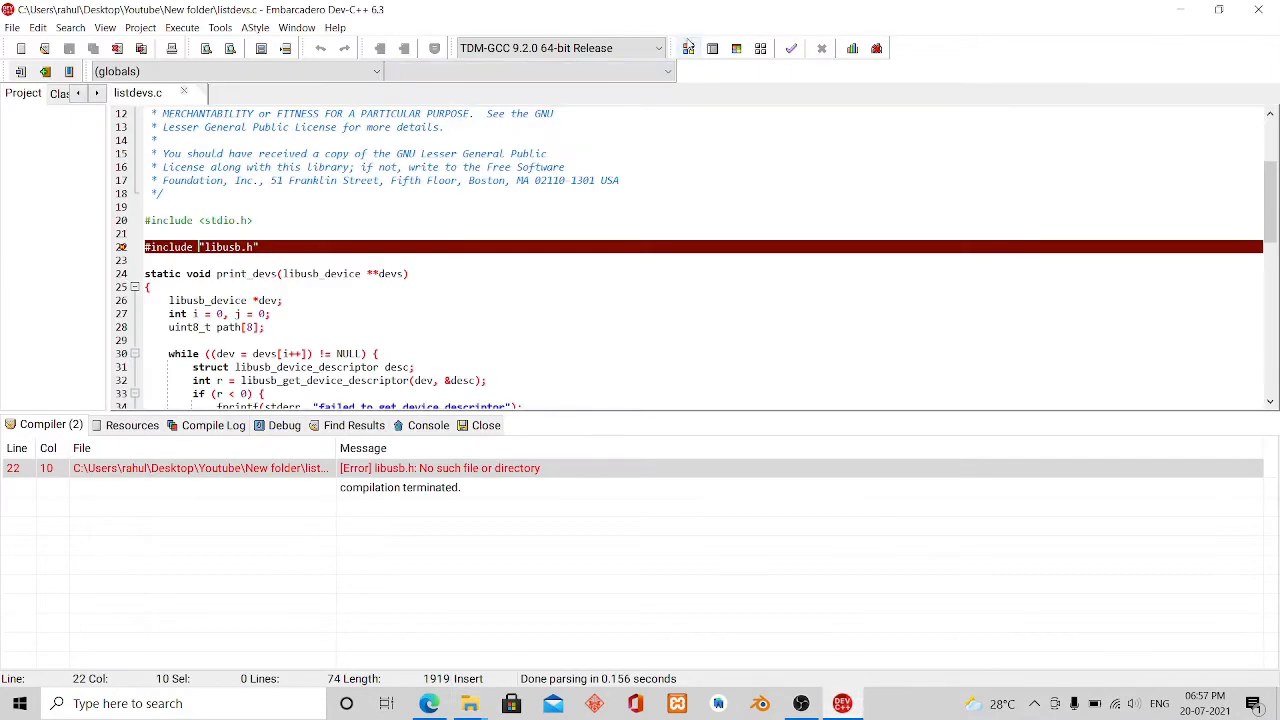
- Recompile listdevs.c now that libusb.h sits in the project folder
{"action": "left_click", "coordinate": [688, 48]}
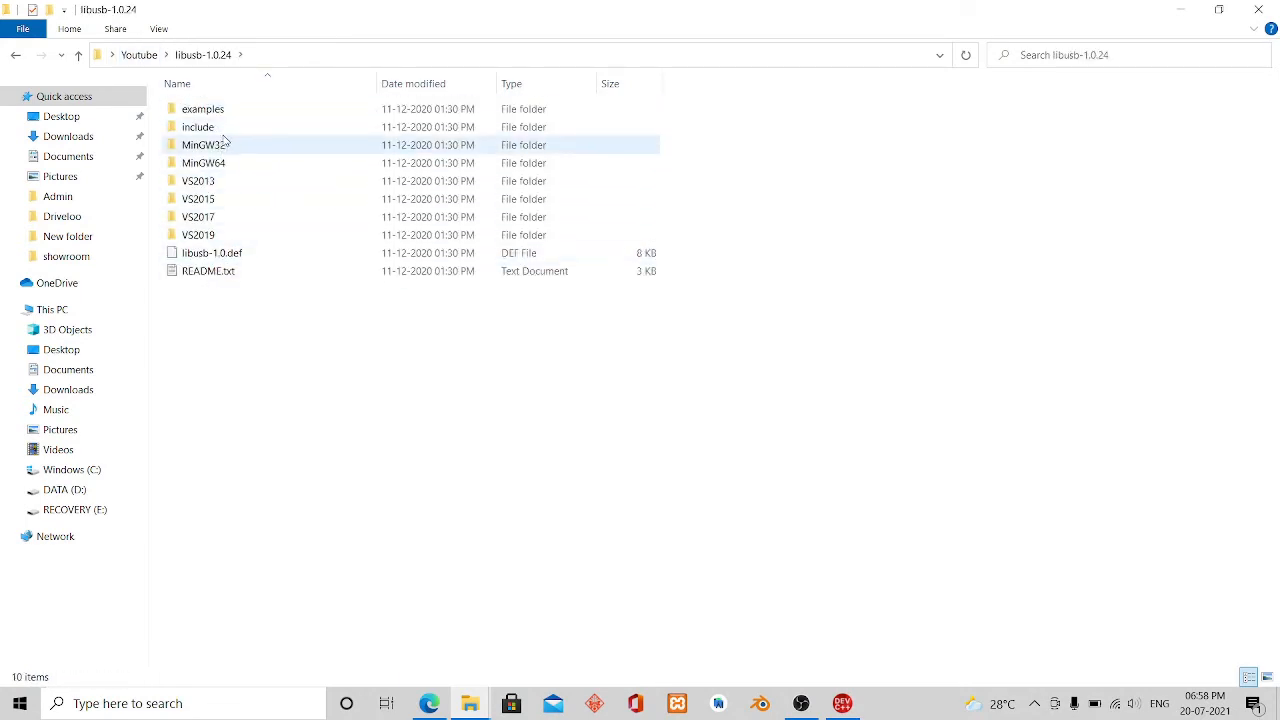
- Inspect the MinGW32 and VS2013 library folders in libusb-1.0.24, then return to the Dev-C++ link errors
{"action": "left_click", "coordinate": [197, 181]}
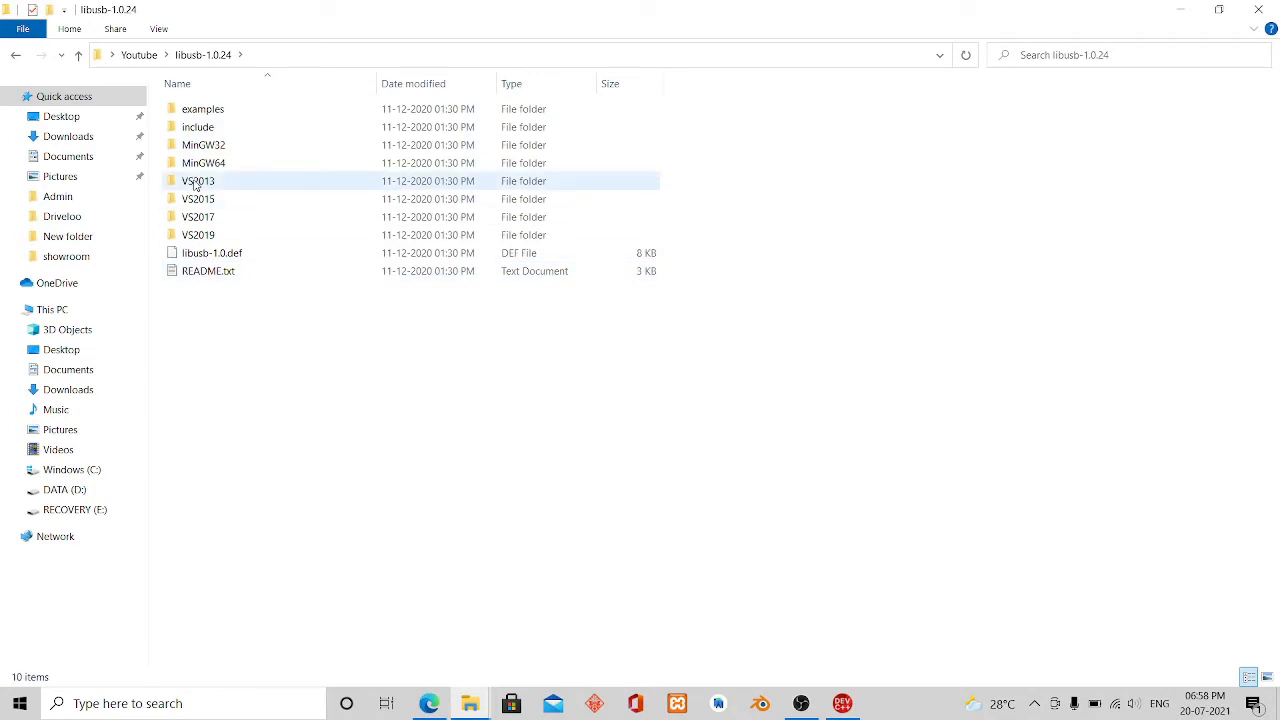
{"action": "left_click", "coordinate": [324, 365]}
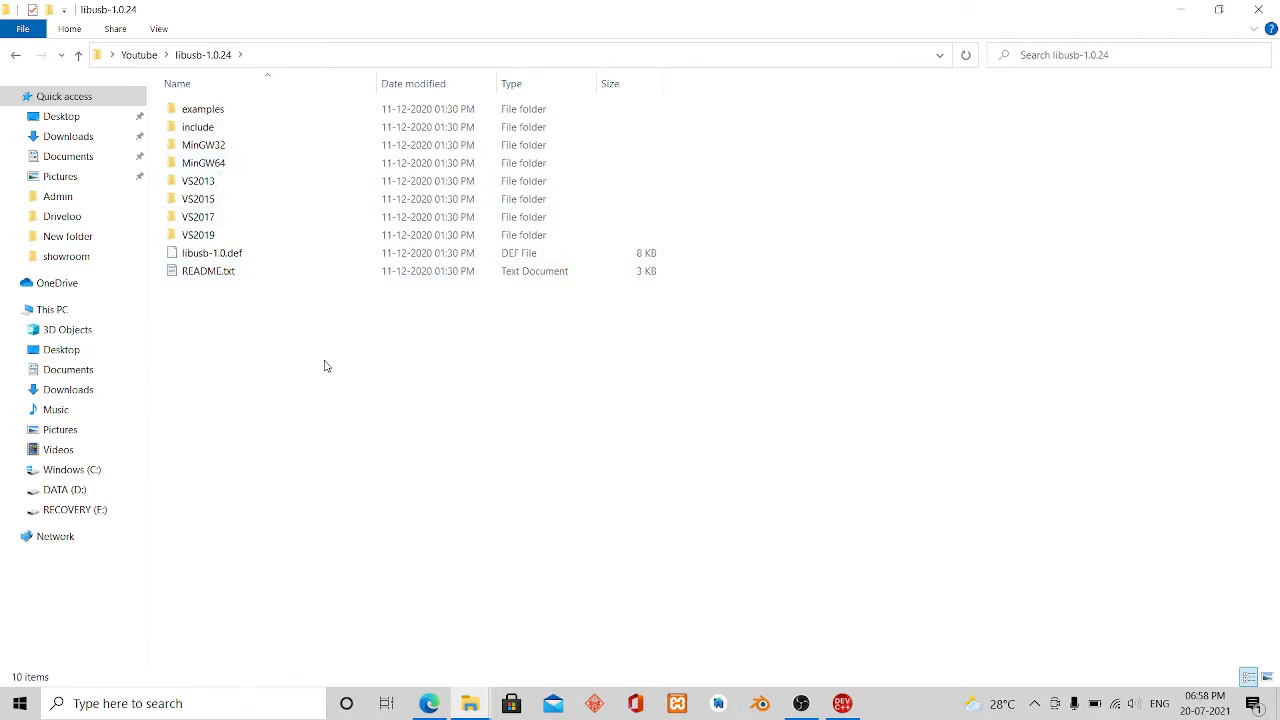
{"action": "left_click", "coordinate": [203, 145]}
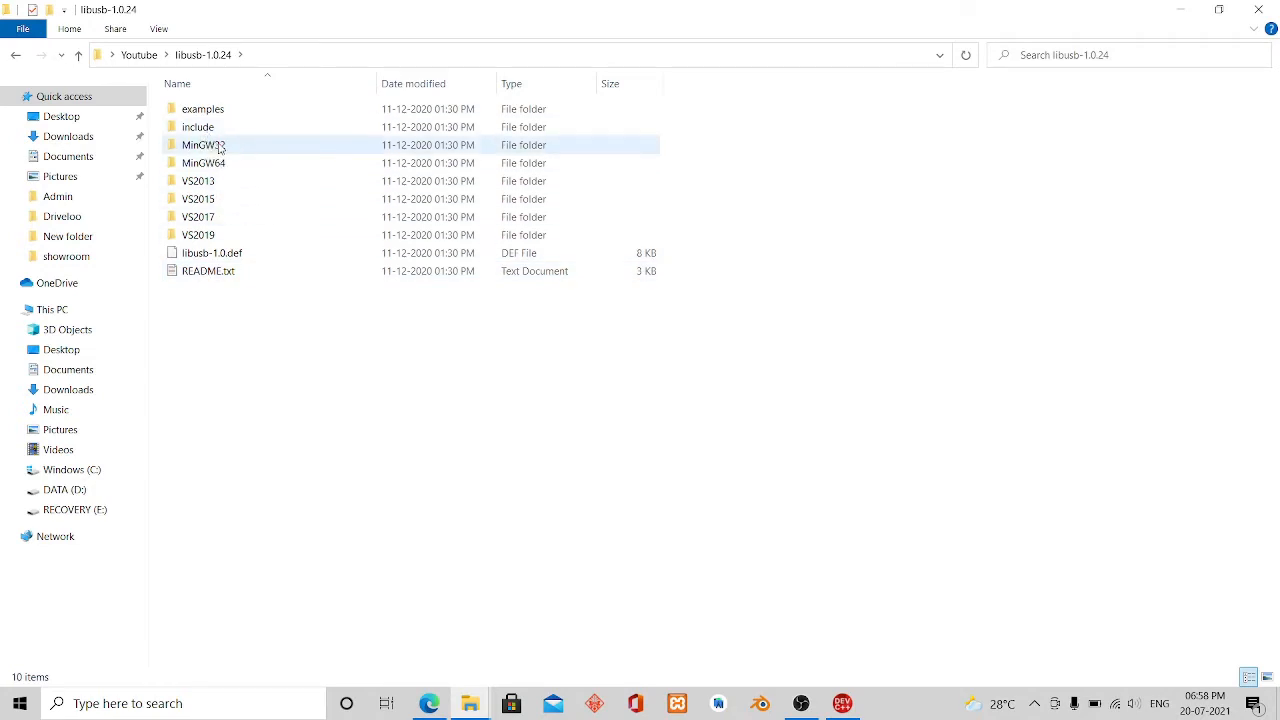
{"action": "mouse_move", "coordinate": [203, 145]}
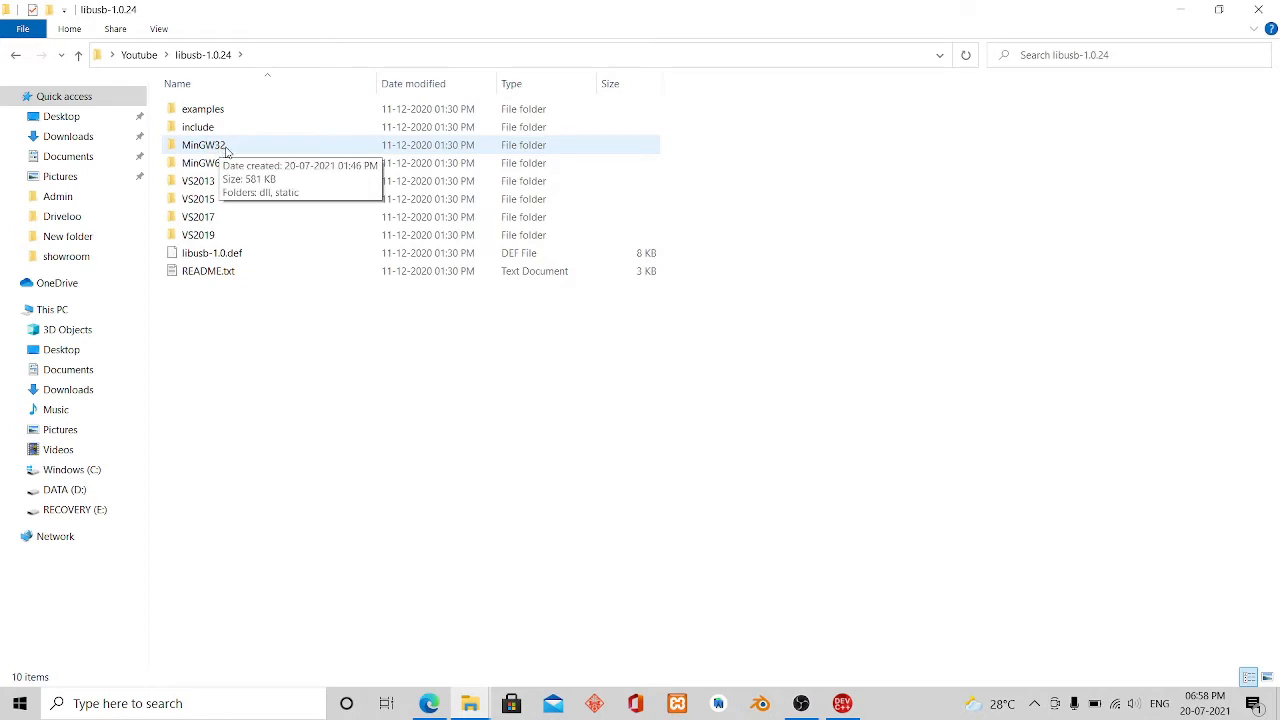
{"action": "left_click", "coordinate": [204, 145]}
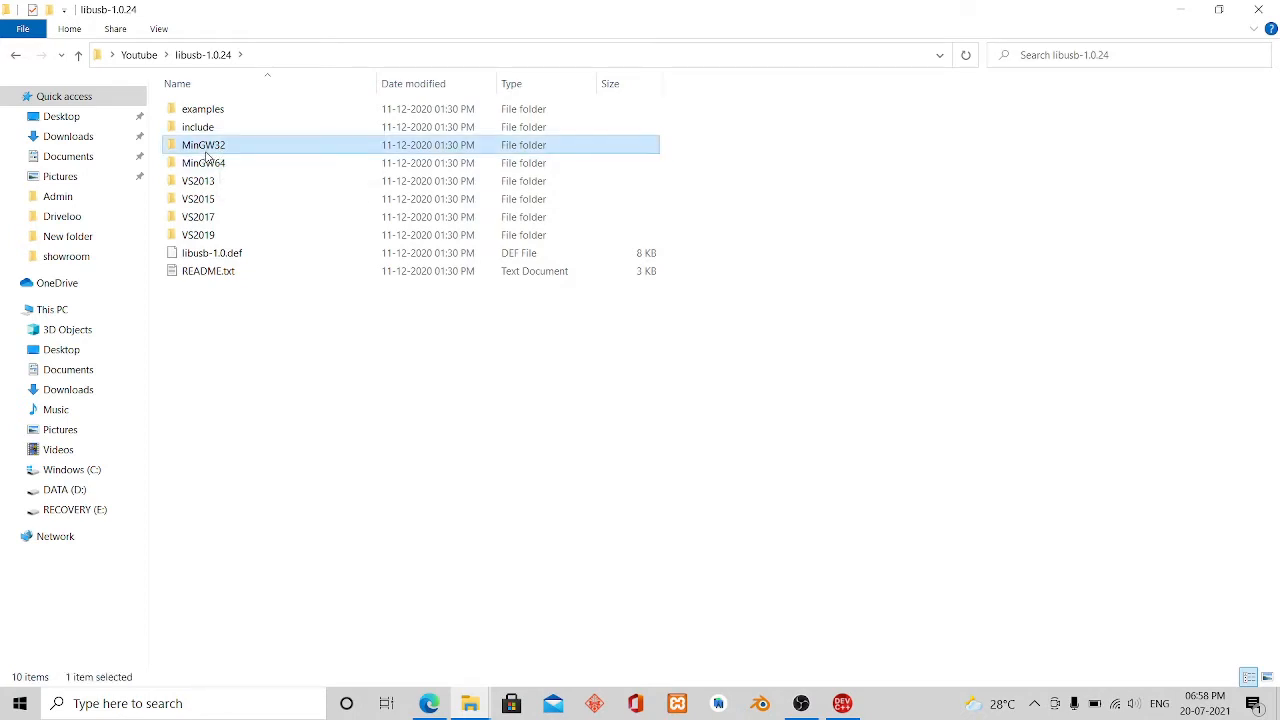
{"action": "left_click", "coordinate": [204, 162]}
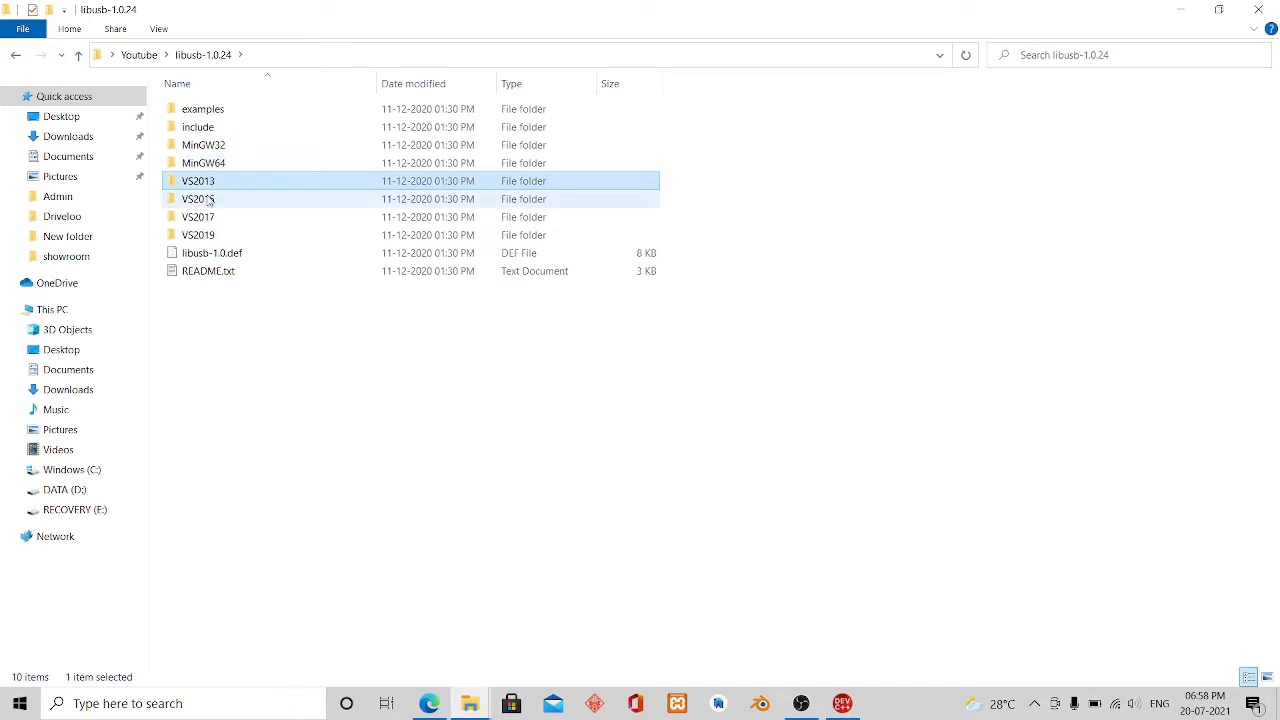
{"action": "left_click", "coordinate": [204, 162]}
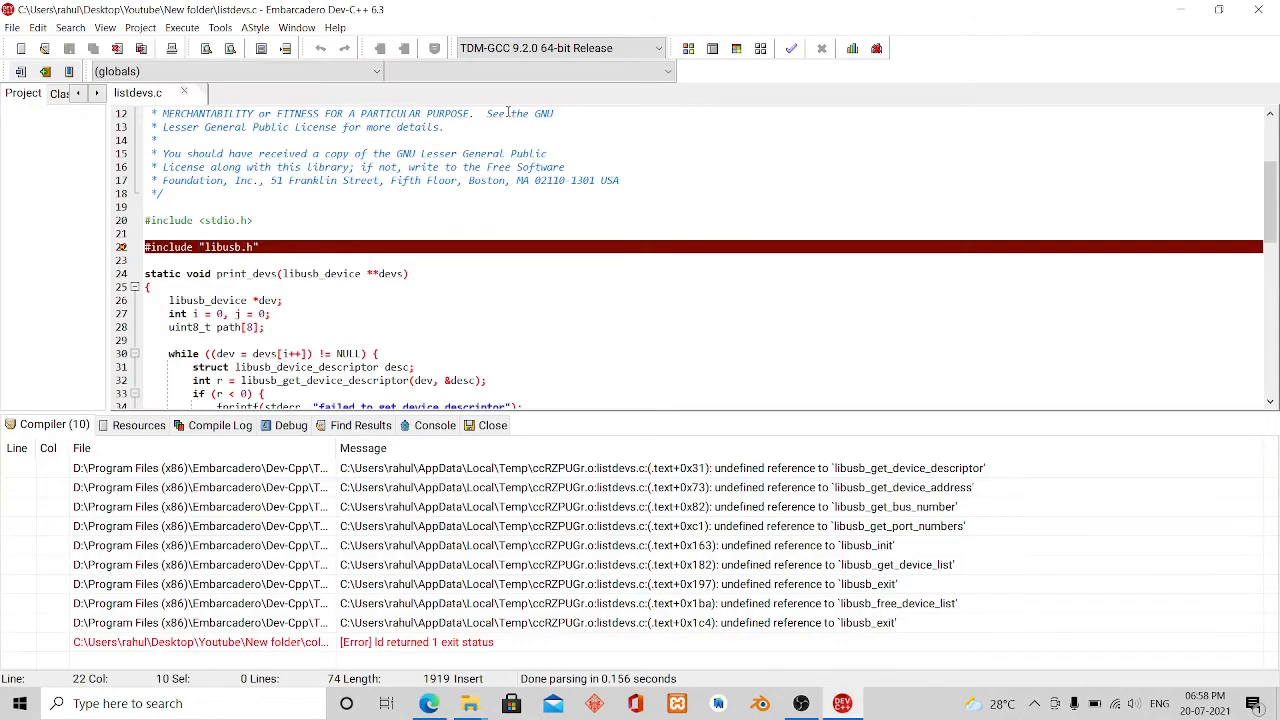
- View the TDM-GCC 9.2.0 64-bit Release settings via Tools > Compiler Options, then switch to the libusb-1.0.24 folder
{"action": "left_click", "coordinate": [219, 27]}
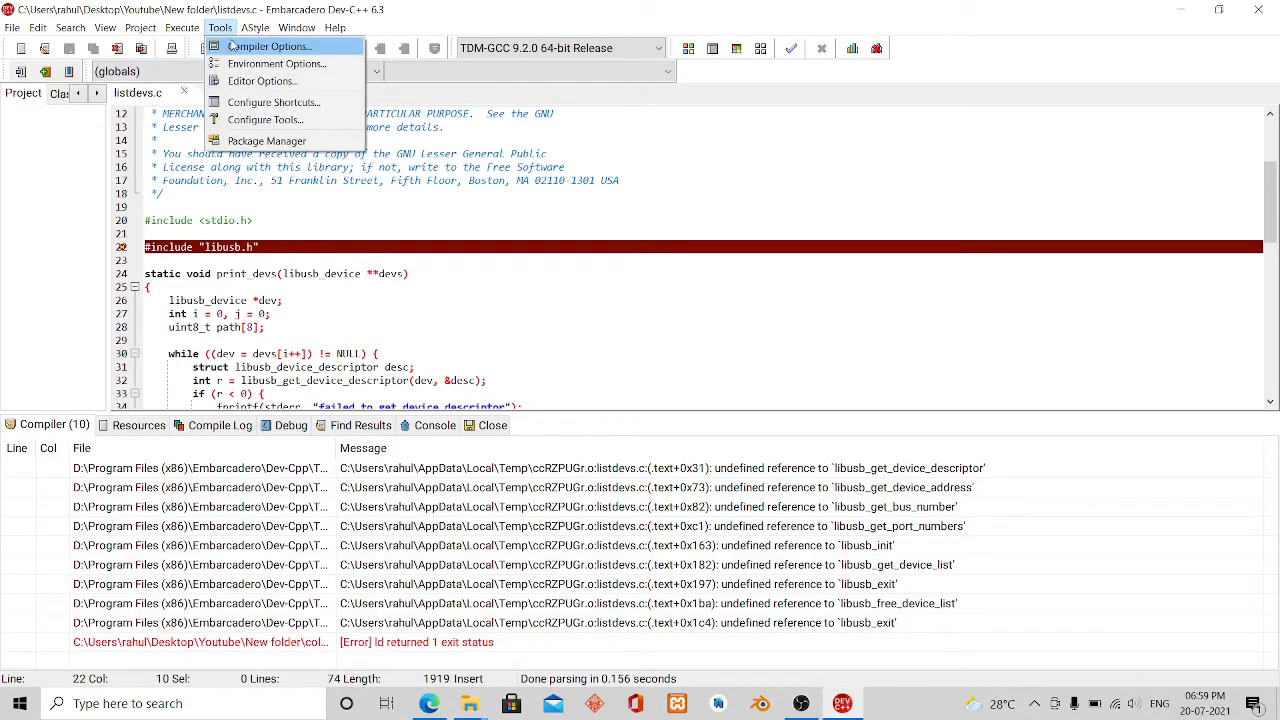
{"action": "left_click", "coordinate": [269, 46]}
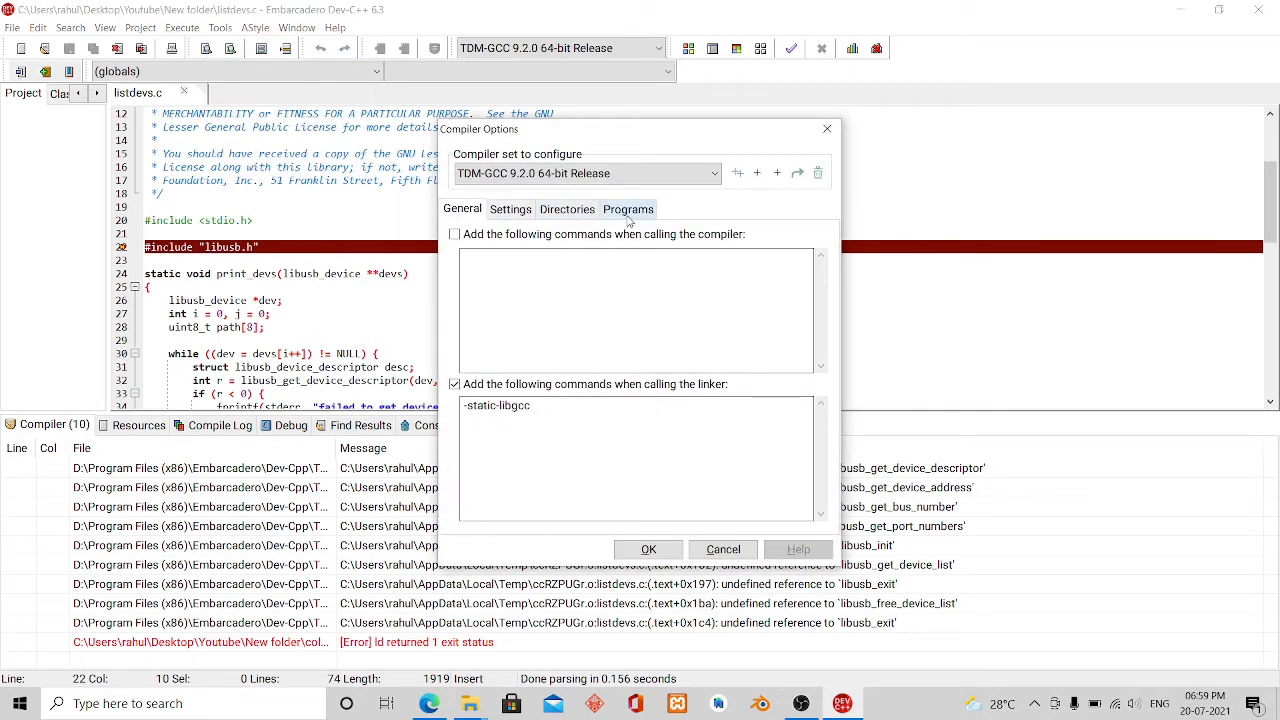
{"action": "left_click", "coordinate": [628, 209]}
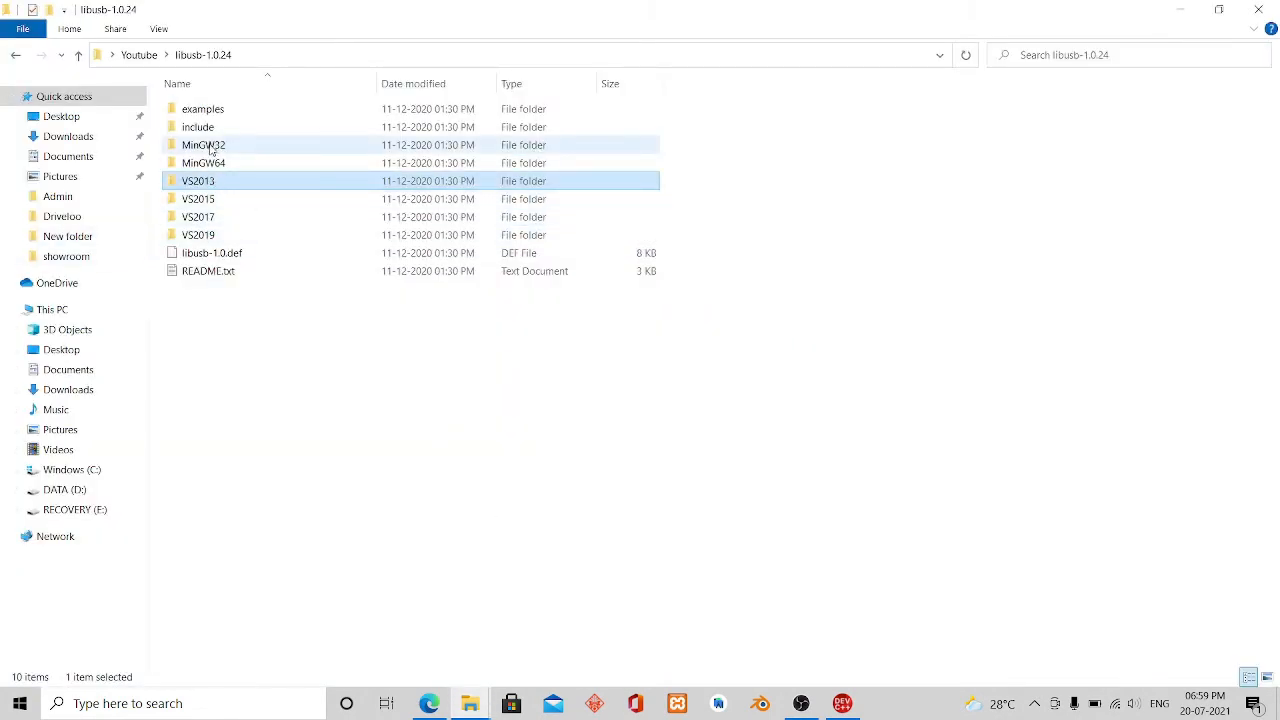
- Copy libusb-1.0.a from MinGW32 > static and paste it into the Youtube project folder
{"action": "double_click", "coordinate": [204, 145]}
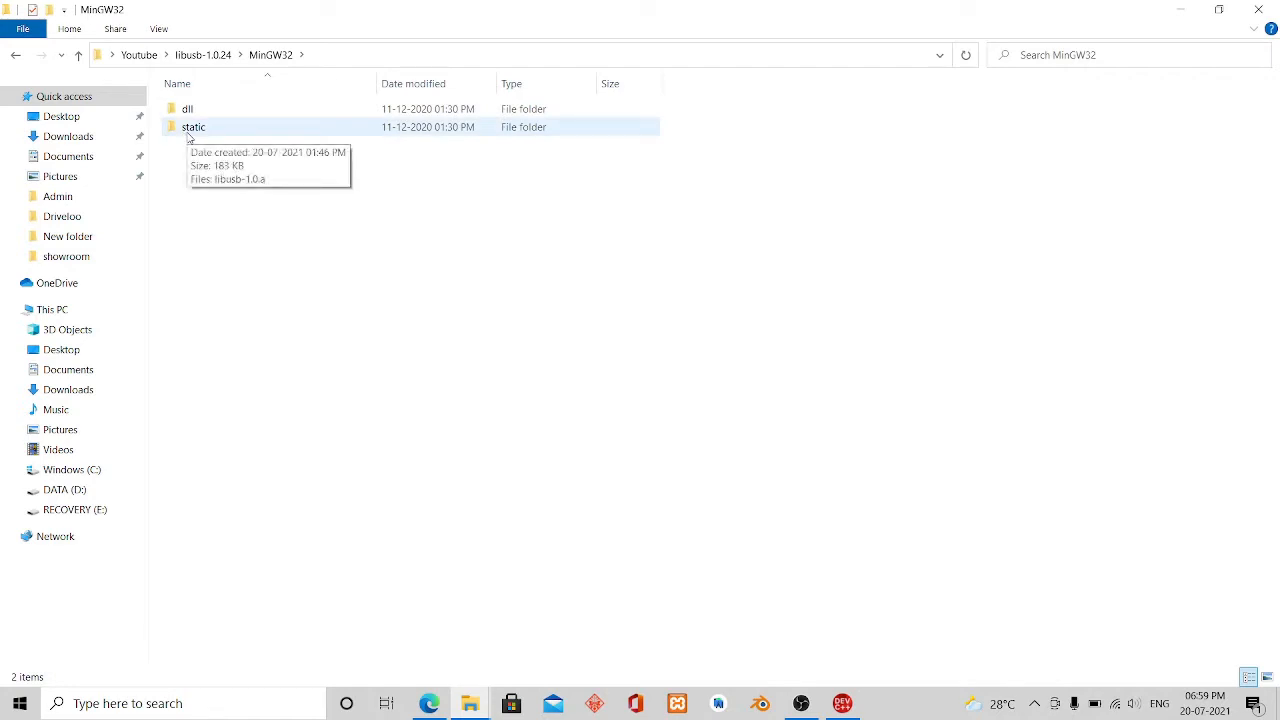
{"action": "double_click", "coordinate": [193, 126]}
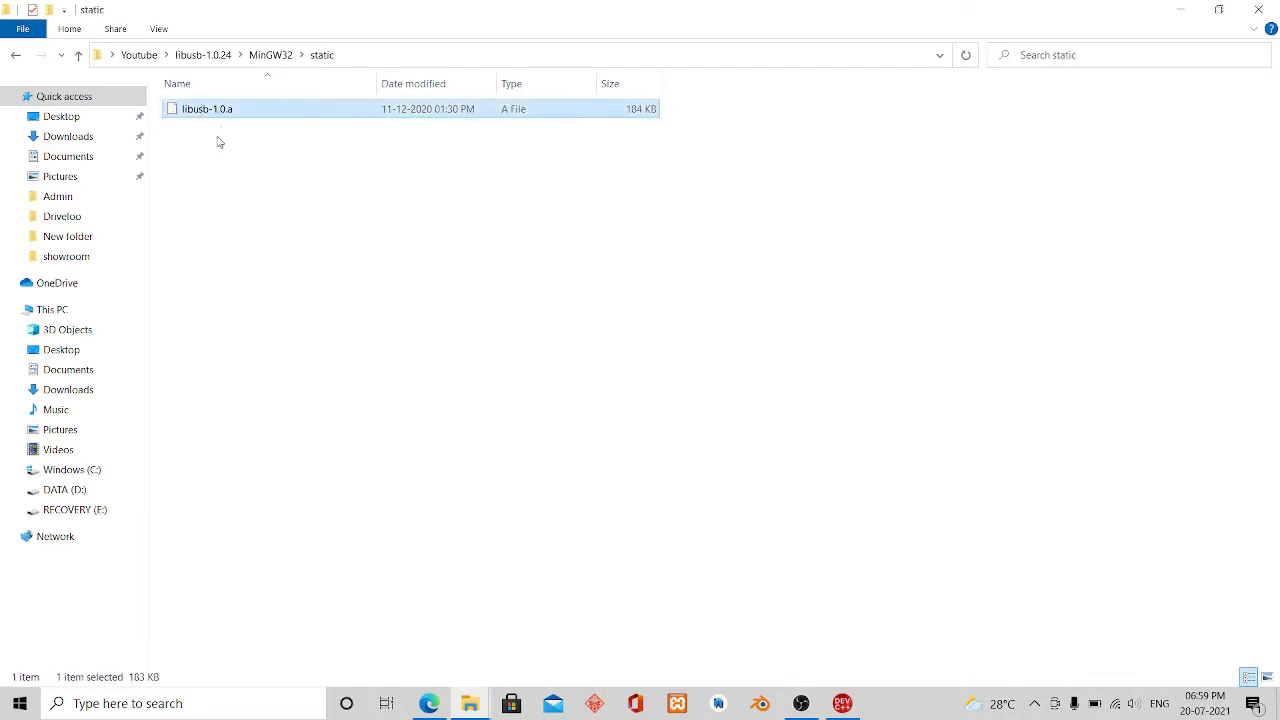
{"action": "right_click", "coordinate": [208, 108]}
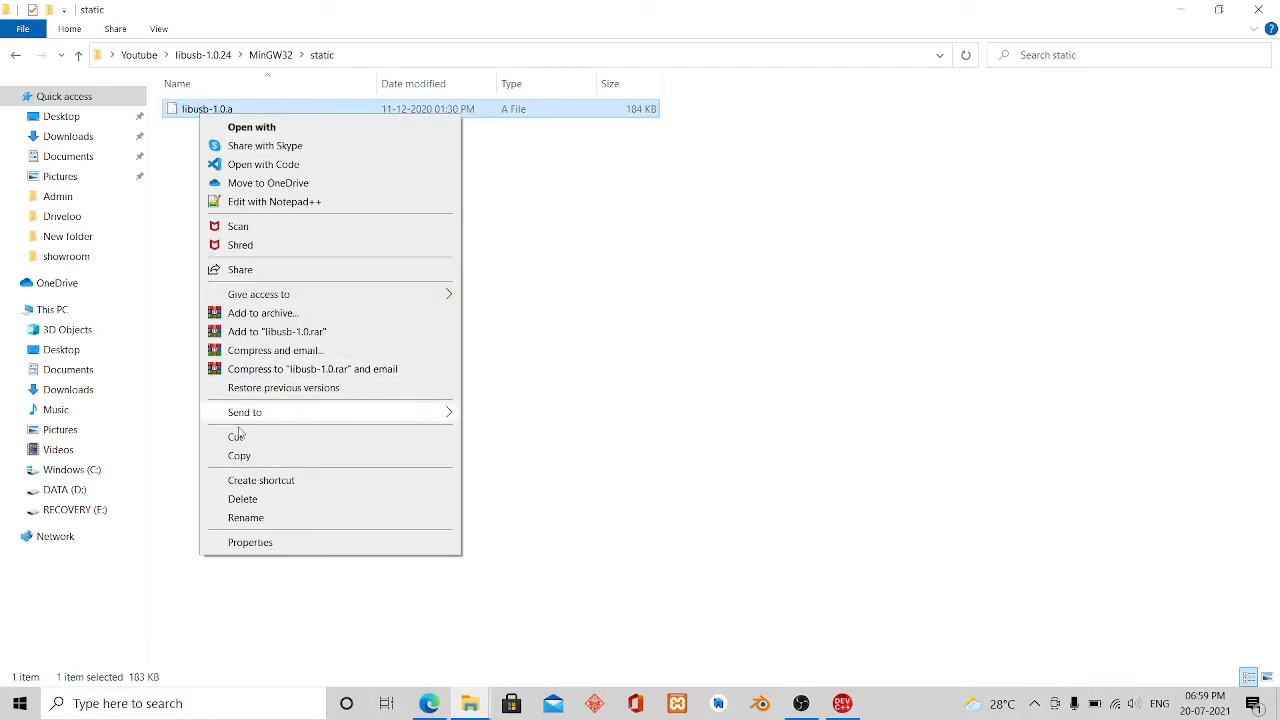
{"action": "left_click", "coordinate": [202, 55]}
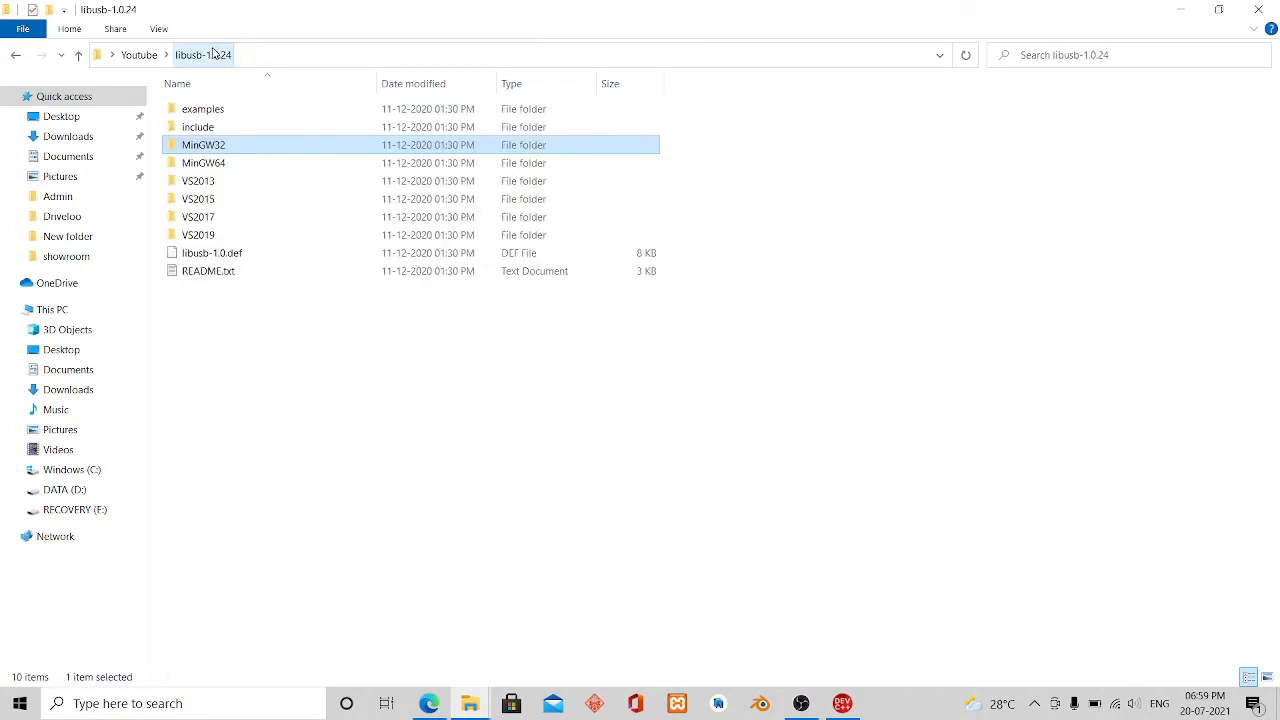
{"action": "left_click", "coordinate": [138, 54]}
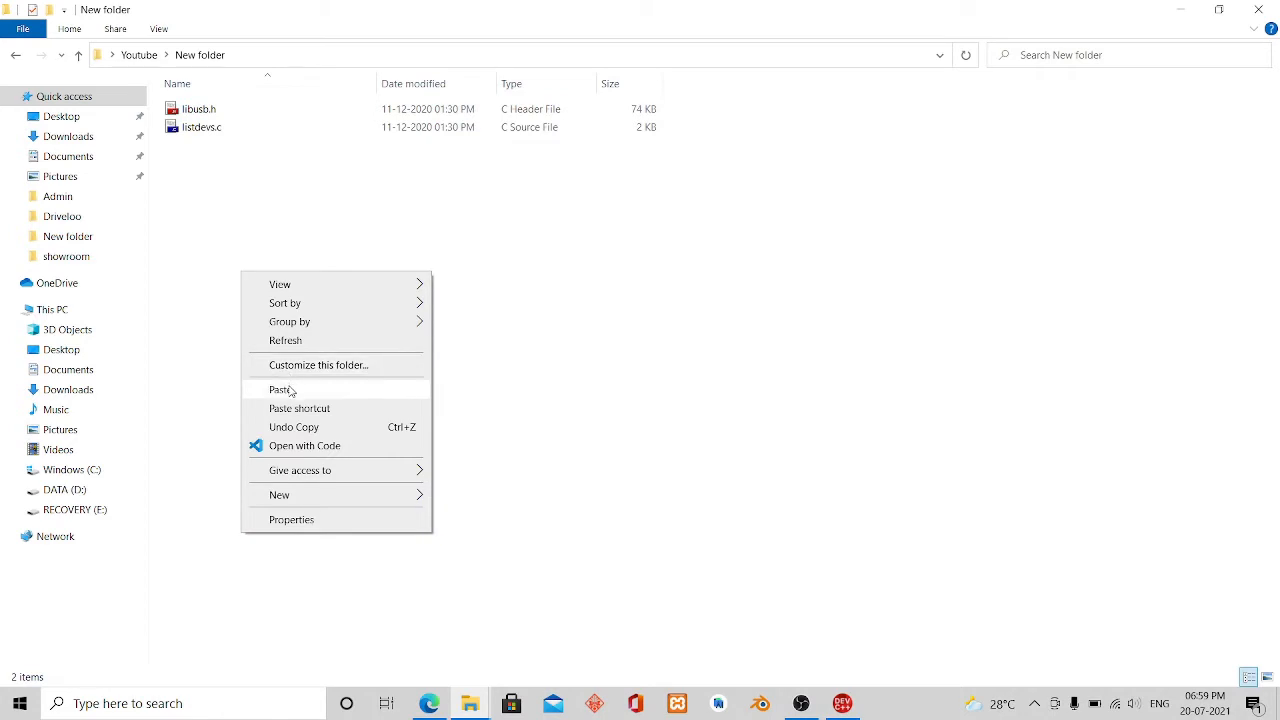
{"action": "left_click", "coordinate": [281, 390]}
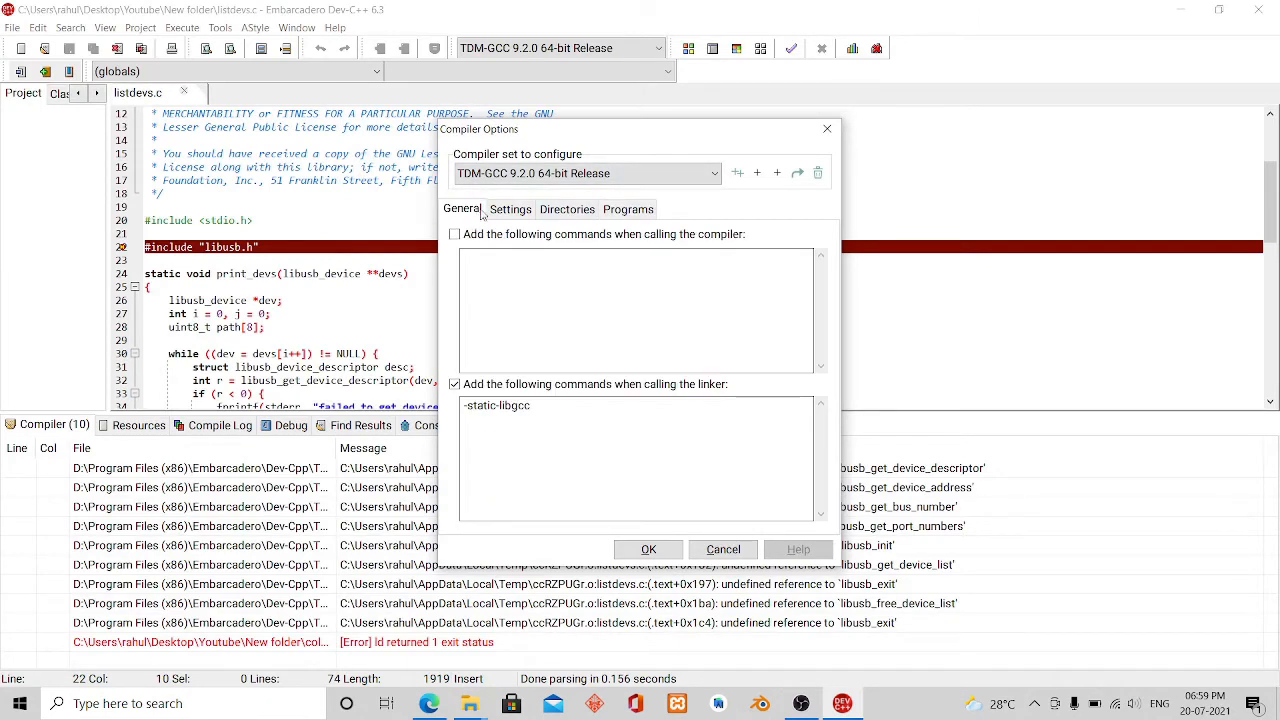
- Select the TDM-GCC 9.2.0 32-bit Release compiler set and append libusb-1.0.a to its linker commands
{"action": "left_click", "coordinate": [613, 430]}
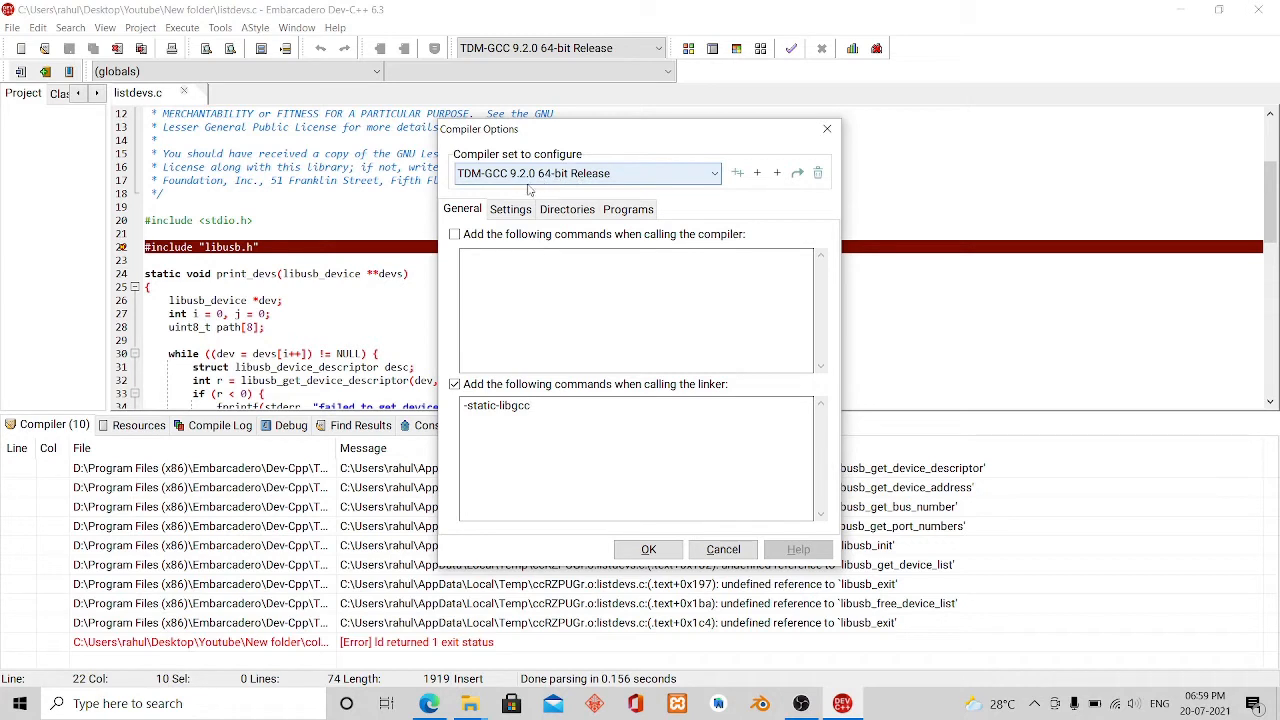
{"action": "left_click", "coordinate": [714, 173]}
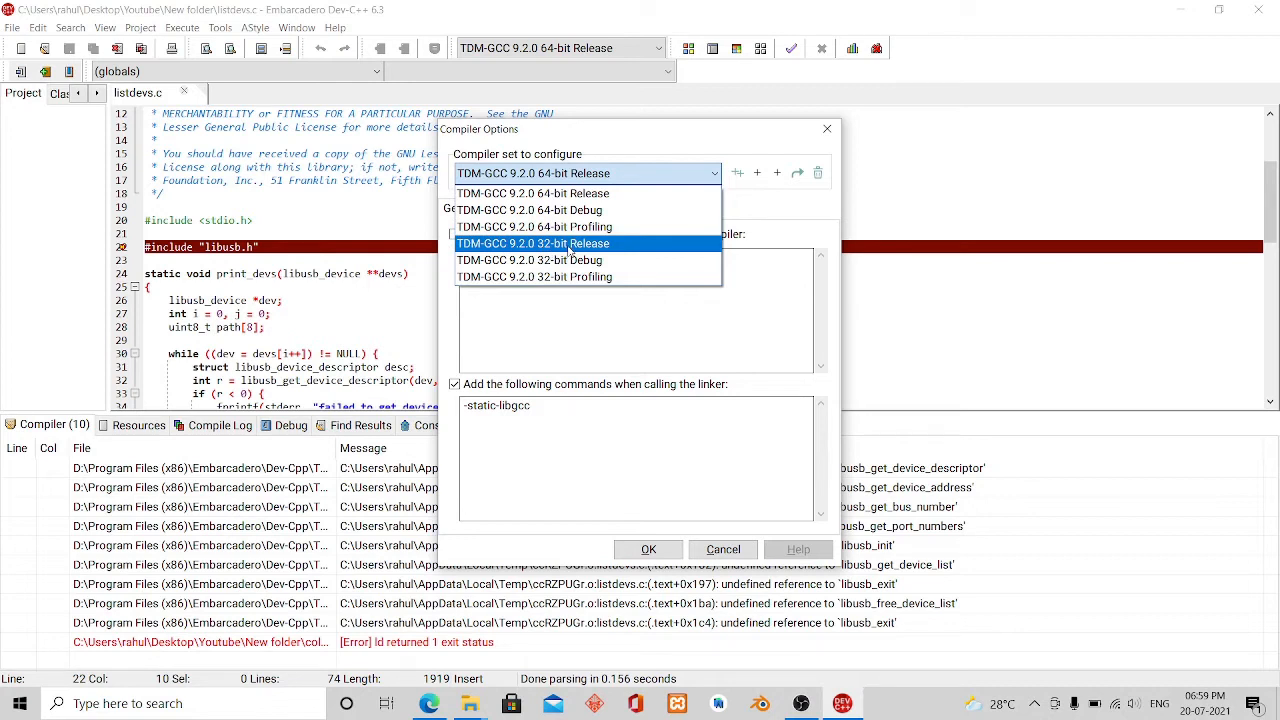
{"action": "left_click", "coordinate": [534, 243]}
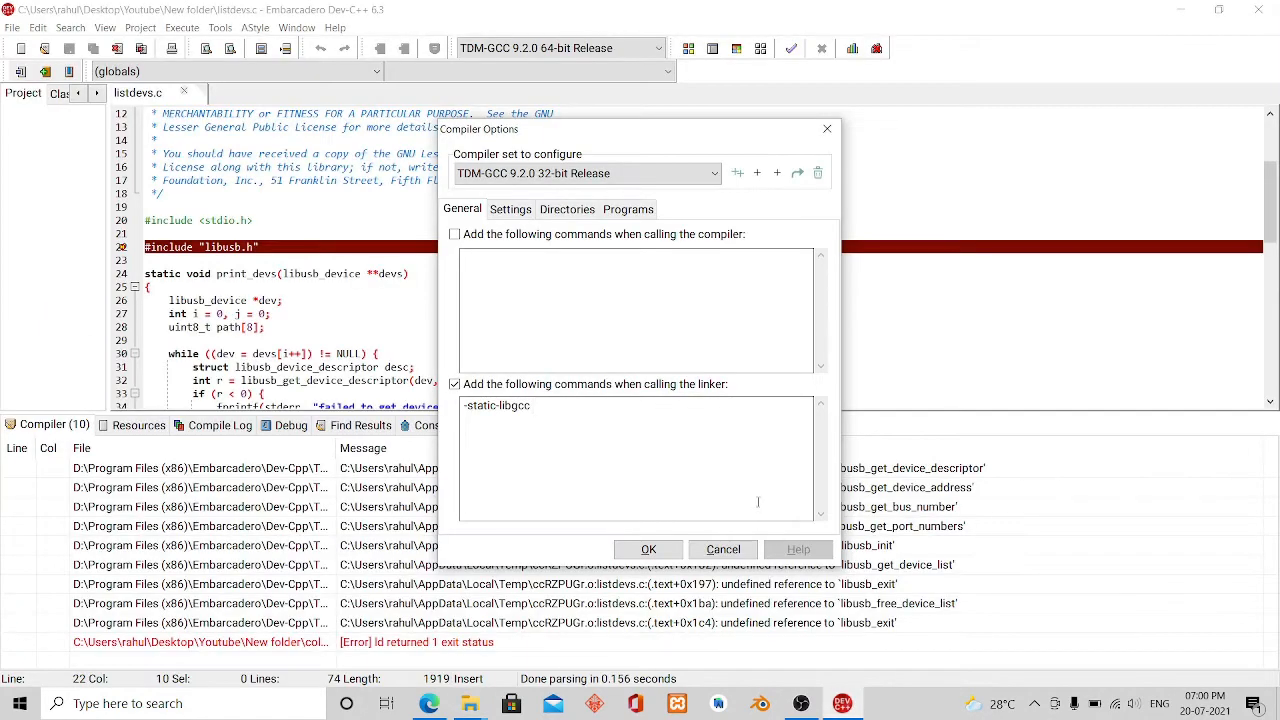
{"action": "type", "text": "libusb-1.0.a"}
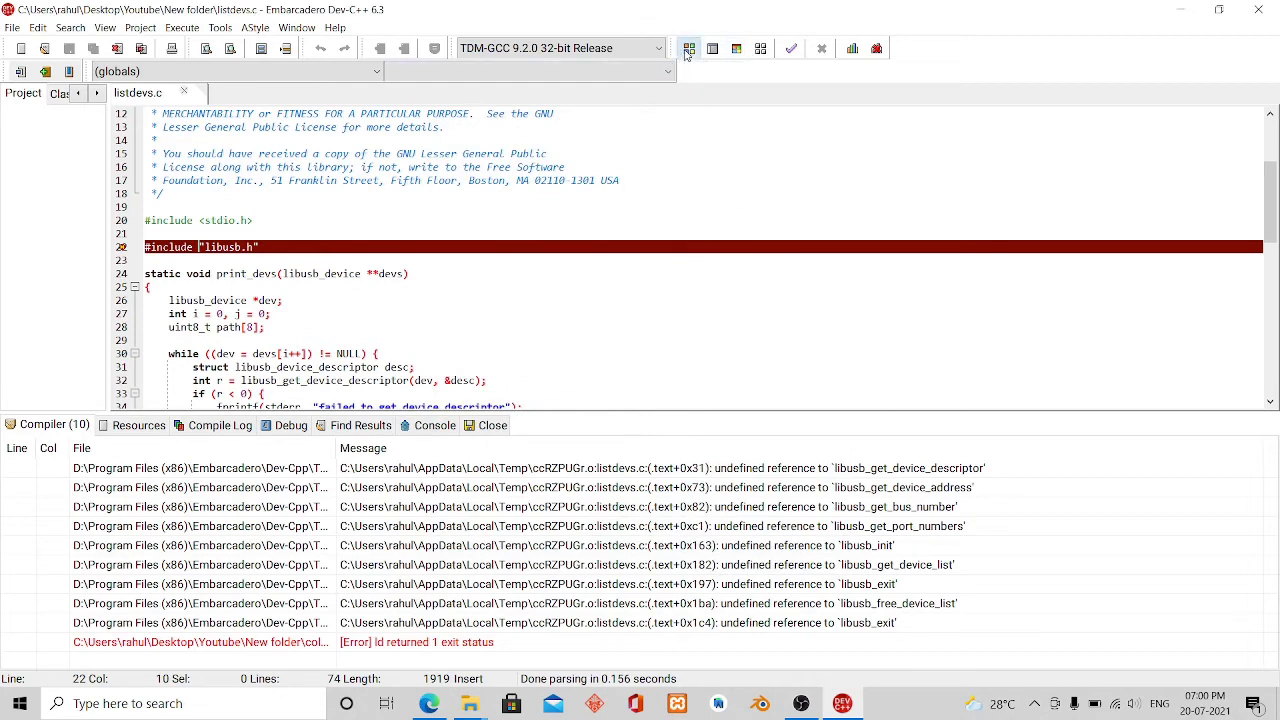
- Compile listdevs.c with the 32-bit set and check the log reports 0 errors
{"action": "left_click", "coordinate": [689, 48]}
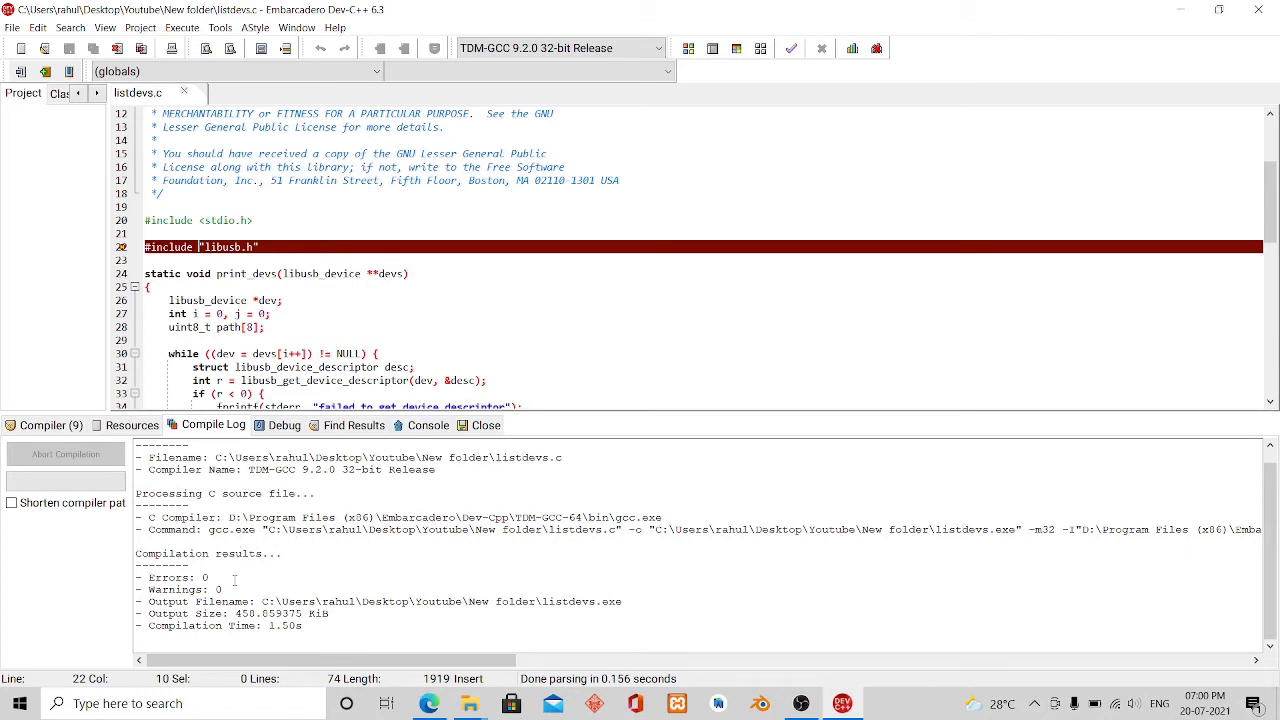
{"action": "double_click", "coordinate": [203, 577]}
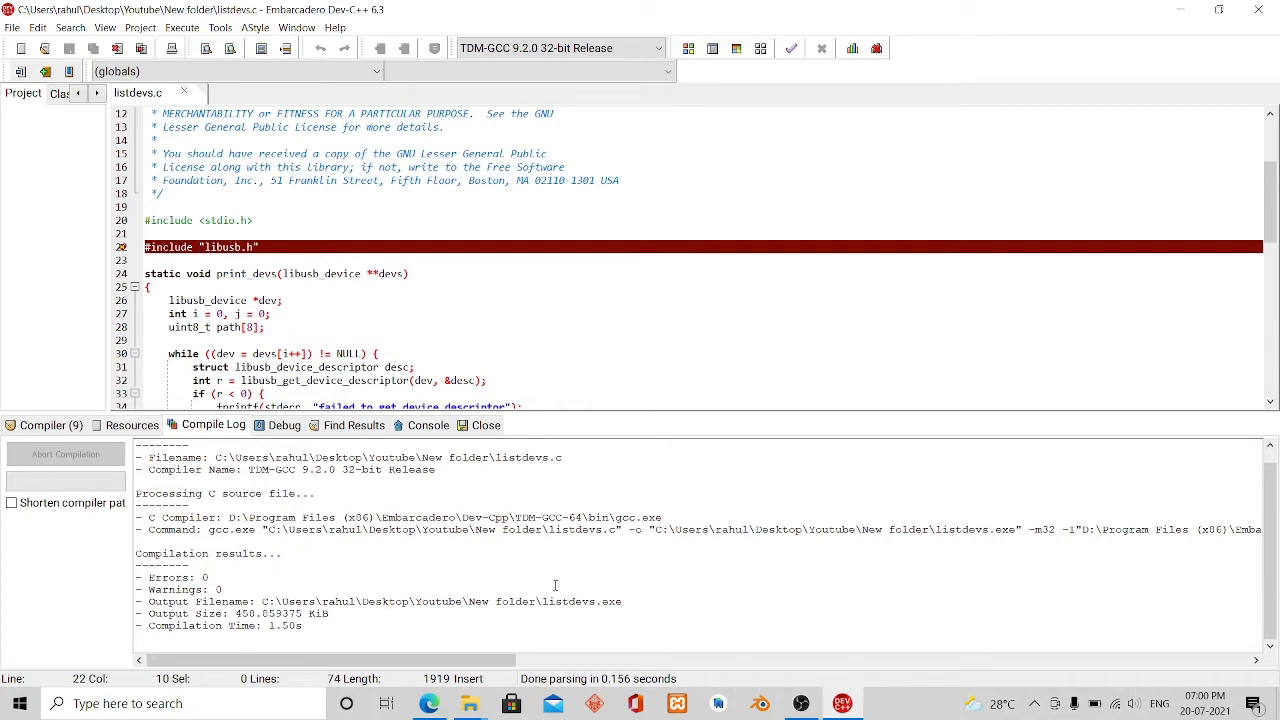
{"action": "mouse_move", "coordinate": [744, 85]}
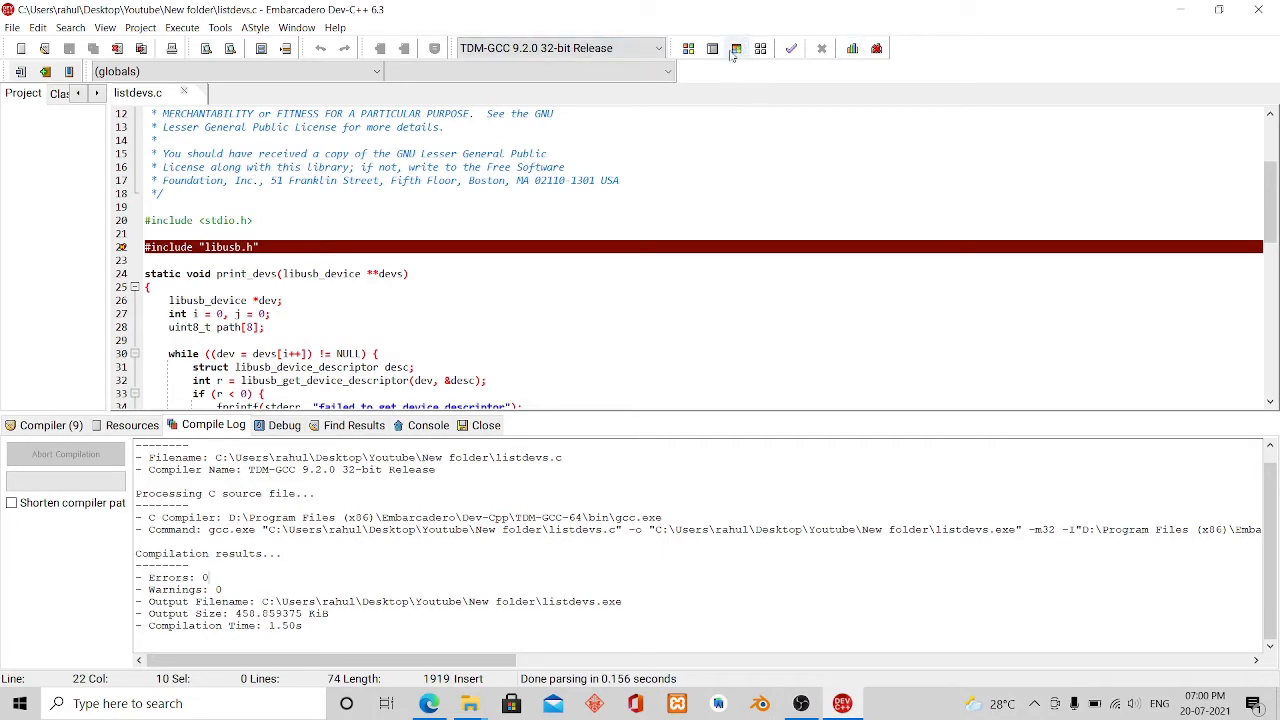
- Run listdevs.exe, which lists four USB devices, then bring the project folder window forward
{"action": "left_click", "coordinate": [737, 48]}
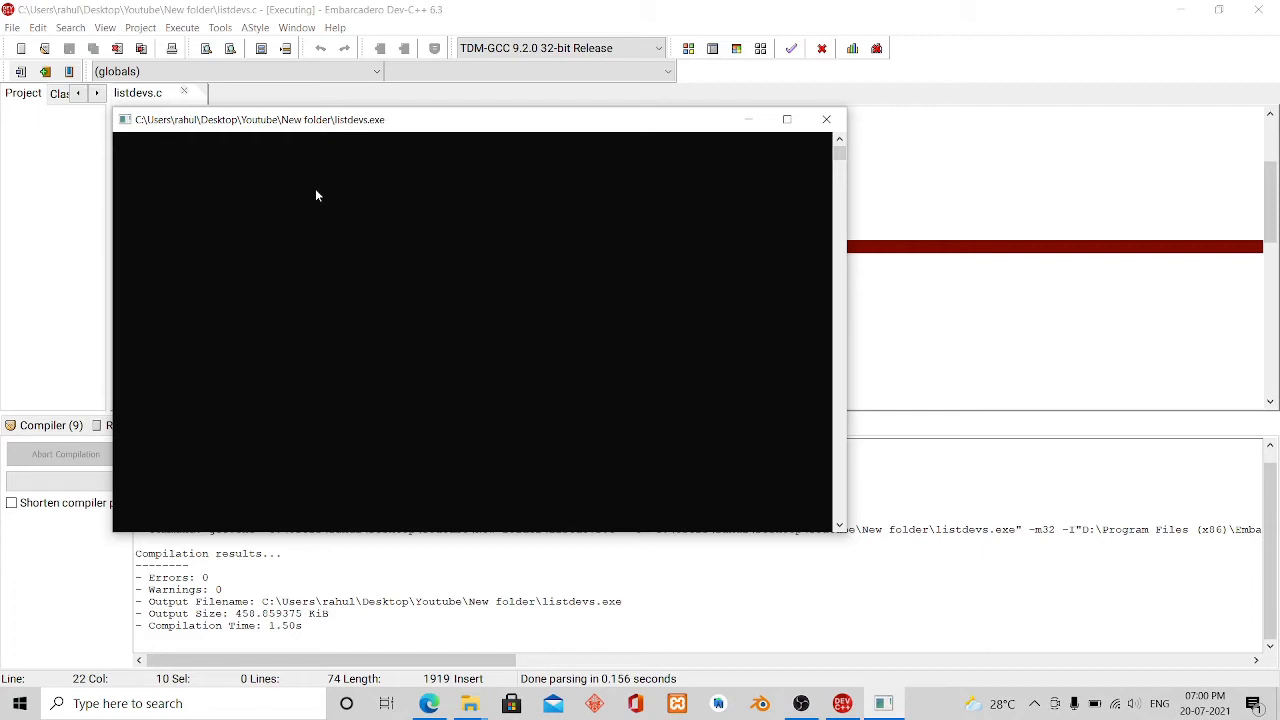
{"action": "mouse_move", "coordinate": [324, 196]}
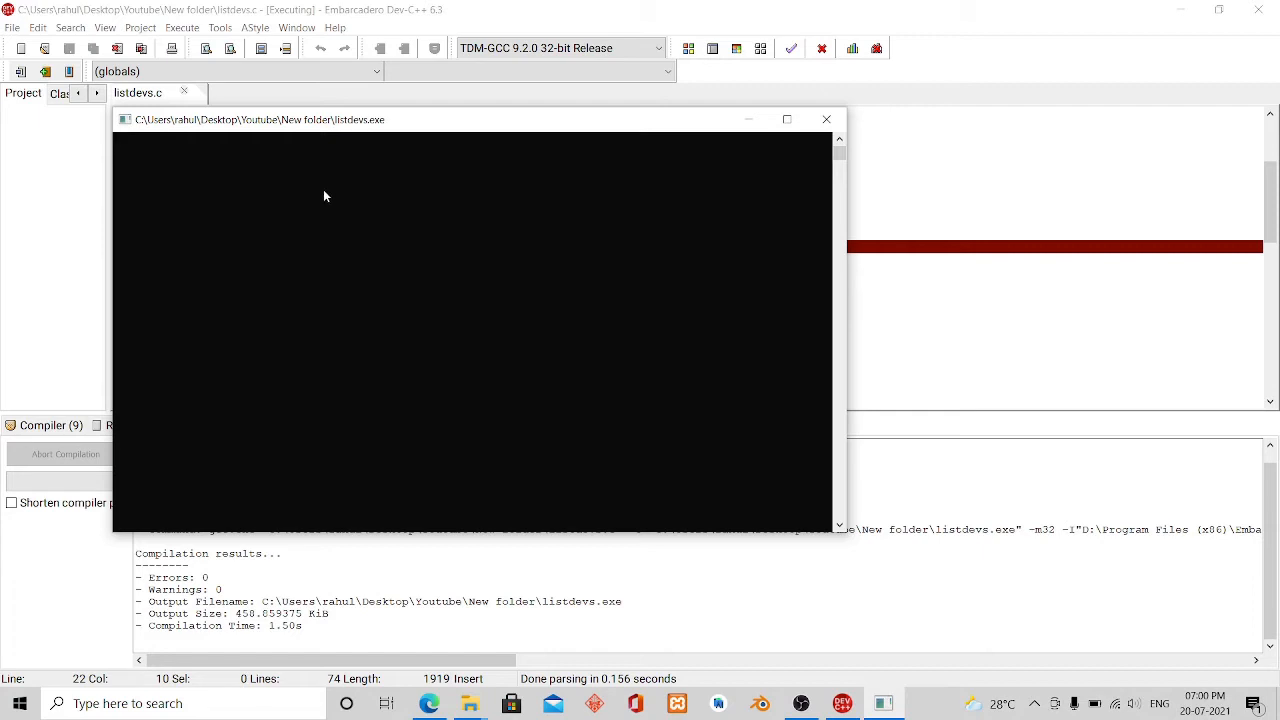
{"action": "mouse_move", "coordinate": [327, 201]}
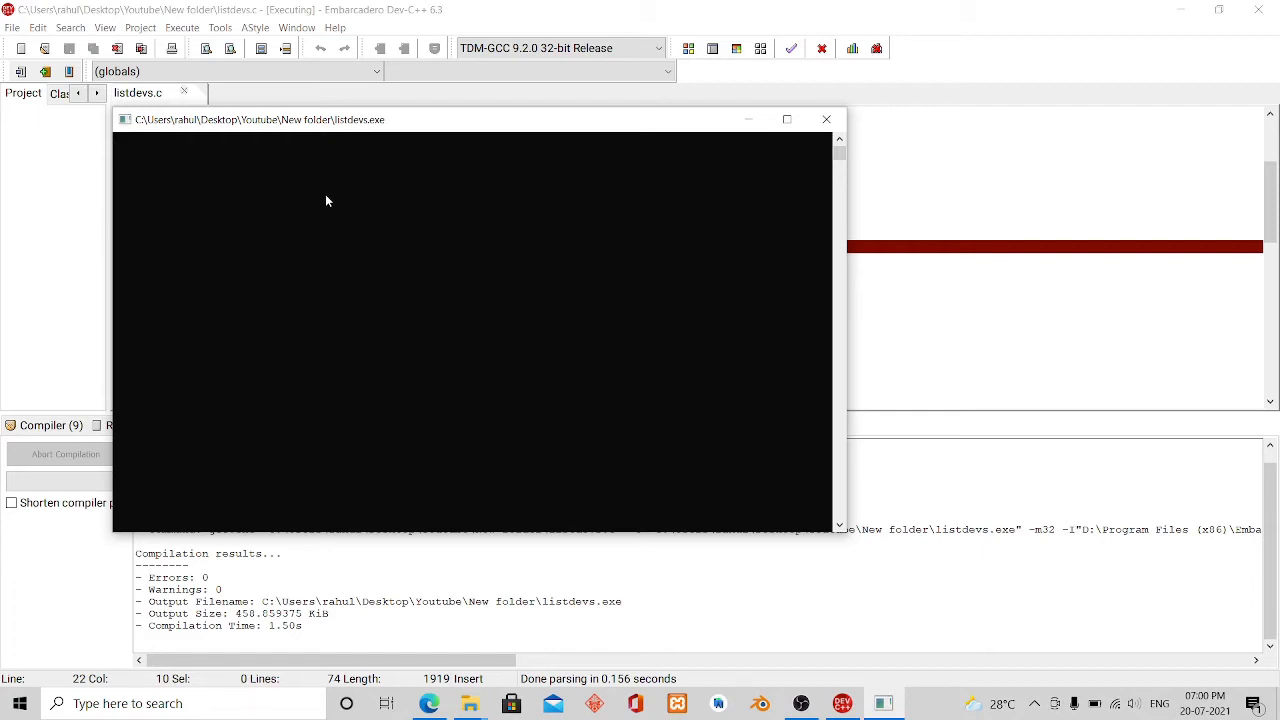
{"action": "mouse_move", "coordinate": [335, 206]}
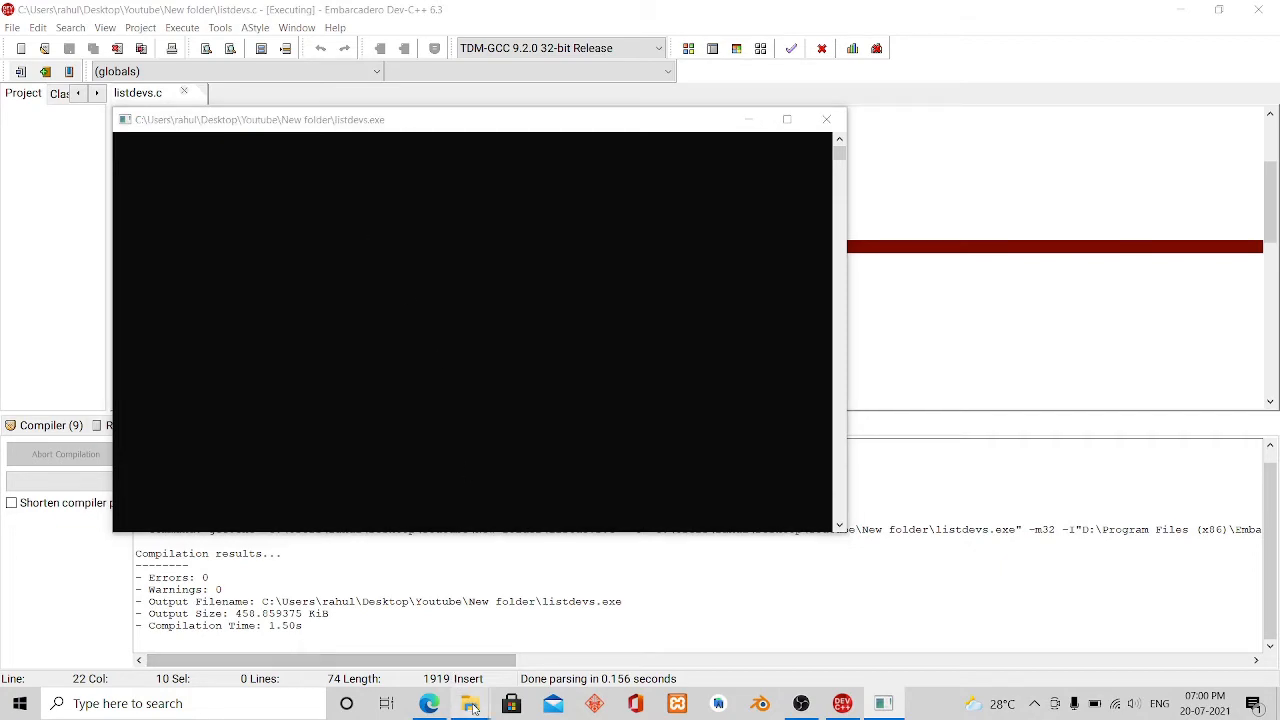
{"action": "left_click", "coordinate": [470, 703]}
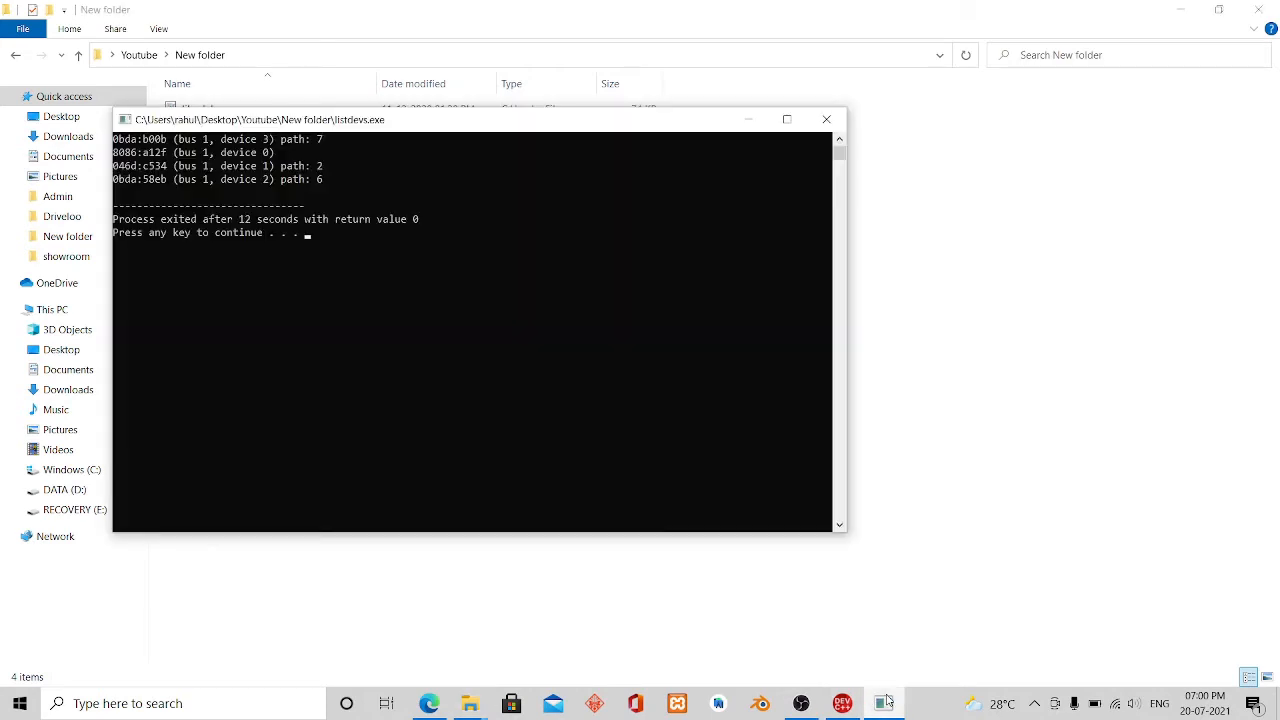
{"action": "mouse_move", "coordinate": [548, 349]}
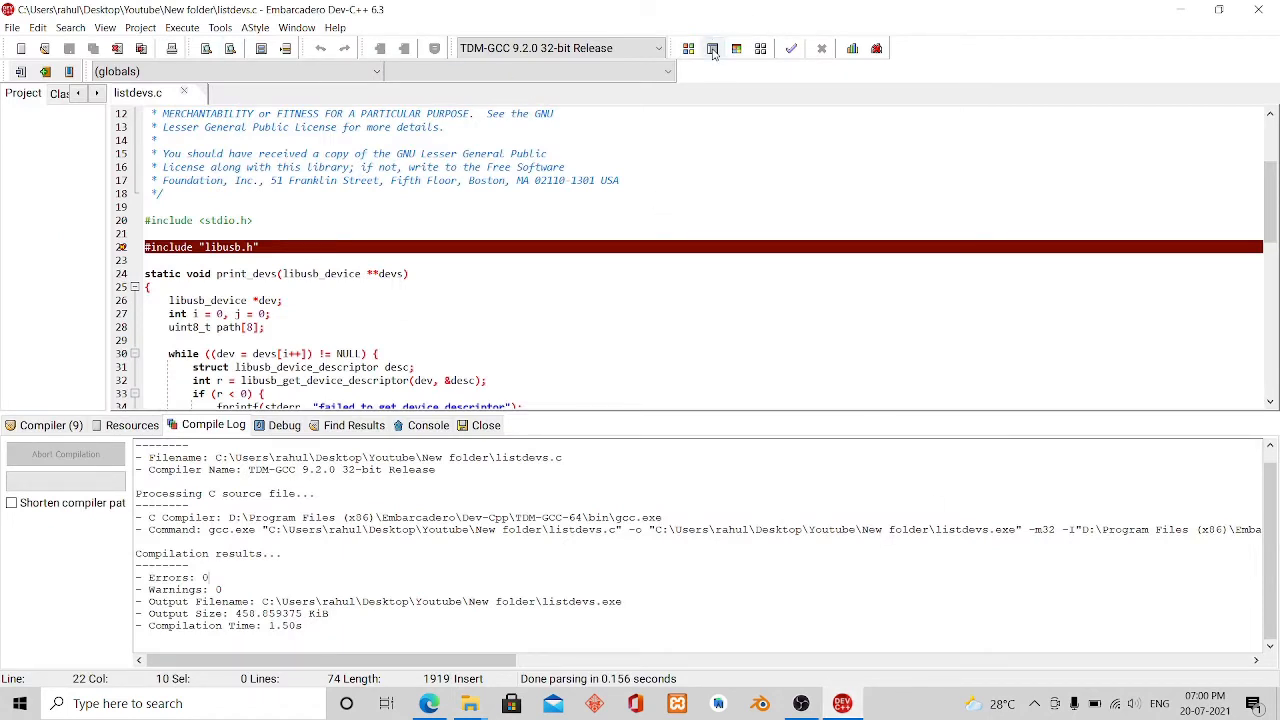
{"action": "mouse_move", "coordinate": [230, 28]}
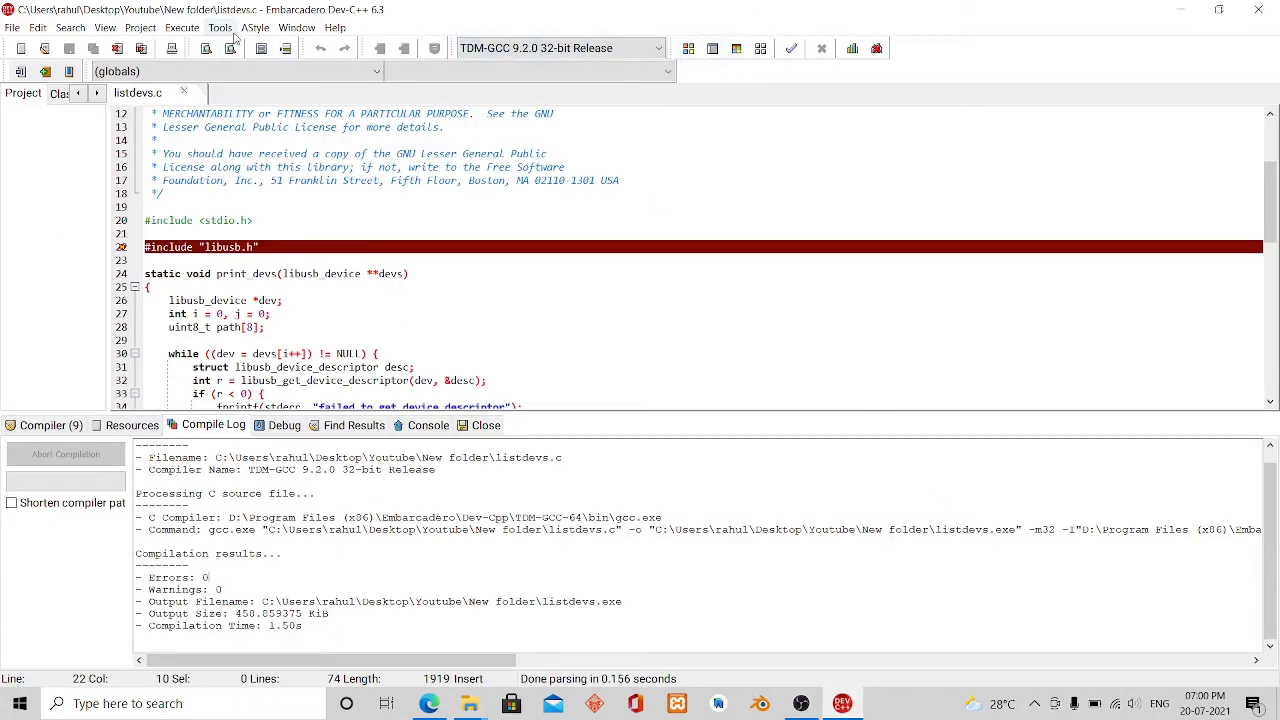
- Review the Directories and Libraries settings in Compiler Options, returning to General
{"action": "left_click", "coordinate": [219, 27]}
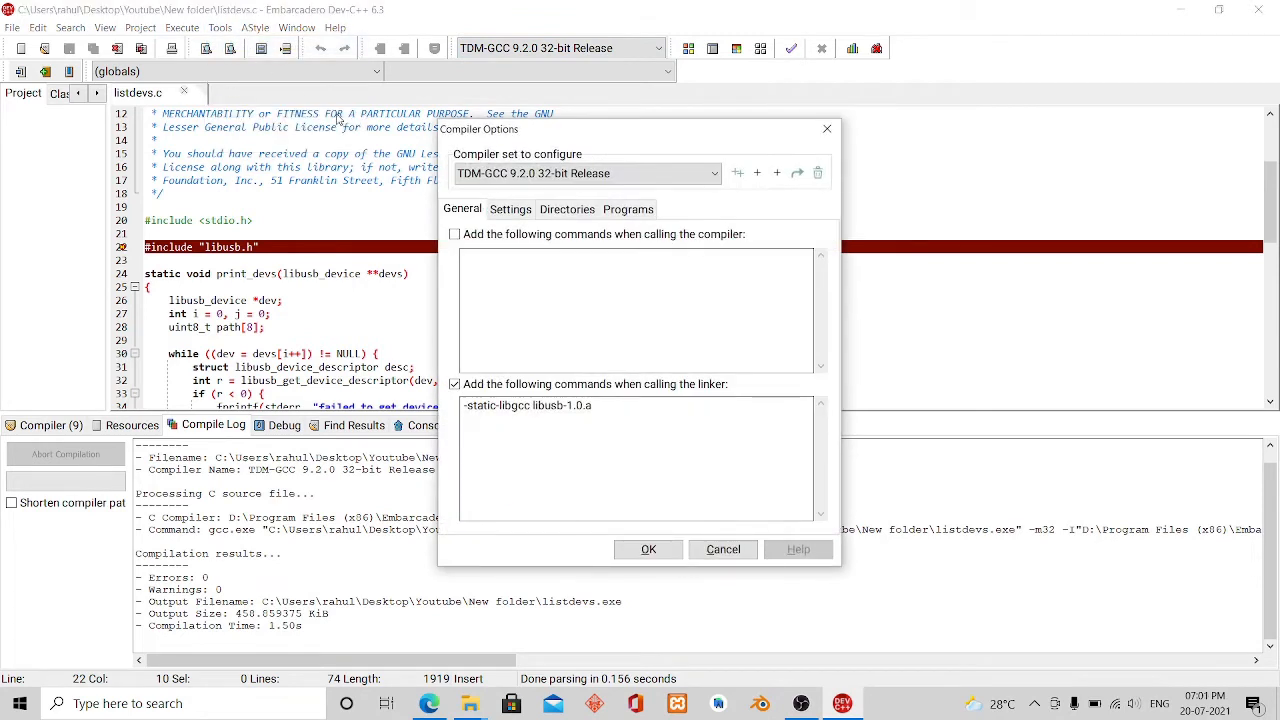
{"action": "left_click", "coordinate": [567, 208]}
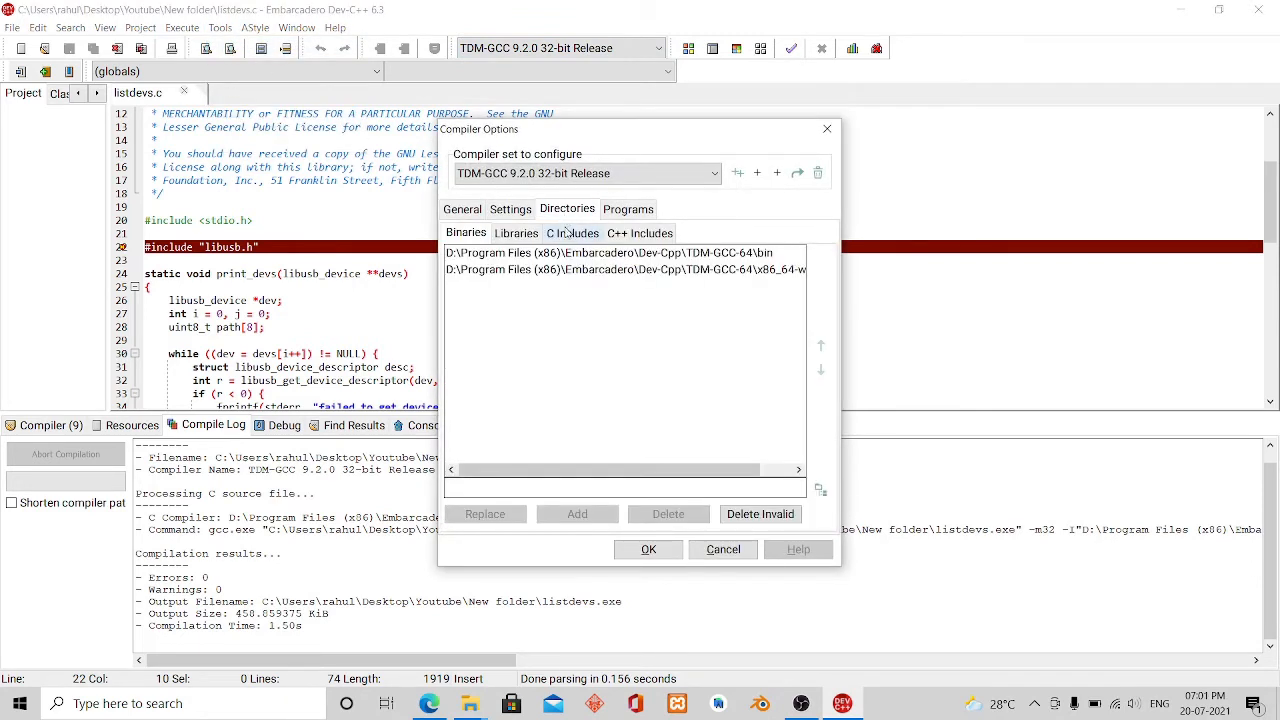
{"action": "left_click", "coordinate": [516, 233]}
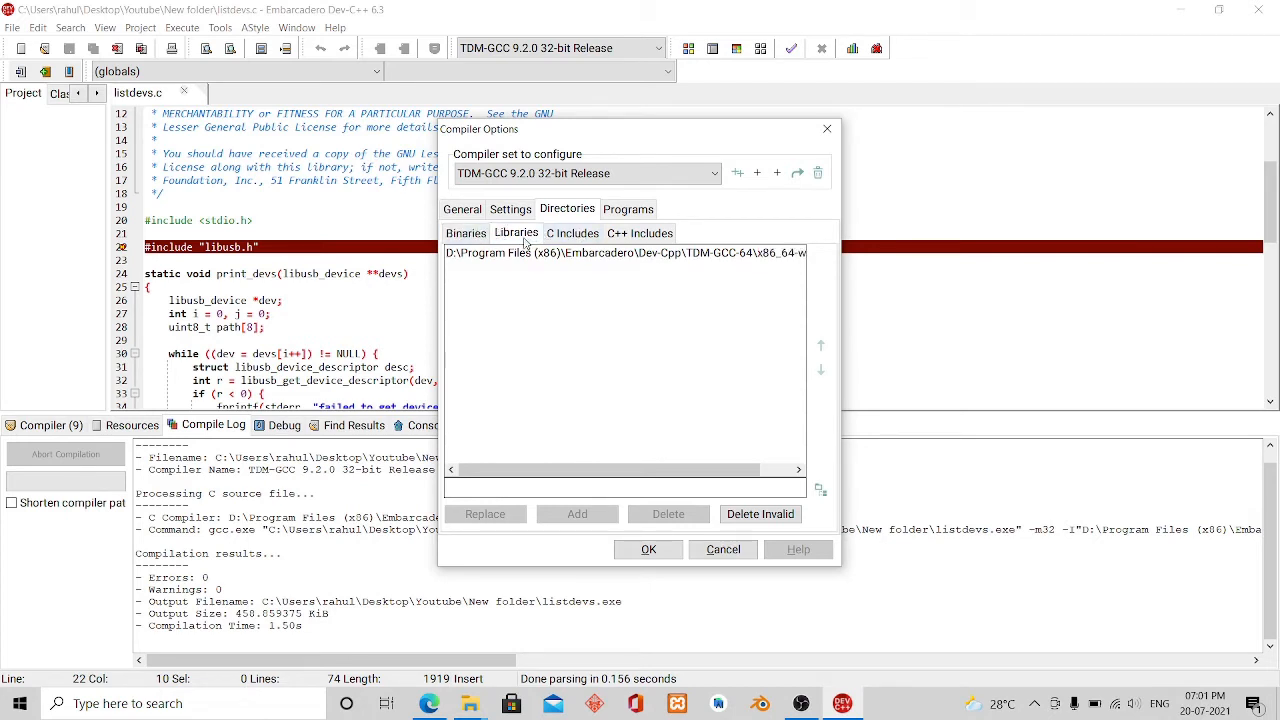
{"action": "left_click", "coordinate": [462, 209]}
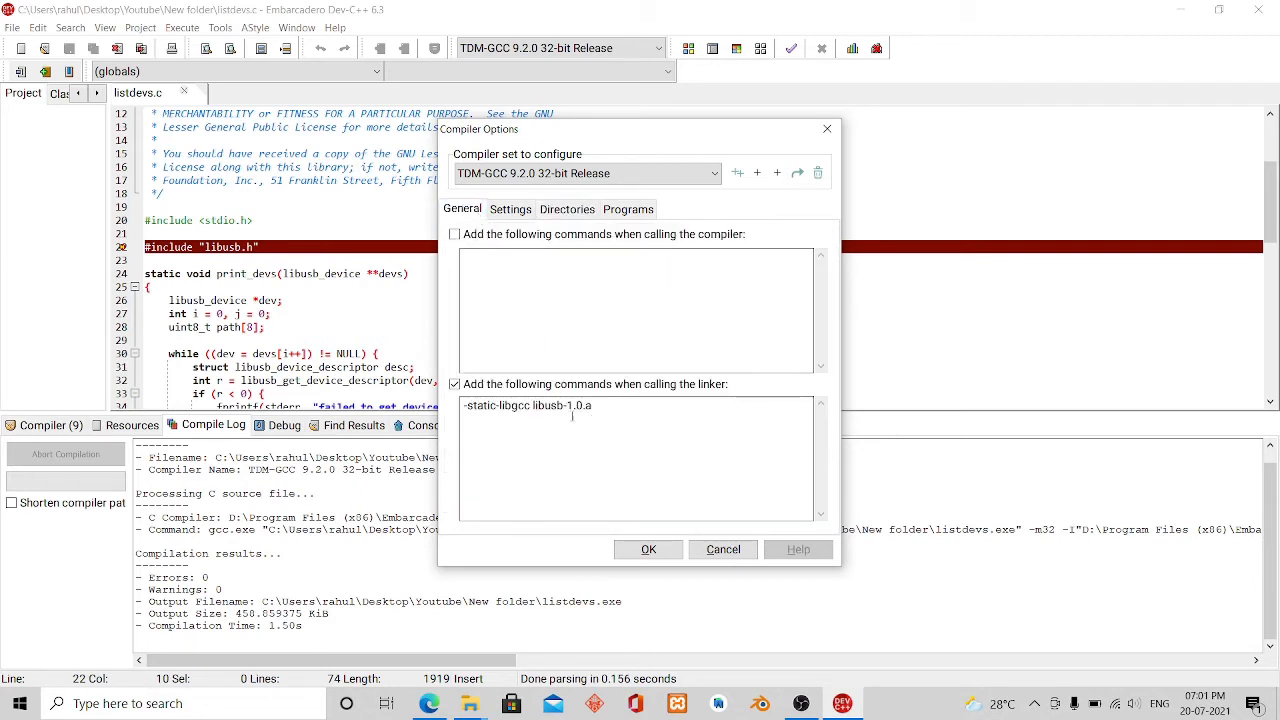
- Delete libusb-1.0.a from the linker commands, leaving only -static-libgcc
{"action": "double_click", "coordinate": [543, 406]}
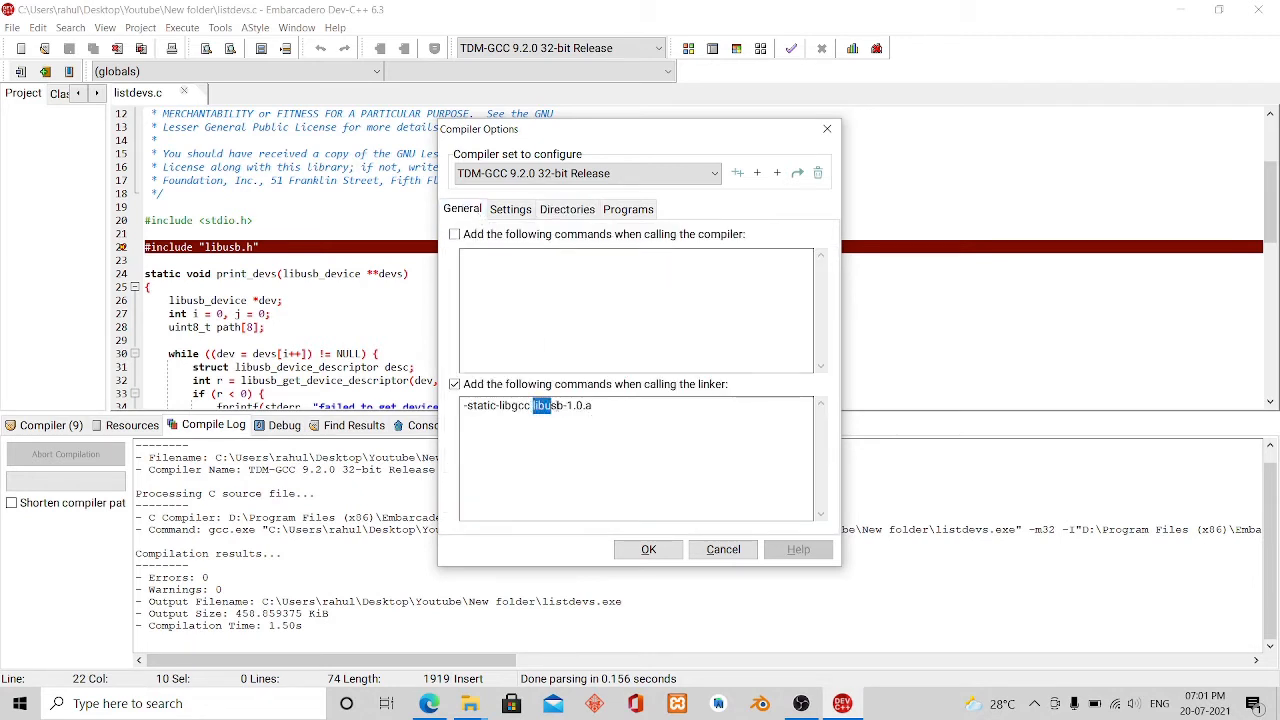
{"action": "double_click", "coordinate": [568, 405]}
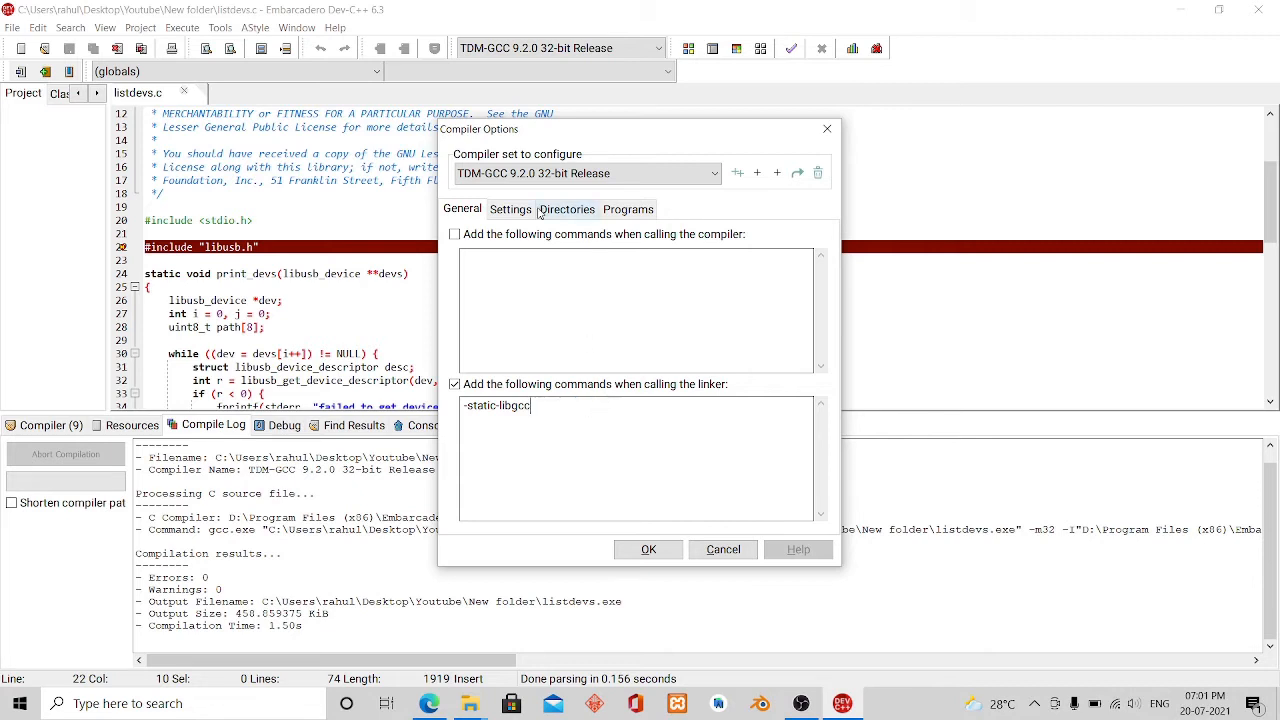
{"action": "left_click", "coordinate": [510, 209]}
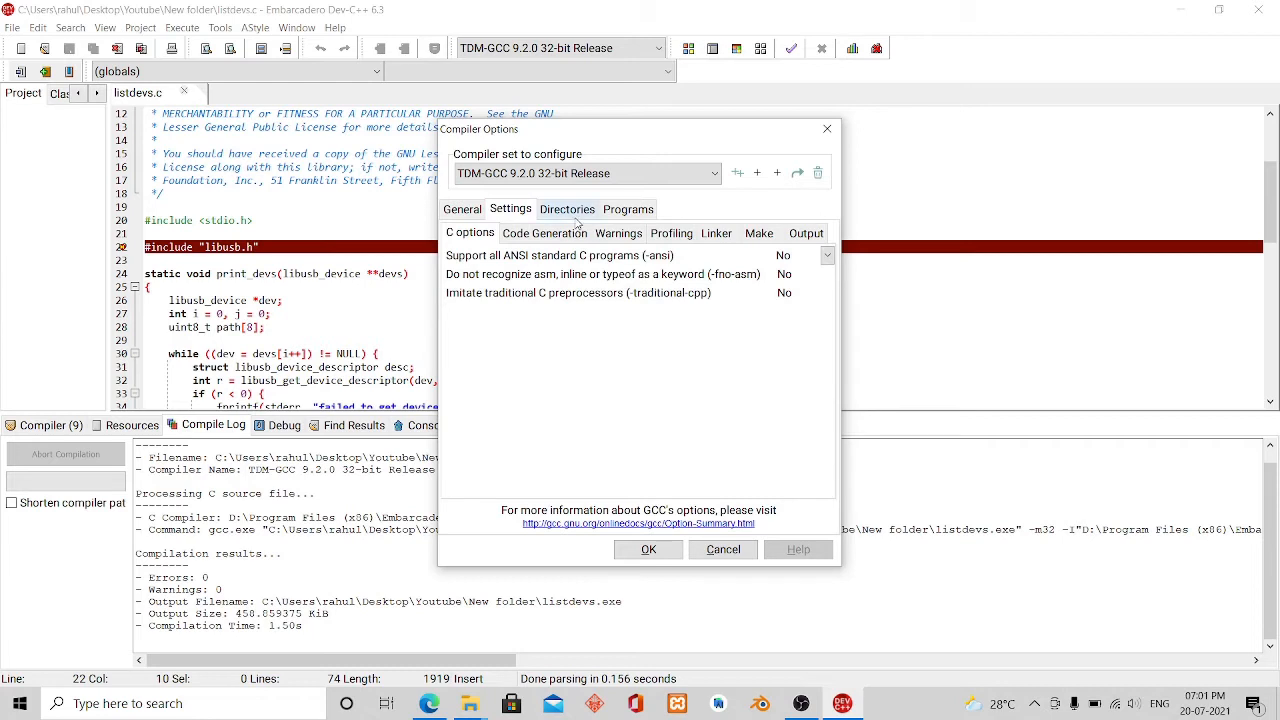
{"action": "left_click", "coordinate": [567, 209]}
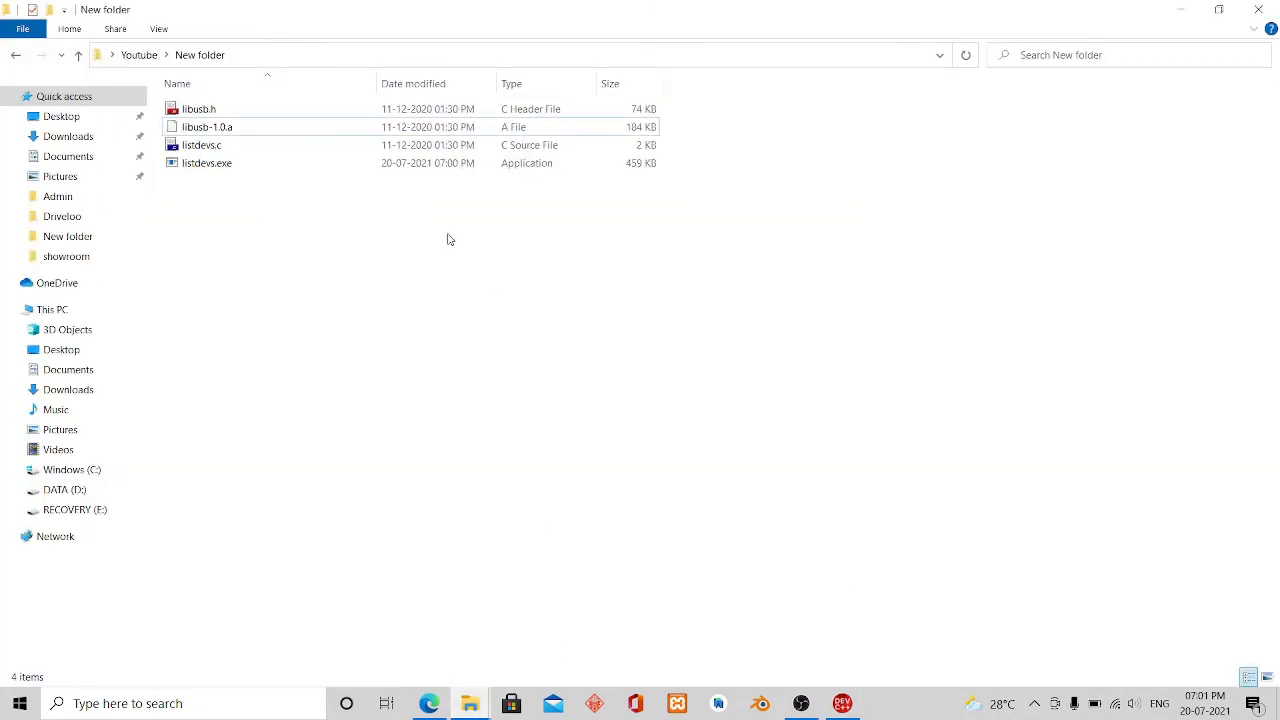
- Select the full path of the New folder in the File Explorer address bar
{"action": "left_click", "coordinate": [500, 55]}
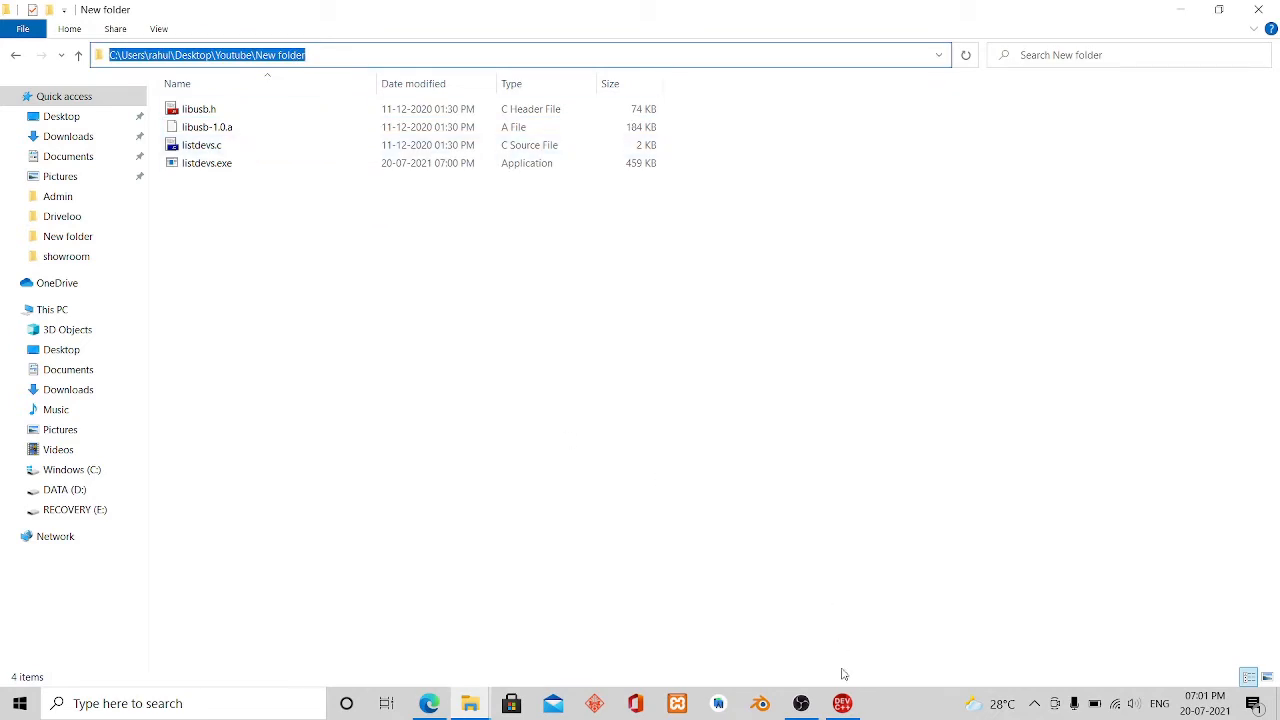
{"action": "mouse_move", "coordinate": [857, 658]}
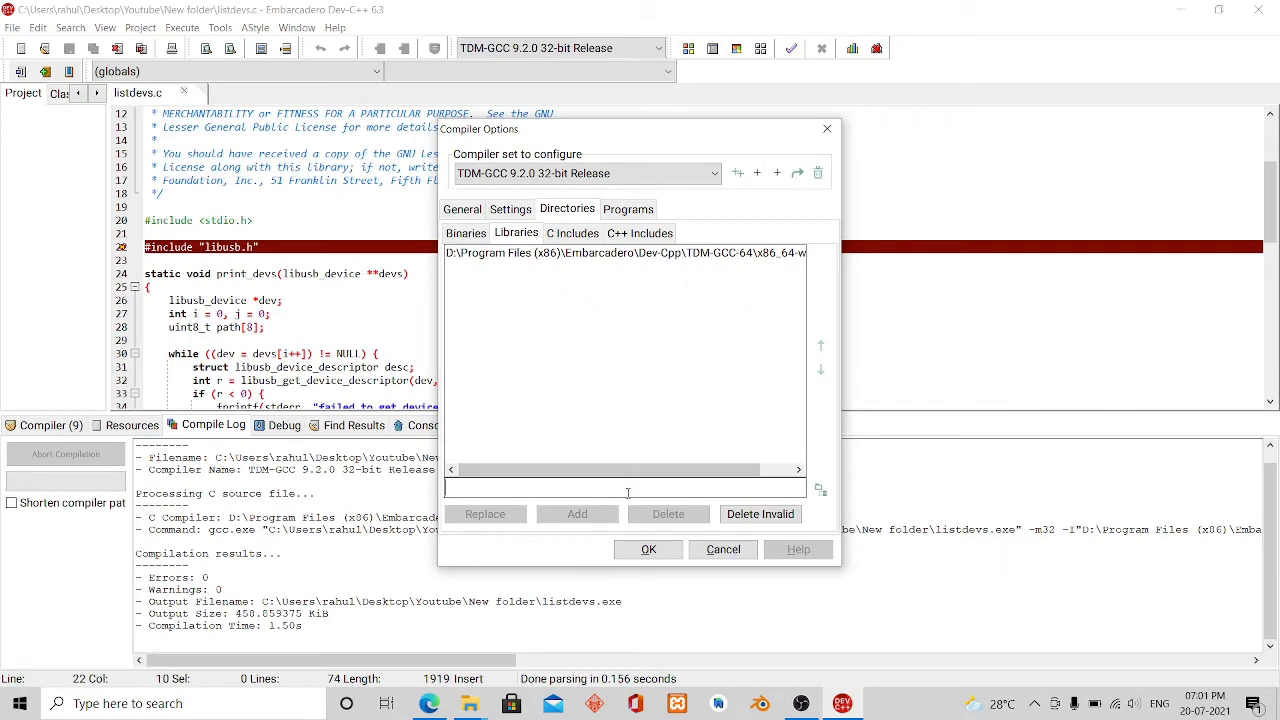
- Add C:\Users\rahul\Desktop\Youtube\New folder as a library directory and apply the options
{"action": "type", "text": "C:\\Users\\rahul\\Desktop\\Youtube\\New folder"}
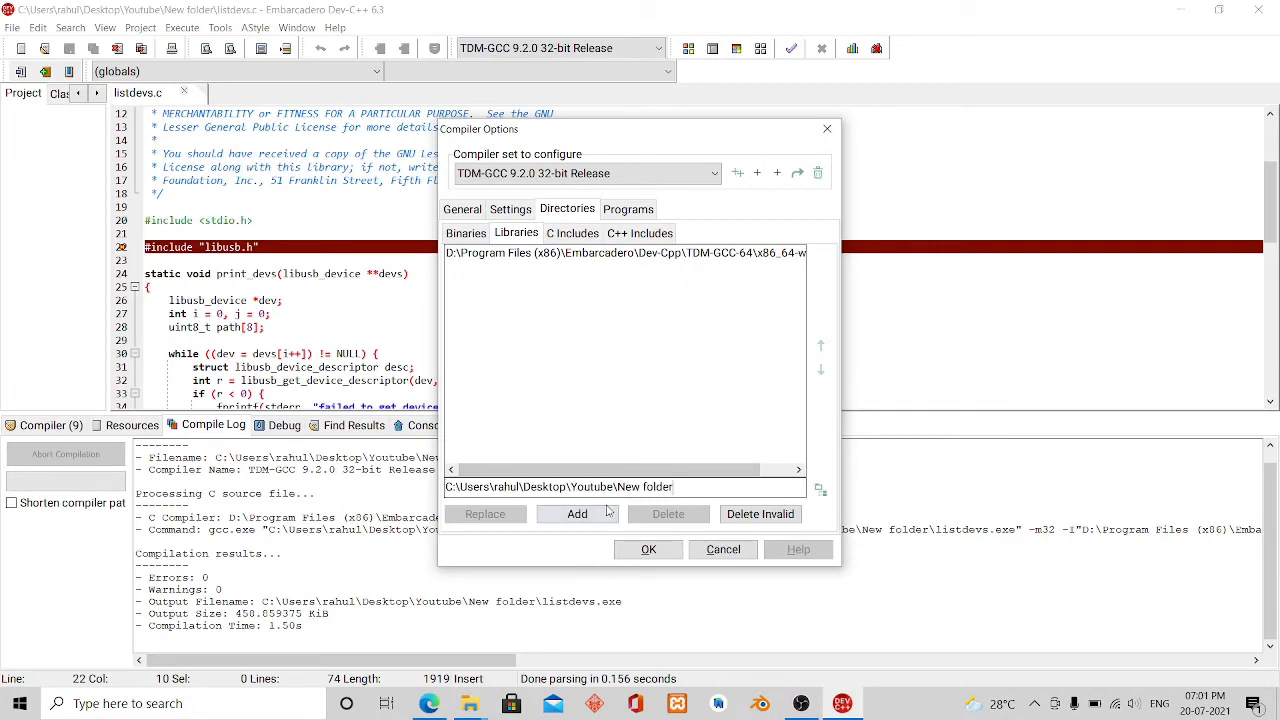
{"action": "left_click", "coordinate": [577, 513]}
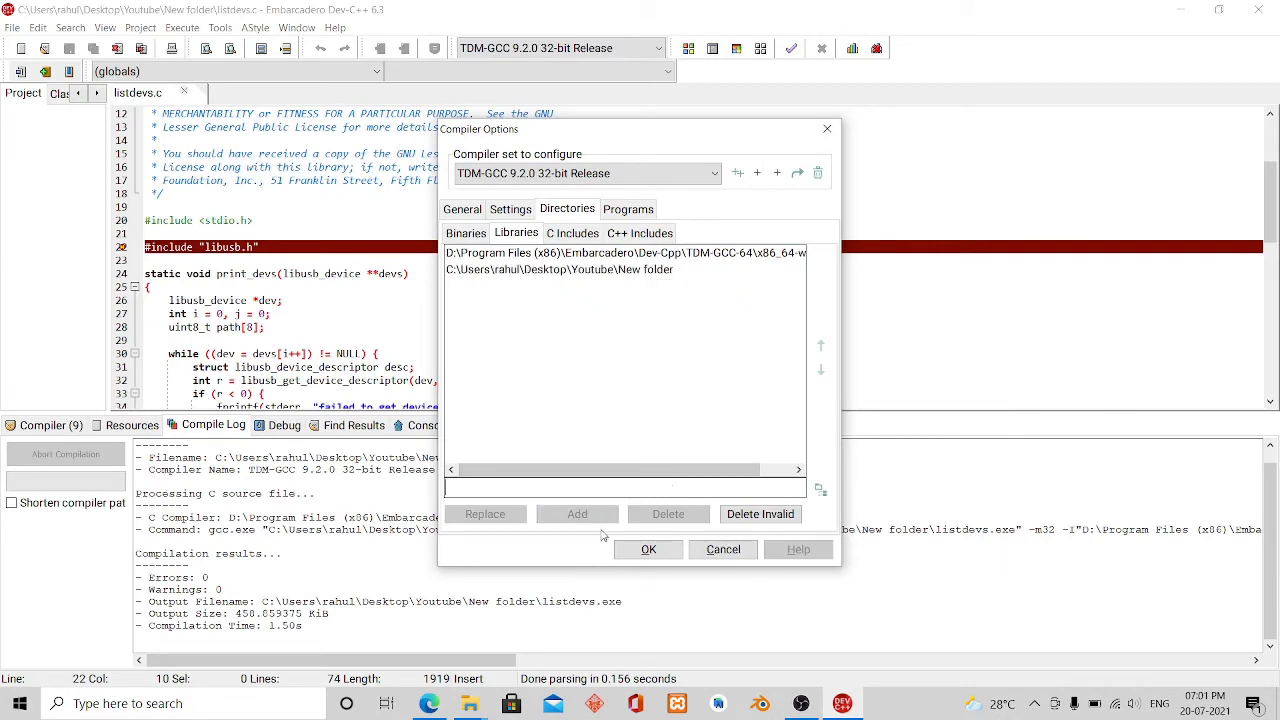
{"action": "left_click", "coordinate": [648, 549]}
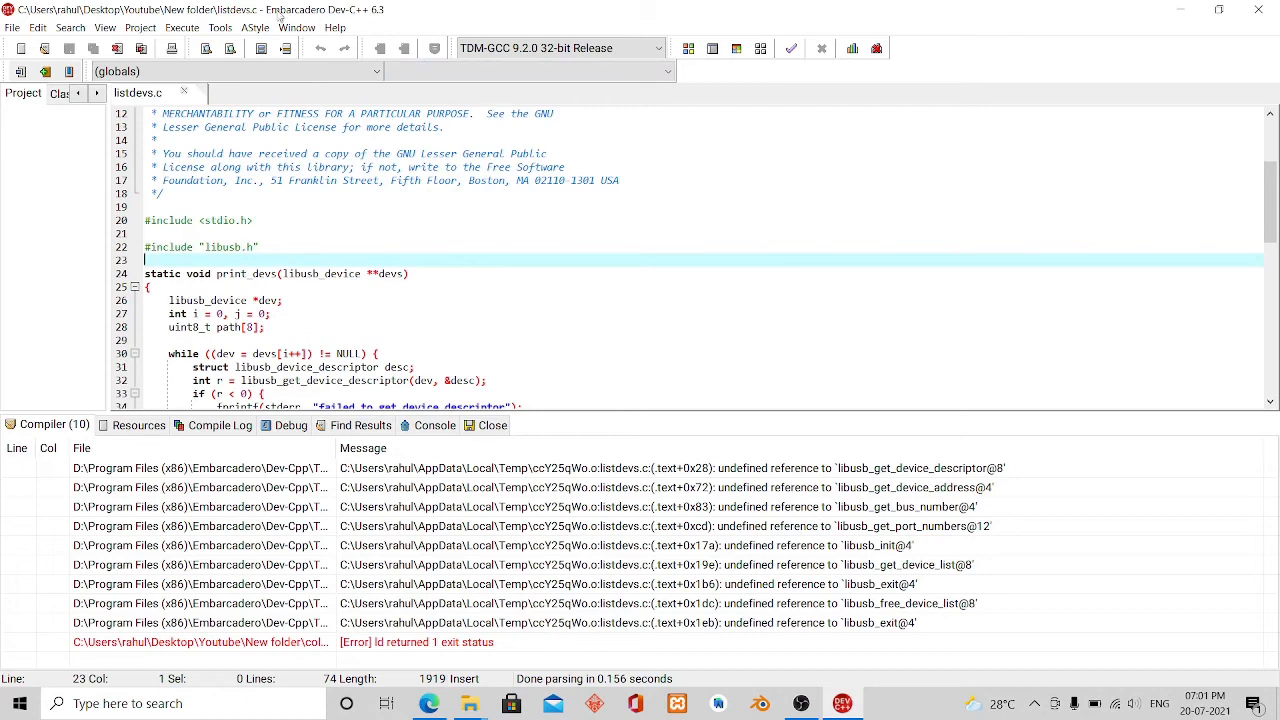
- Review the Libraries directories list in the 32-bit set's Compiler Options
{"action": "left_click", "coordinate": [220, 27]}
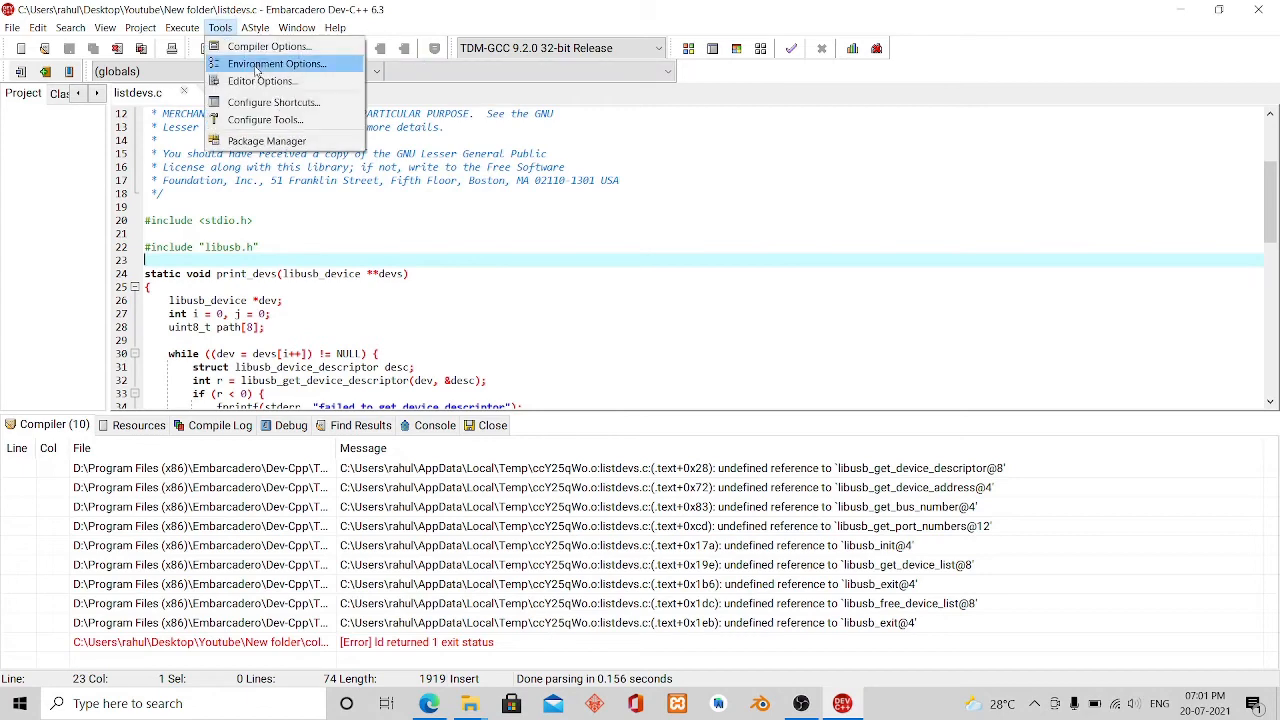
{"action": "left_click", "coordinate": [267, 46]}
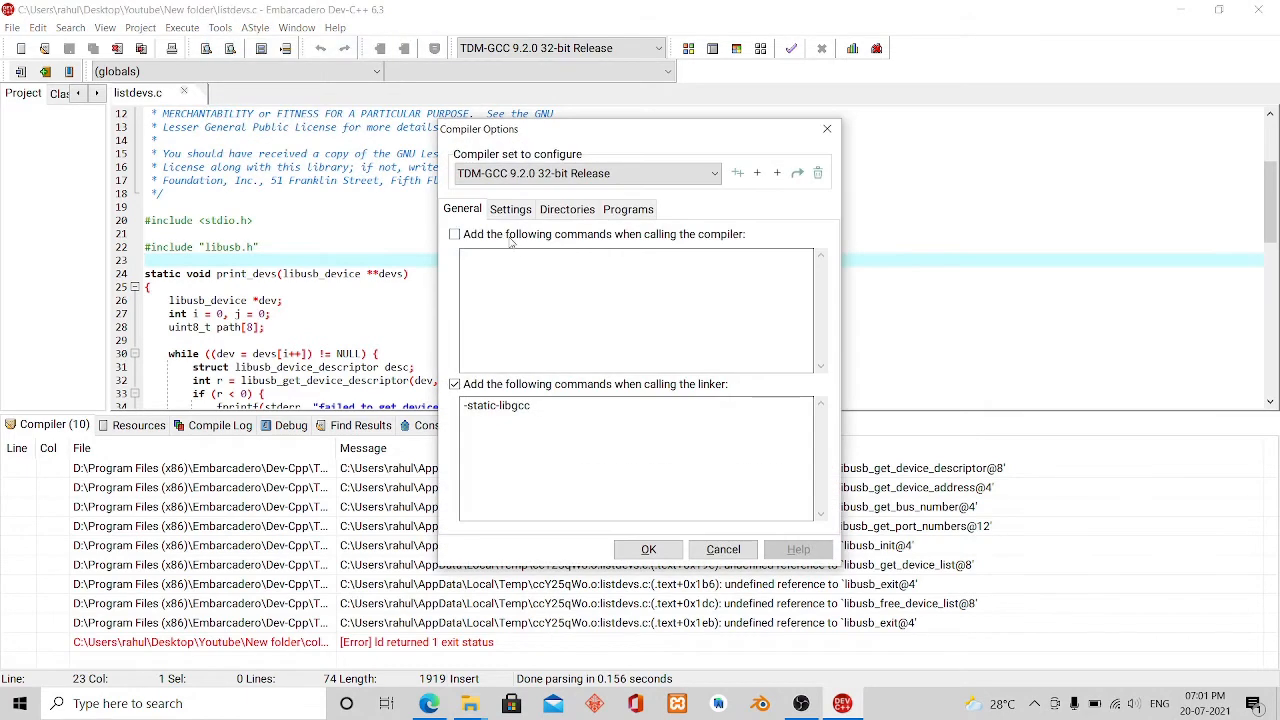
{"action": "left_click", "coordinate": [567, 209]}
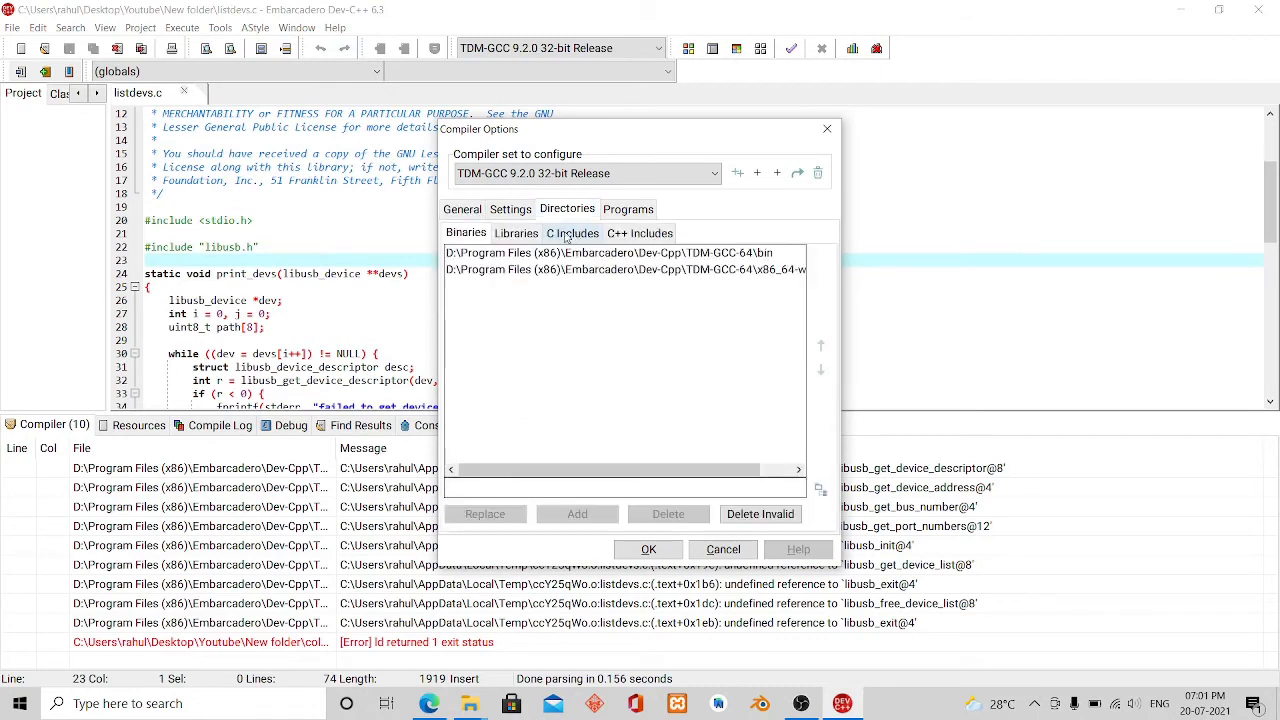
{"action": "left_click", "coordinate": [516, 233]}
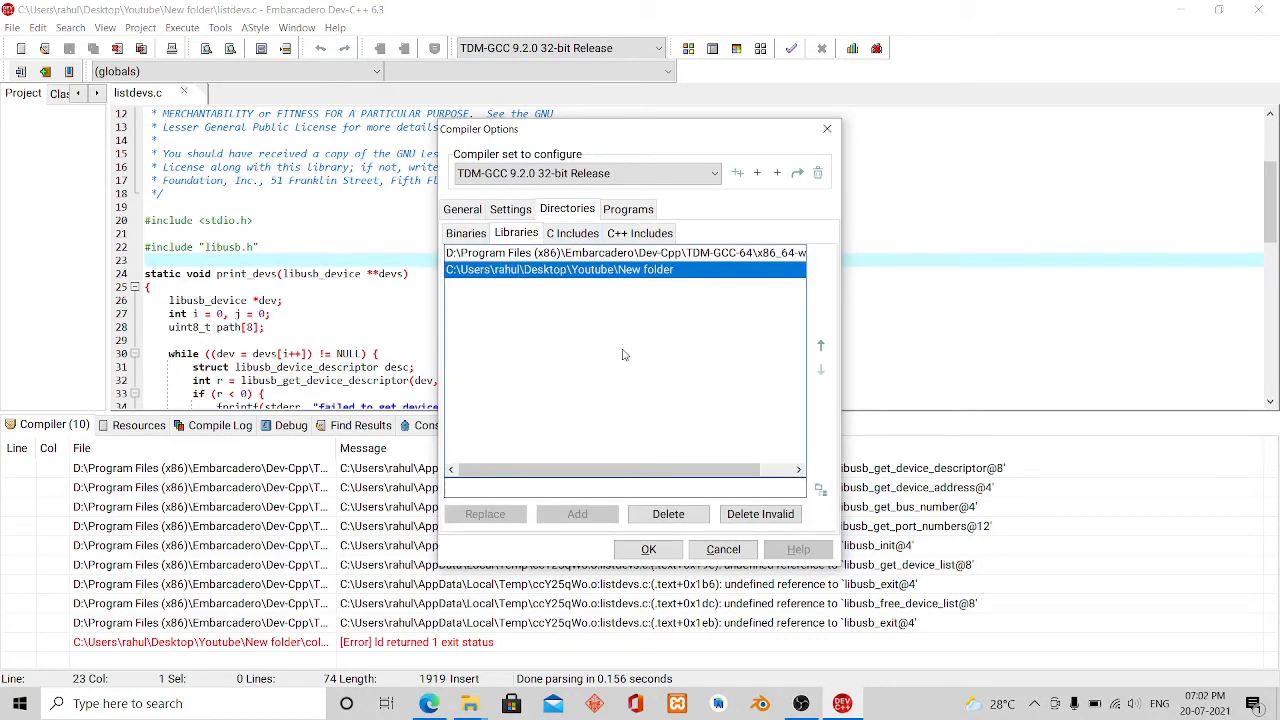
{"action": "mouse_move", "coordinate": [517, 295]}
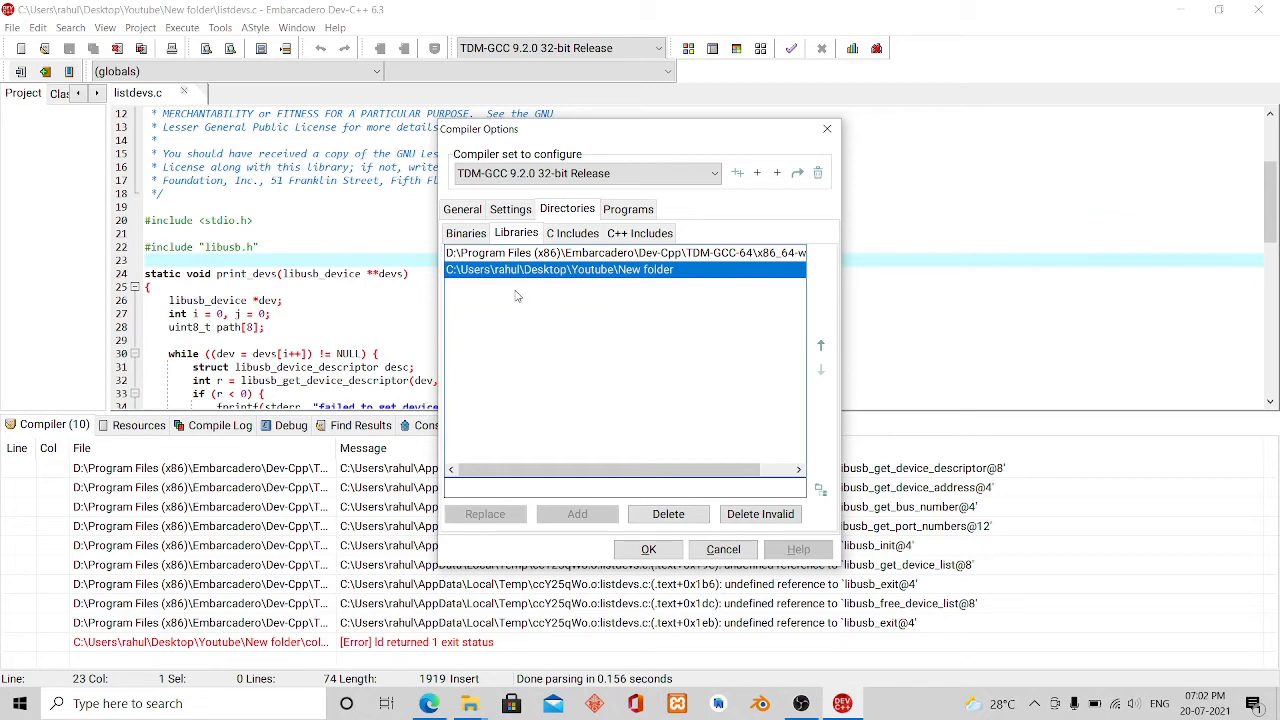
- Append libusb to the extra linker commands on the General settings
{"action": "left_click", "coordinate": [462, 209]}
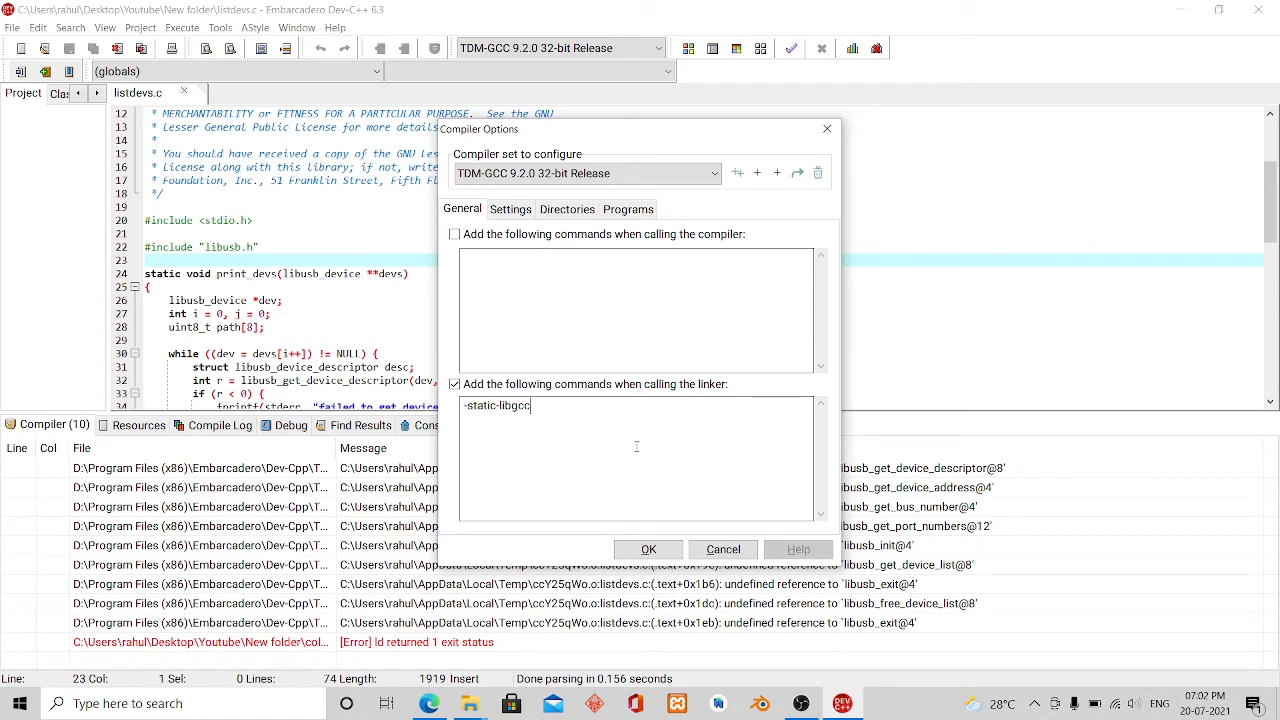
{"action": "type", "text": "libu"}
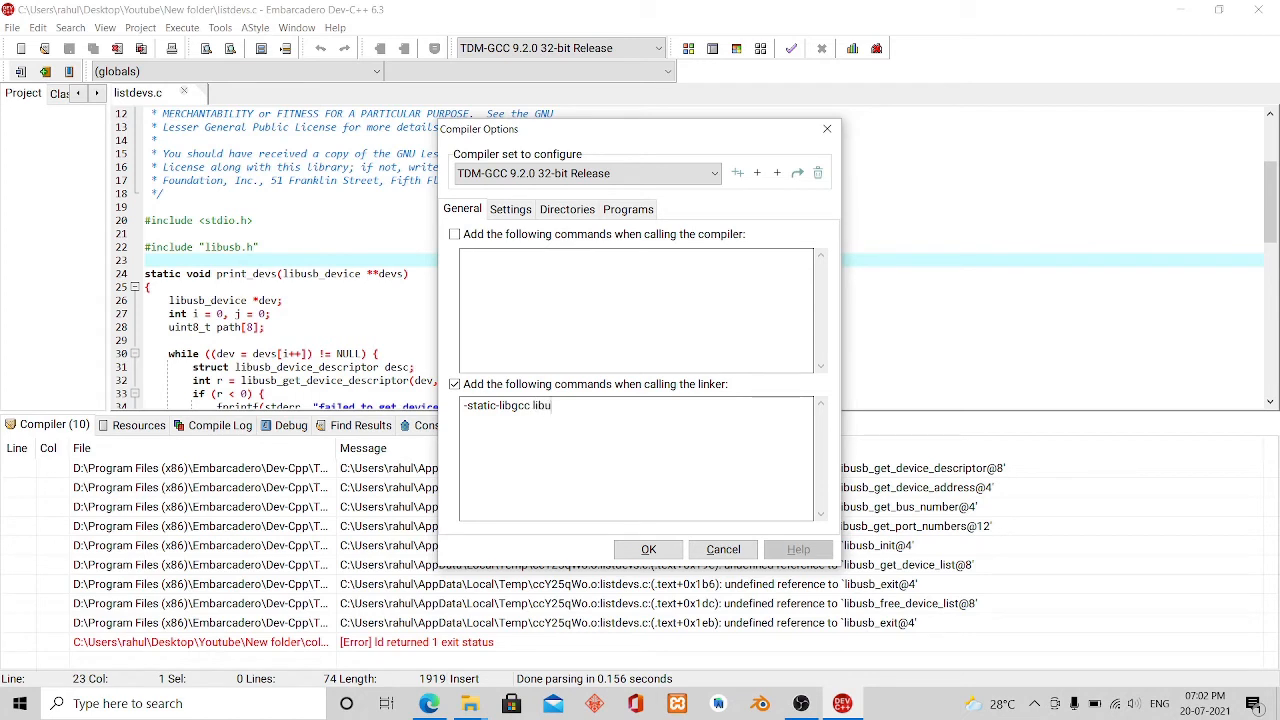
{"action": "type", "text": "sb"}
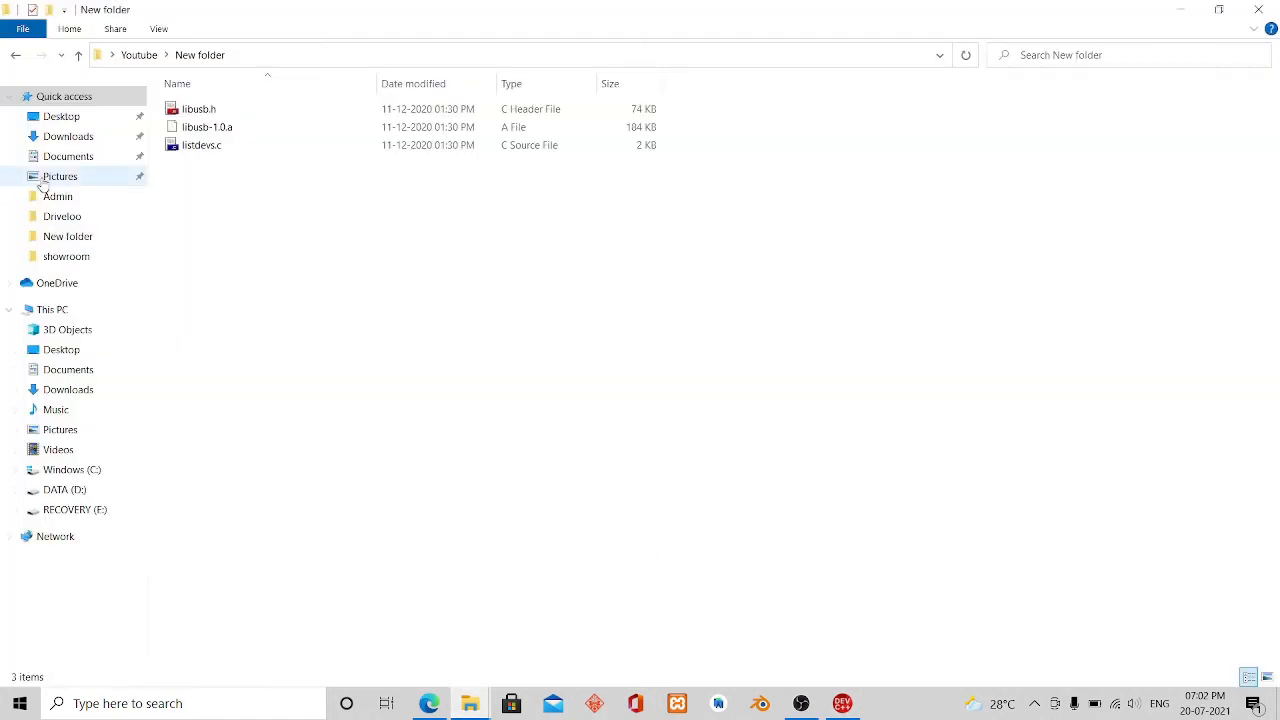
- Copy libusb-1.0.a and paste it directly into the Youtube folder next to New folder
{"action": "left_click", "coordinate": [207, 126]}
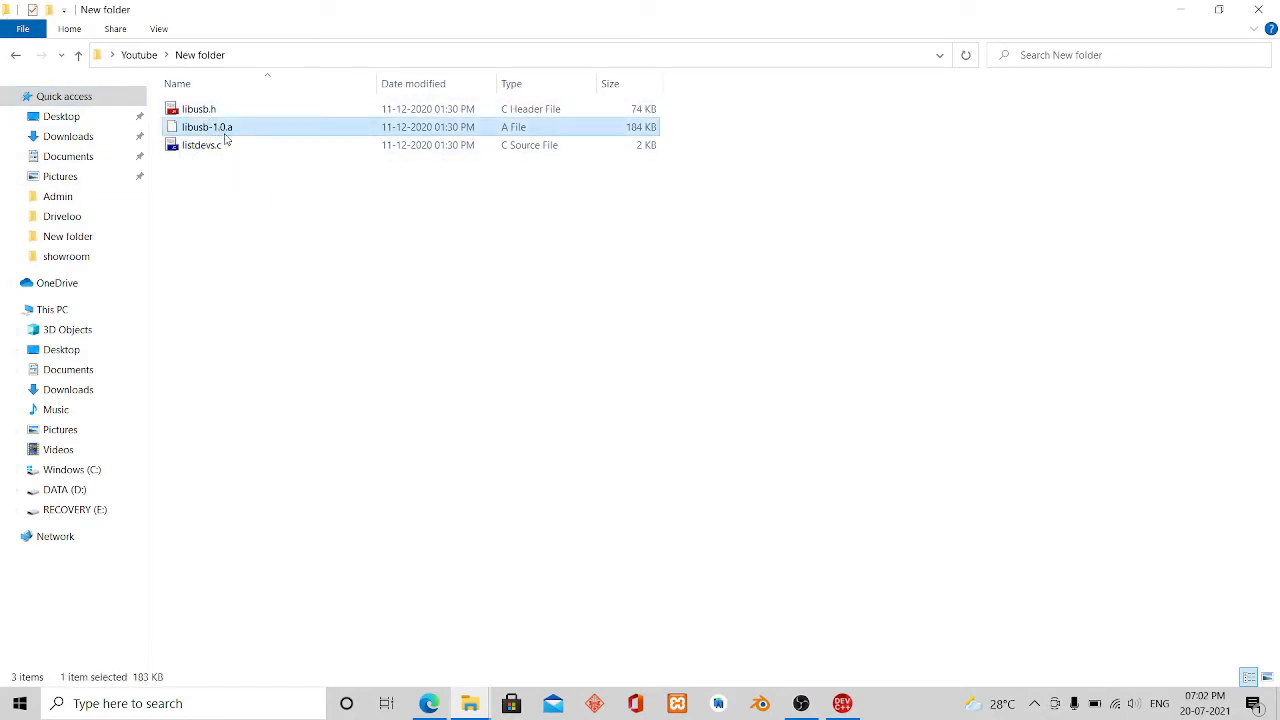
{"action": "left_click", "coordinate": [207, 127]}
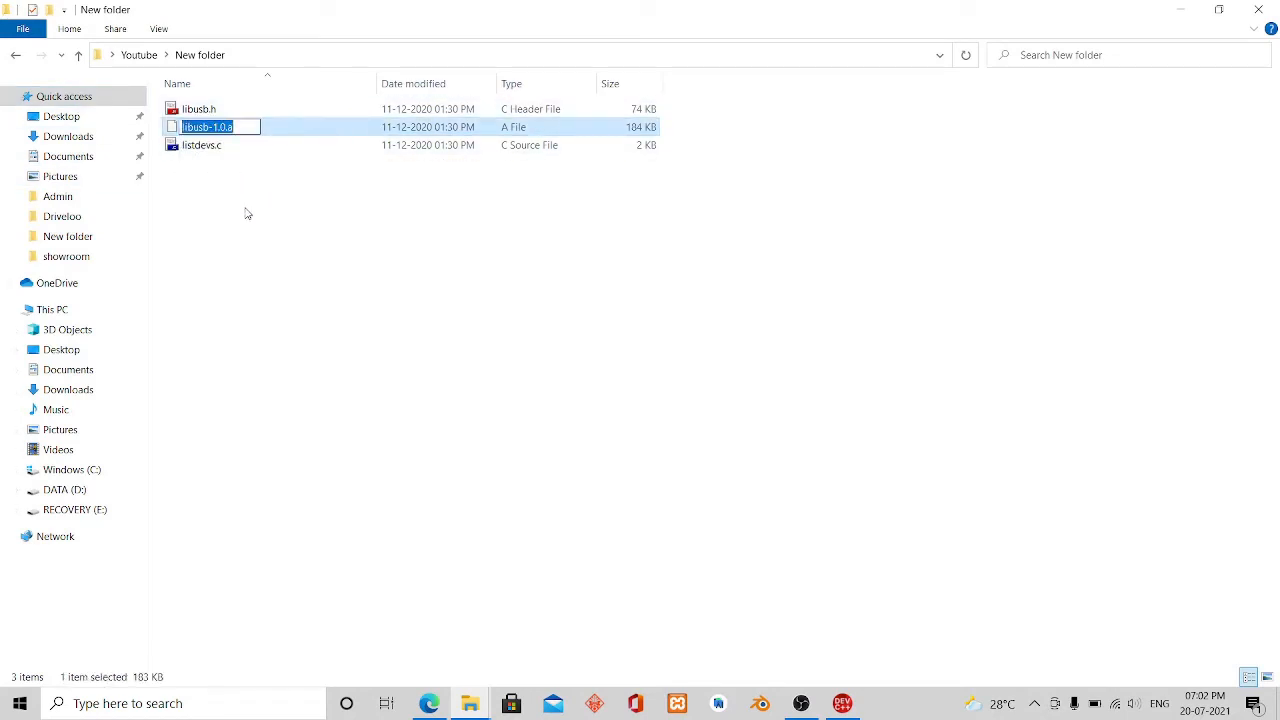
{"action": "mouse_move", "coordinate": [531, 684]}
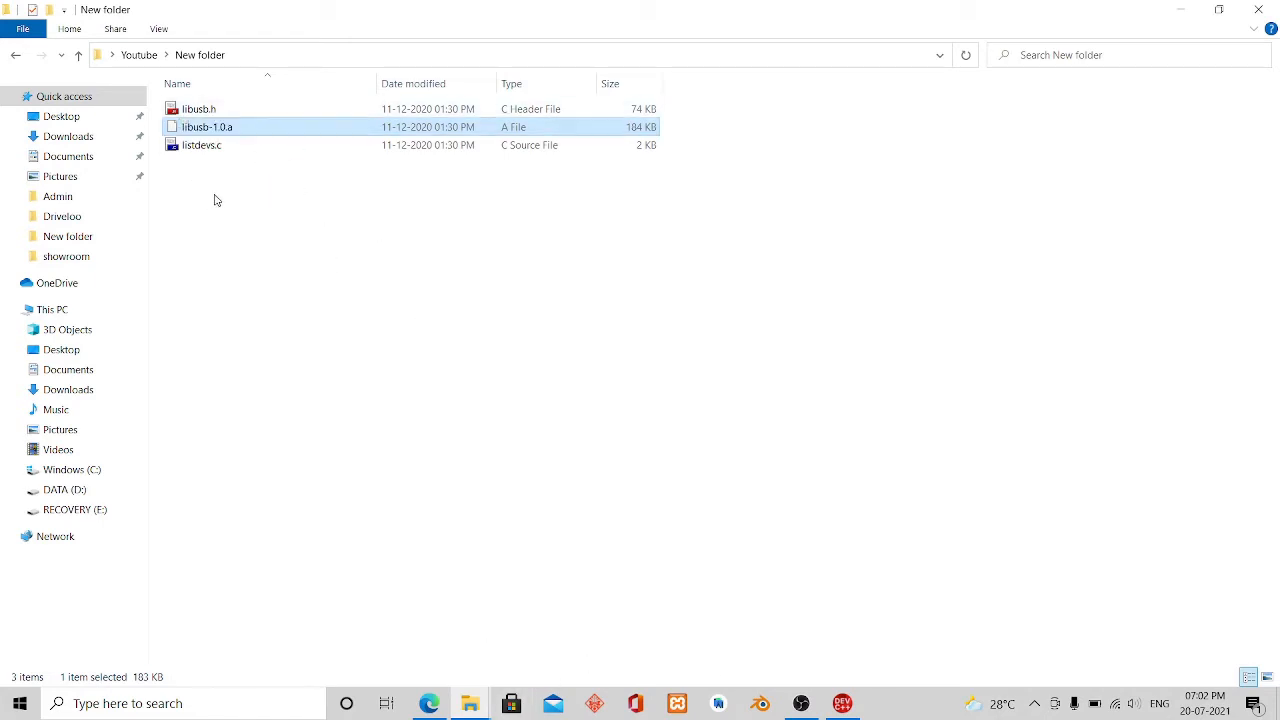
{"action": "right_click", "coordinate": [207, 126]}
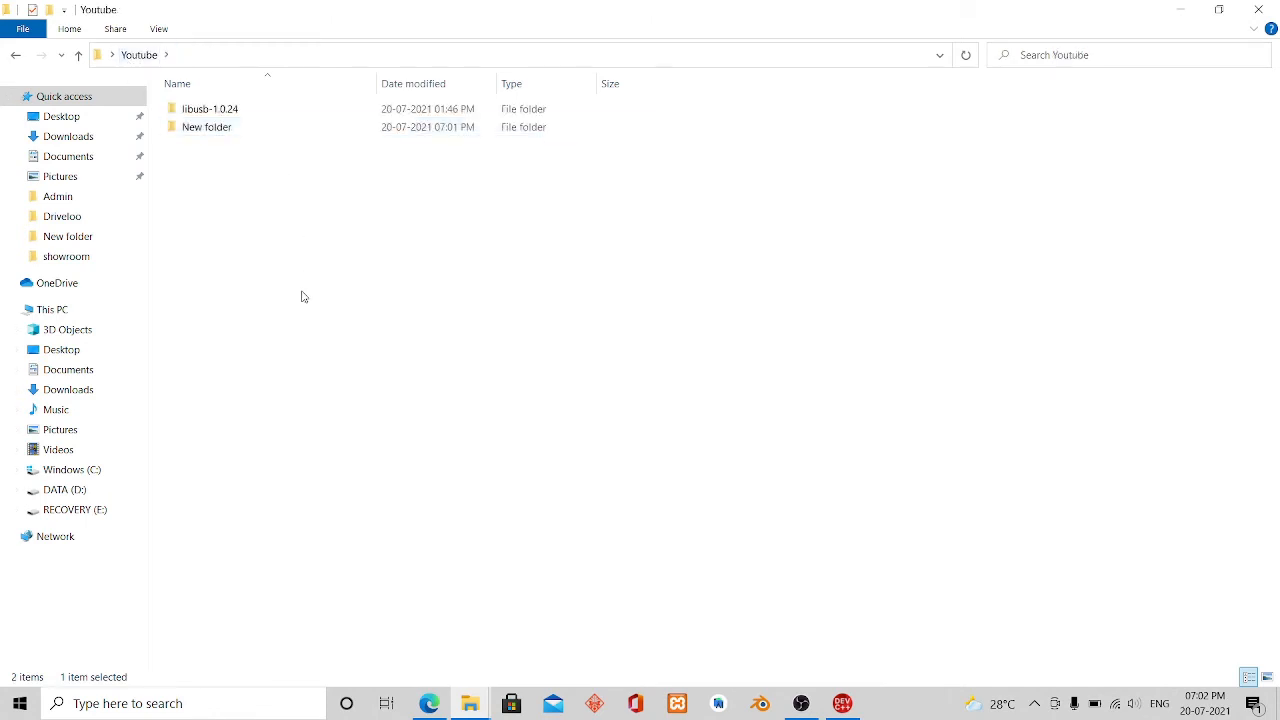
{"action": "right_click", "coordinate": [304, 300]}
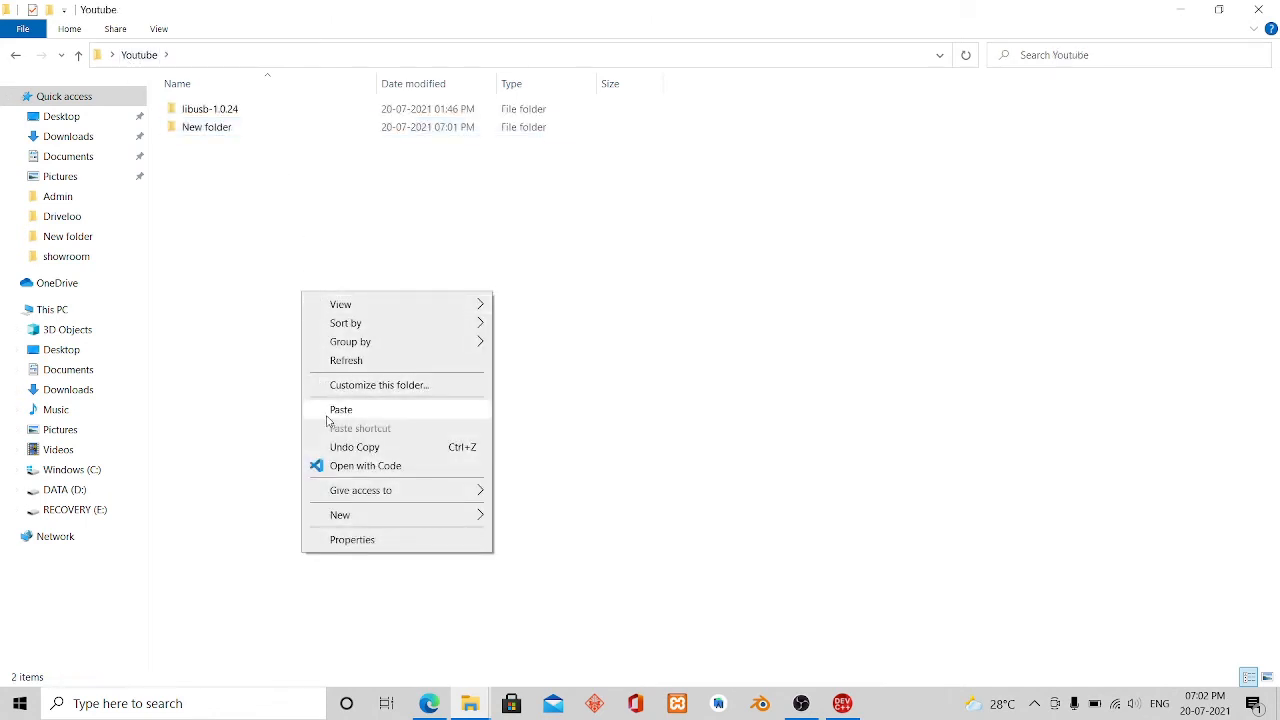
{"action": "left_click", "coordinate": [341, 409]}
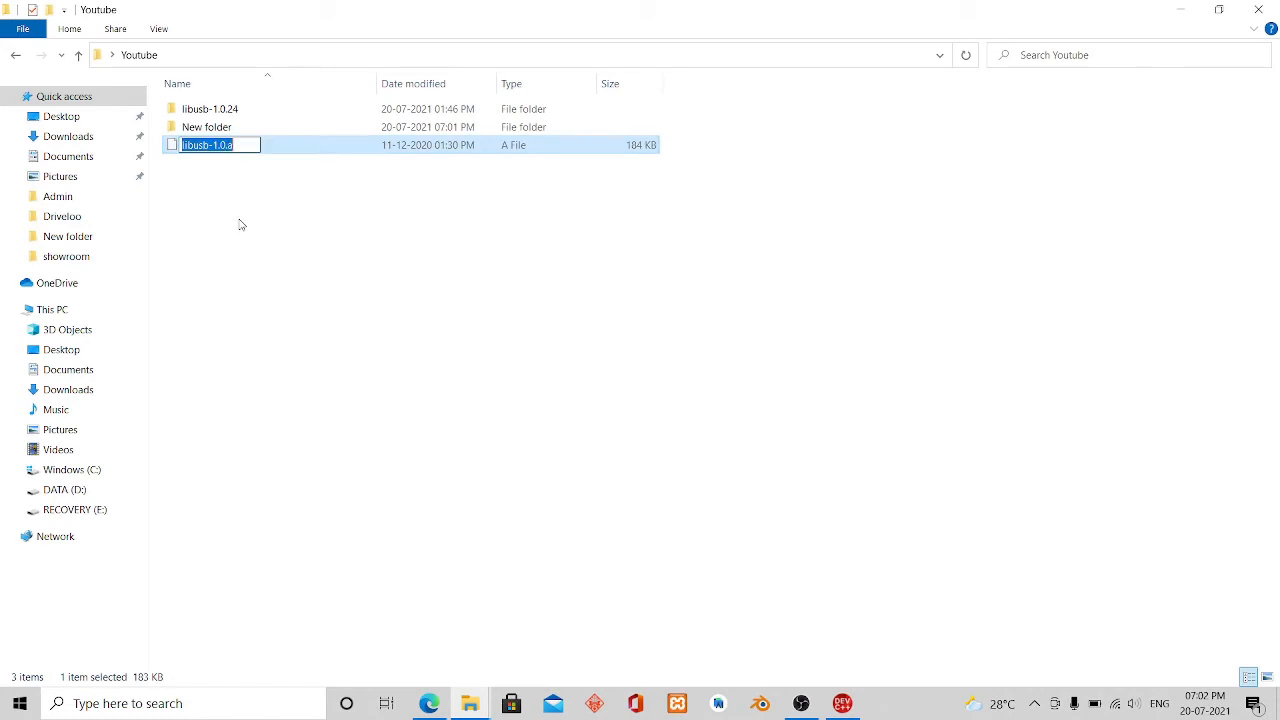
{"action": "mouse_move", "coordinate": [556, 337]}
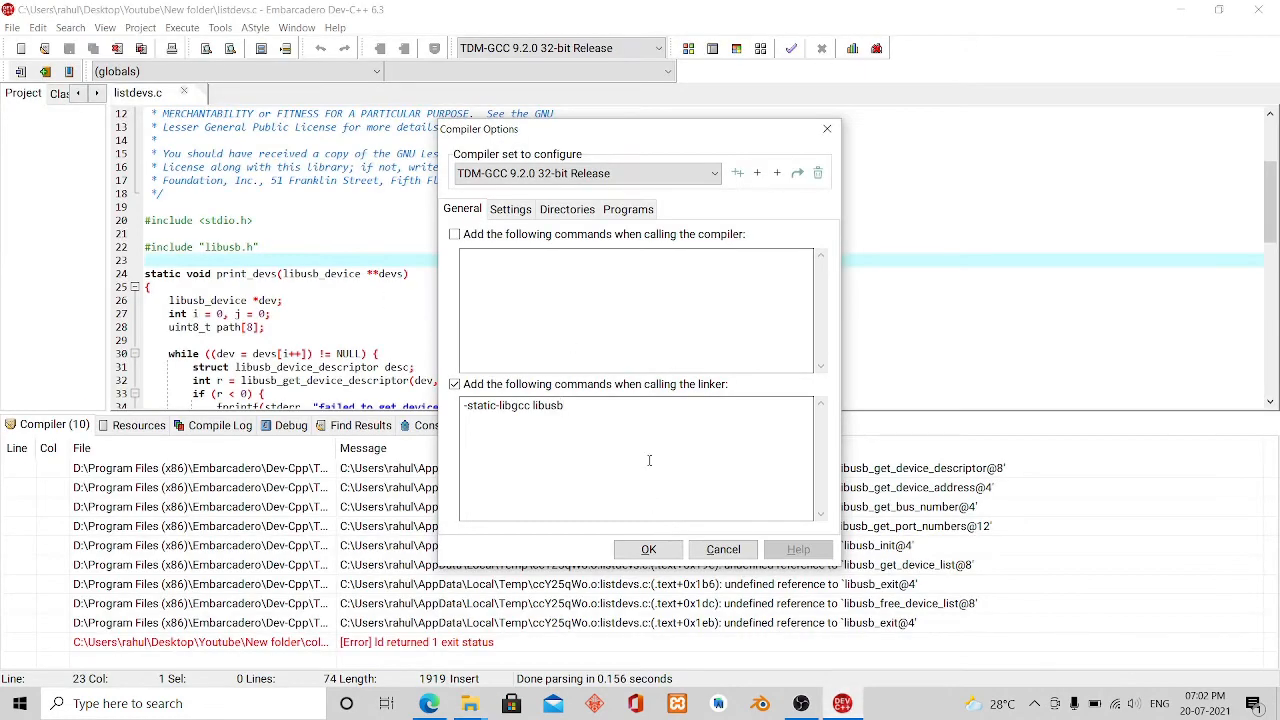
- Complete the linker entry as libusb-1.0.a, apply, and recompile, getting 'No such file or directory'
{"action": "type", "text": "-1.0.a"}
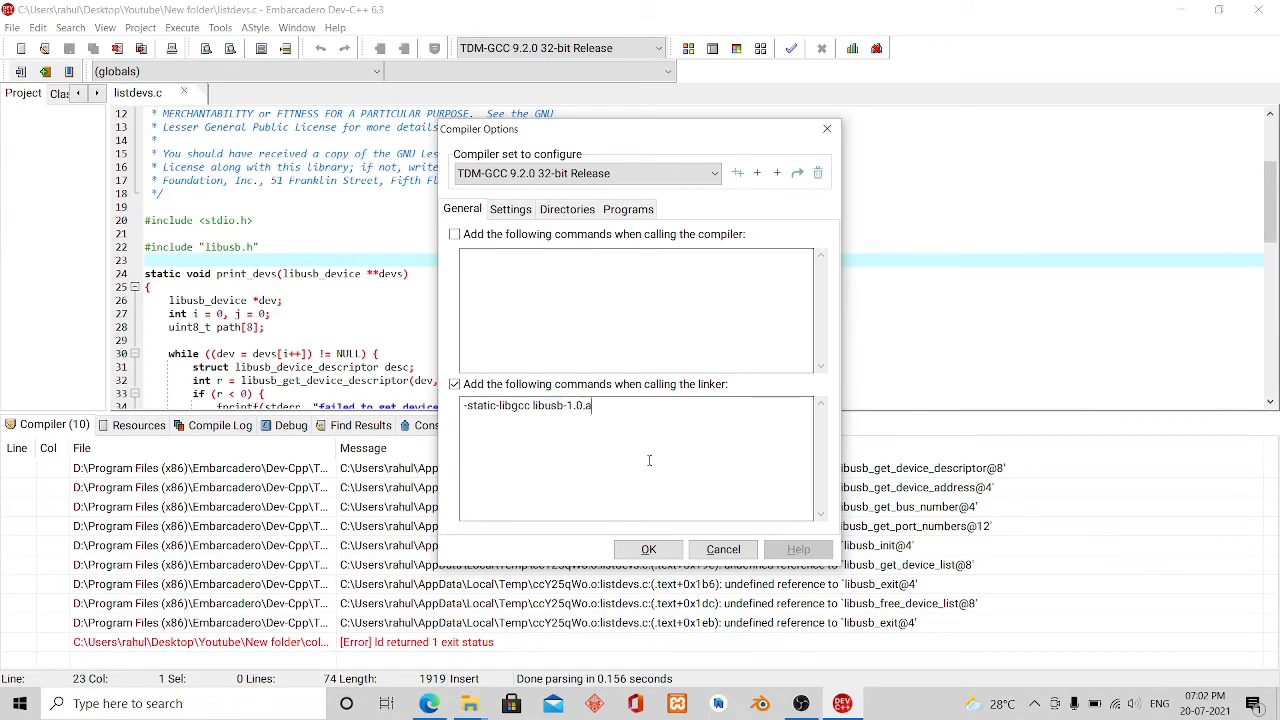
{"action": "left_click", "coordinate": [648, 549]}
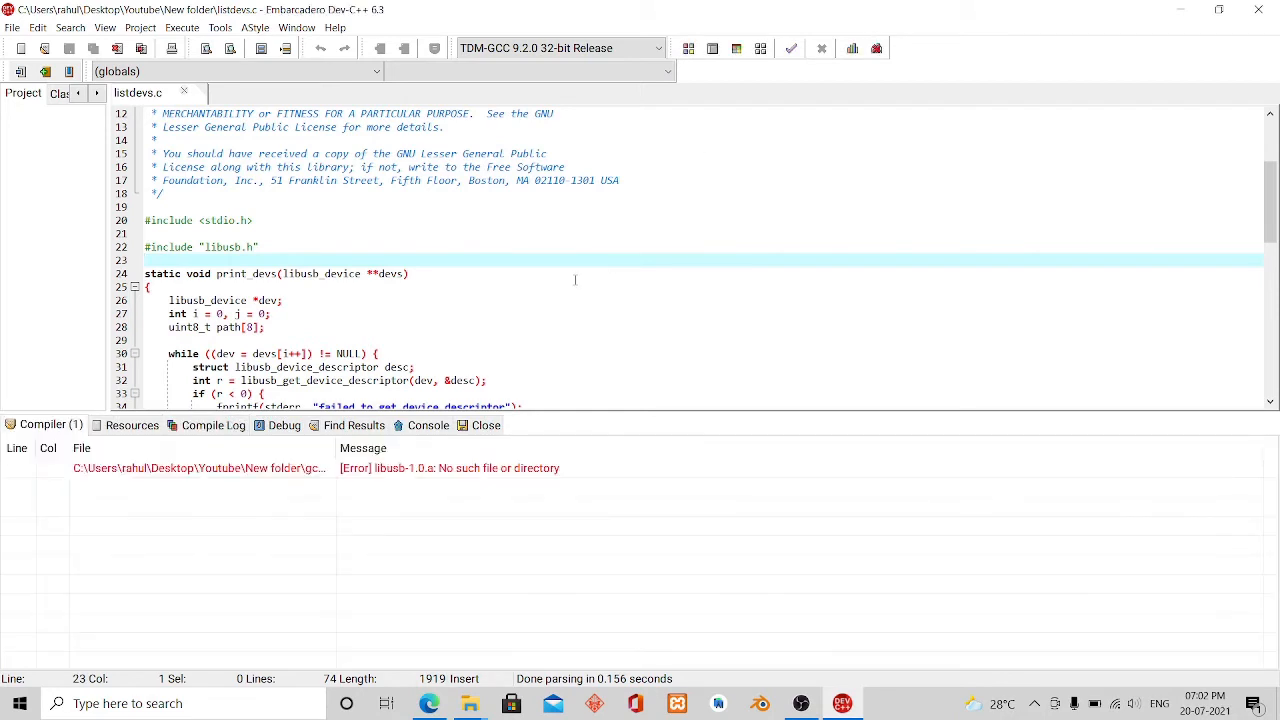
{"action": "left_click", "coordinate": [450, 467]}
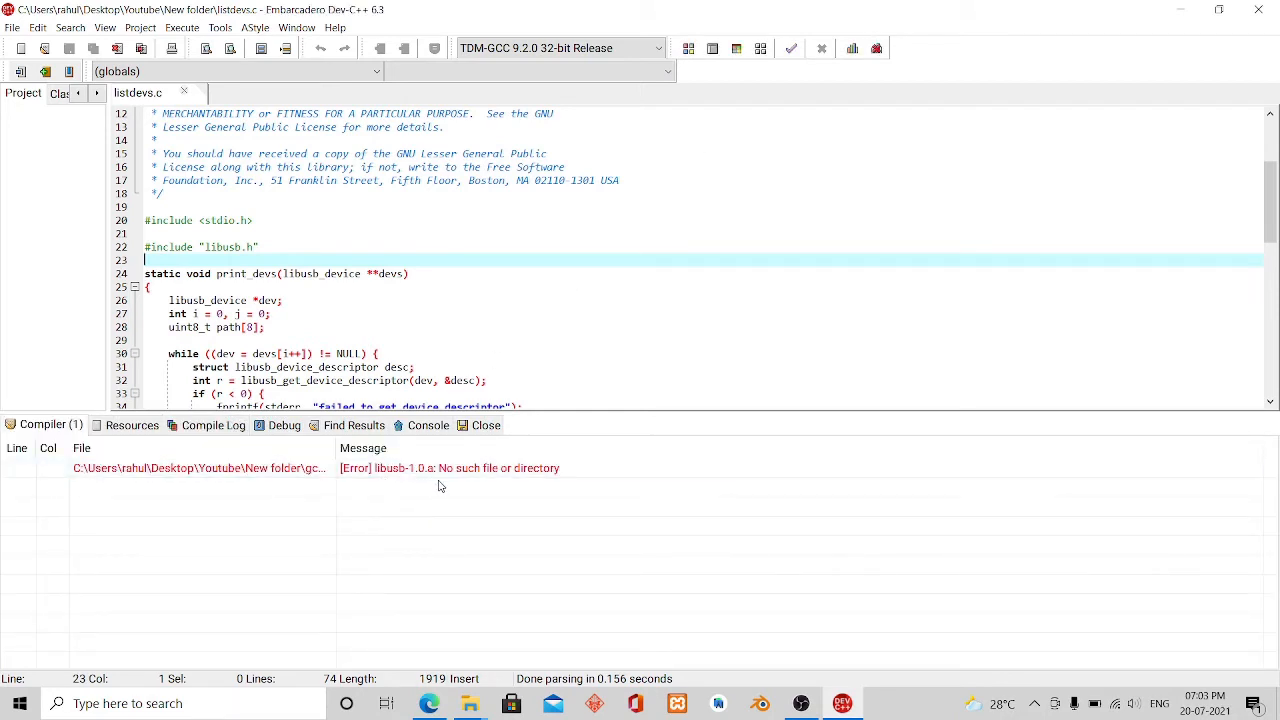
{"action": "mouse_move", "coordinate": [529, 484]}
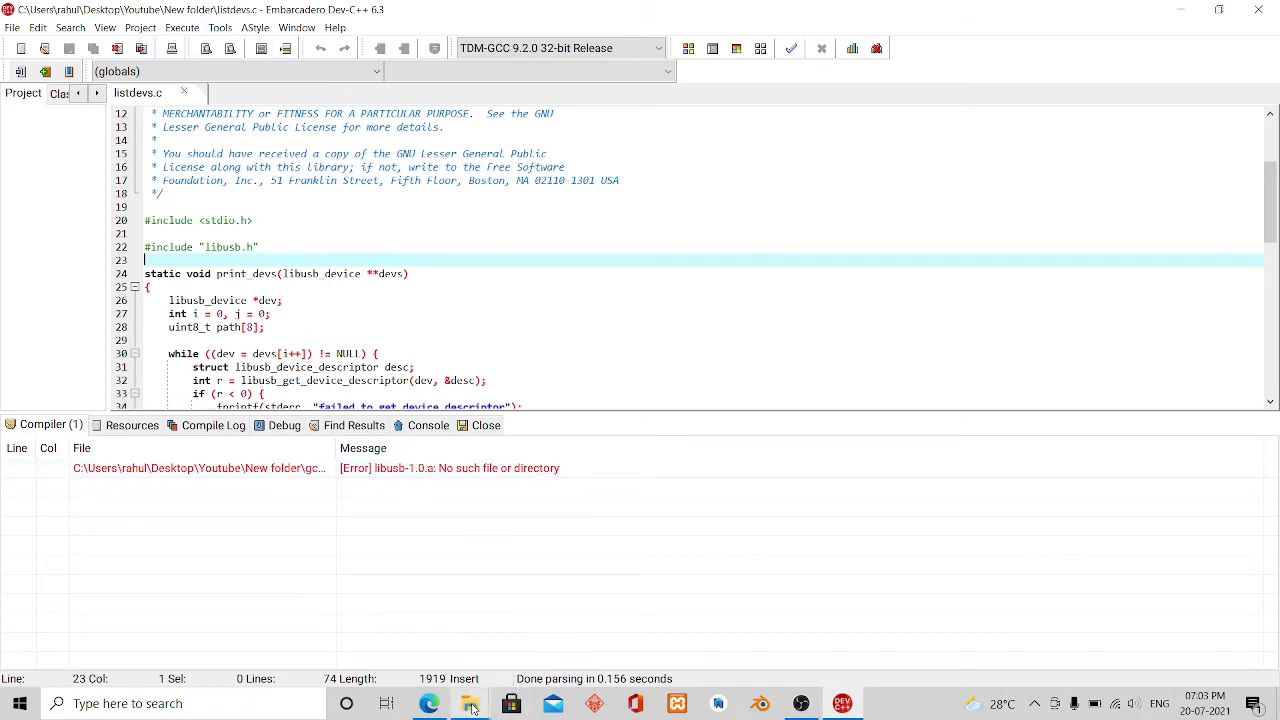
- Create a new empty folder named xyz inside the Youtube folder in File Explorer
{"action": "left_click", "coordinate": [470, 703]}
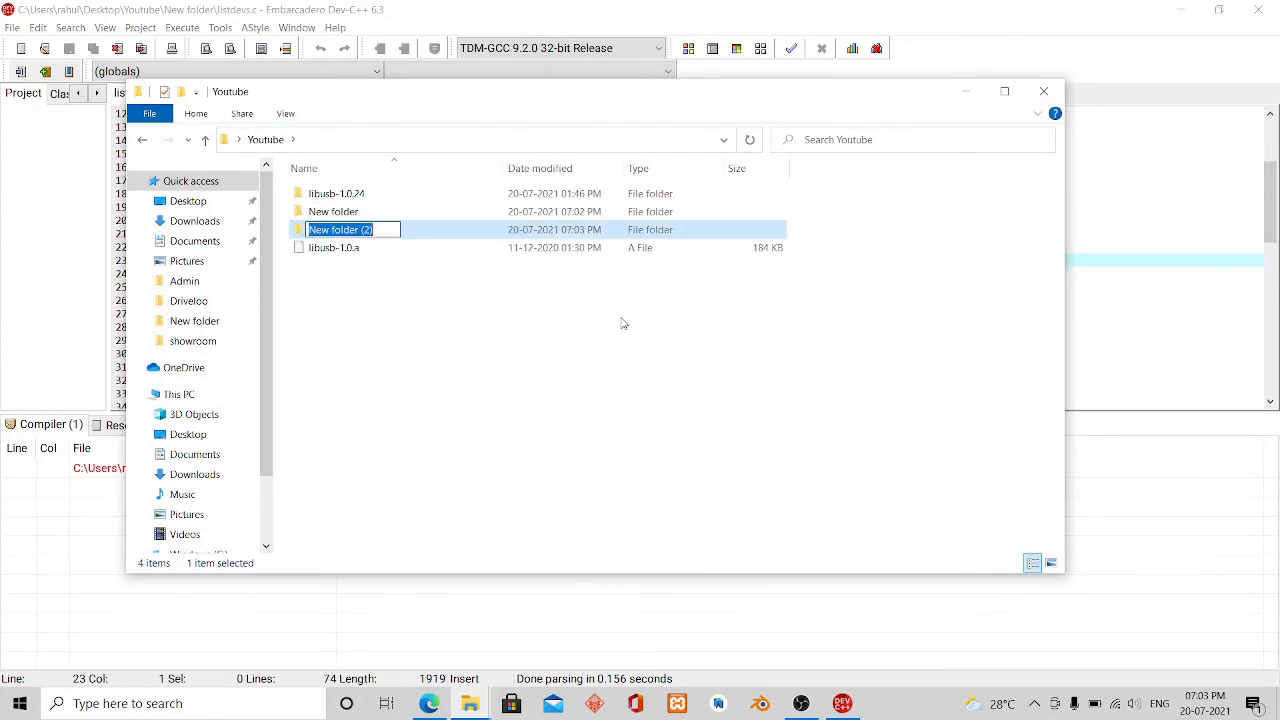
{"action": "type", "text": "xyz"}
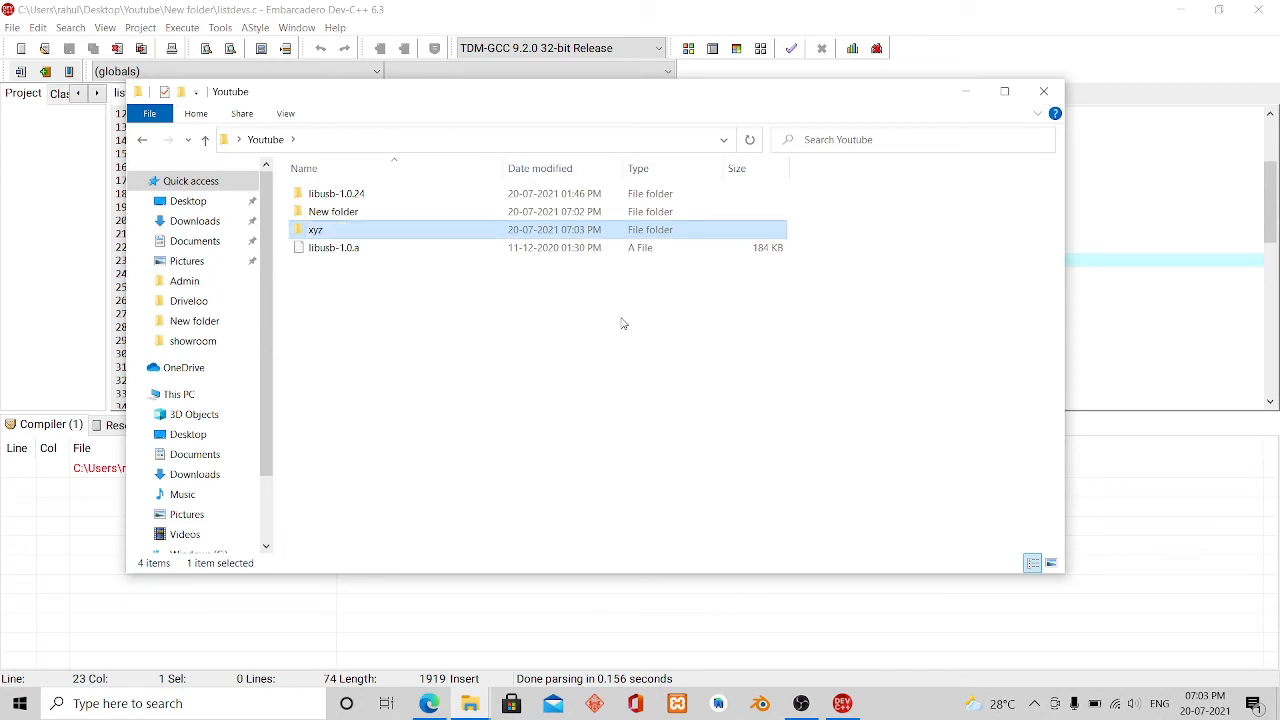
{"action": "left_click_drag", "start_coordinate": [335, 247], "coordinate": [320, 229]}
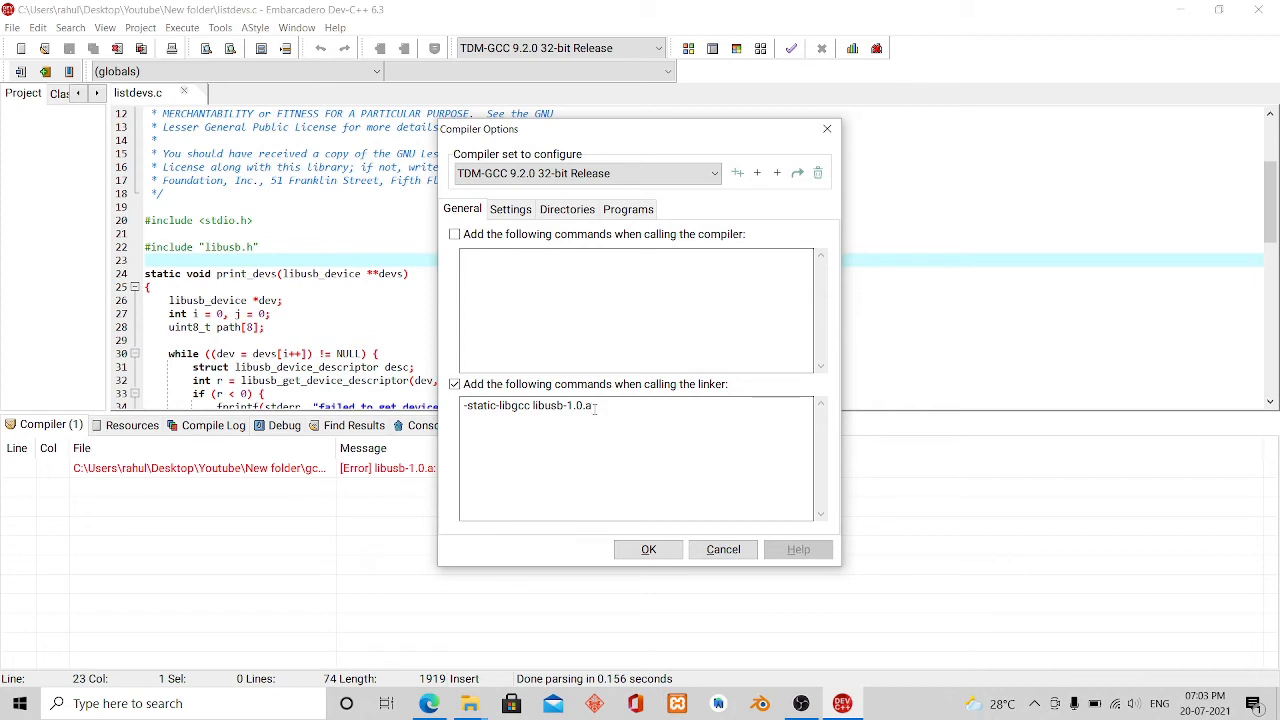
- Replace the x86_64 binaries directory with C:\Users\rahul\Desktop\Youtube\xyz in the Binaries list
{"action": "left_click", "coordinate": [567, 209]}
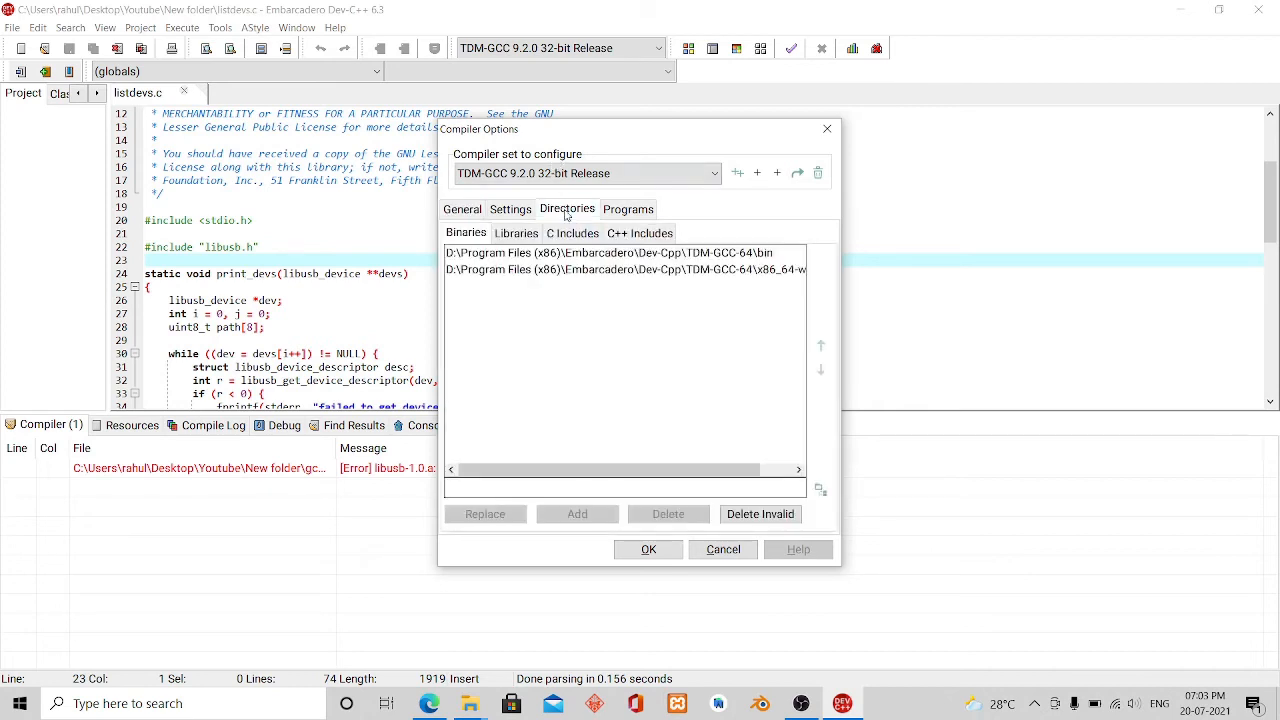
{"action": "left_click", "coordinate": [624, 269]}
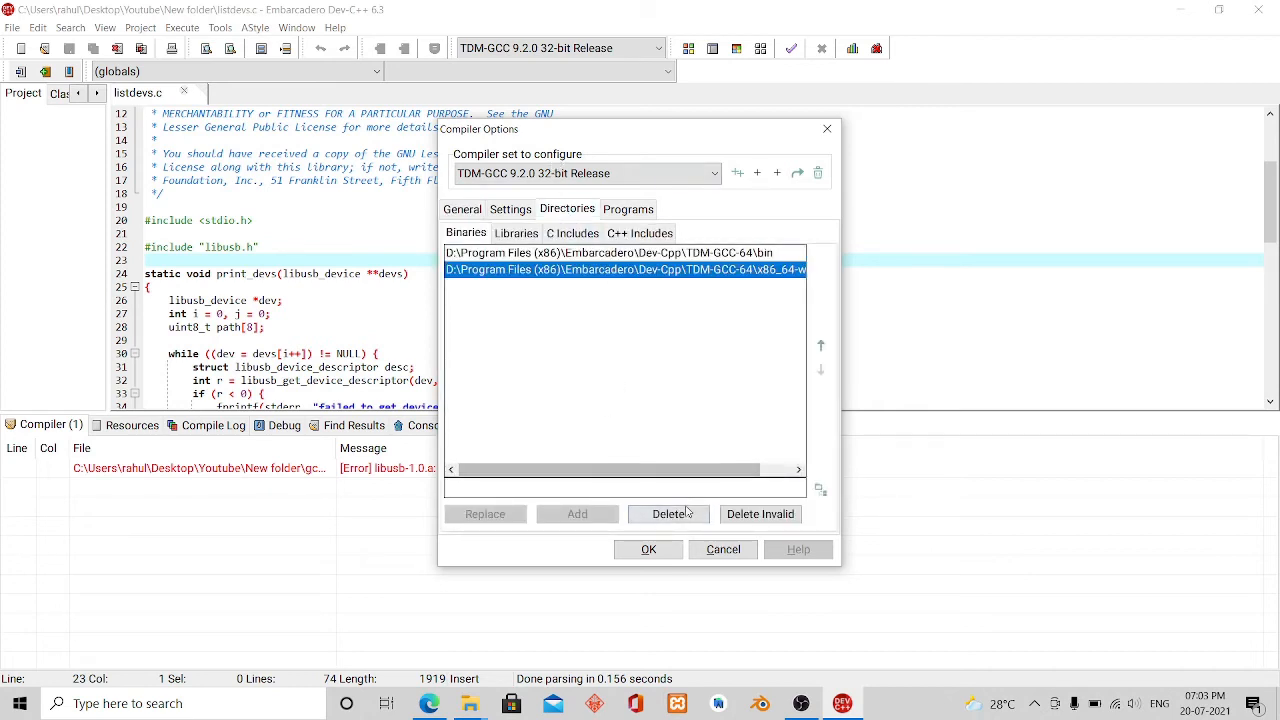
{"action": "left_click", "coordinate": [668, 513]}
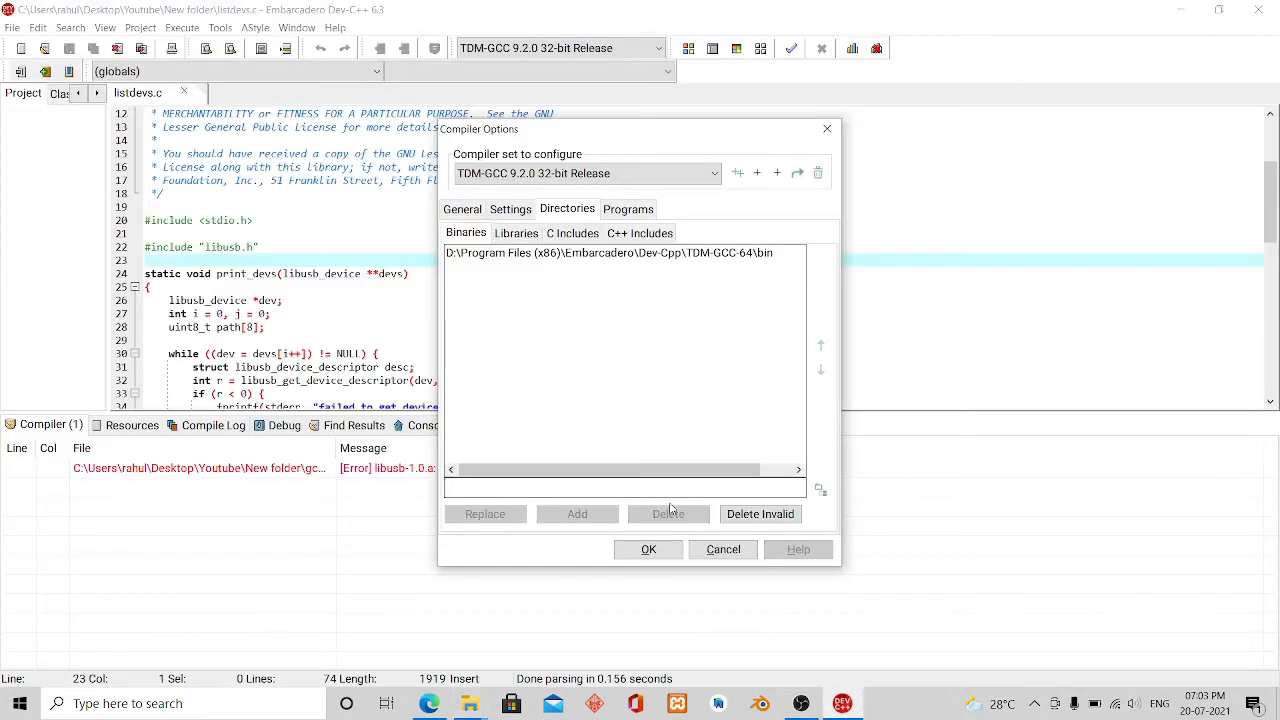
{"action": "type", "text": "C:\\Users\\rahul\\Desktop\\Youtube\\xyz"}
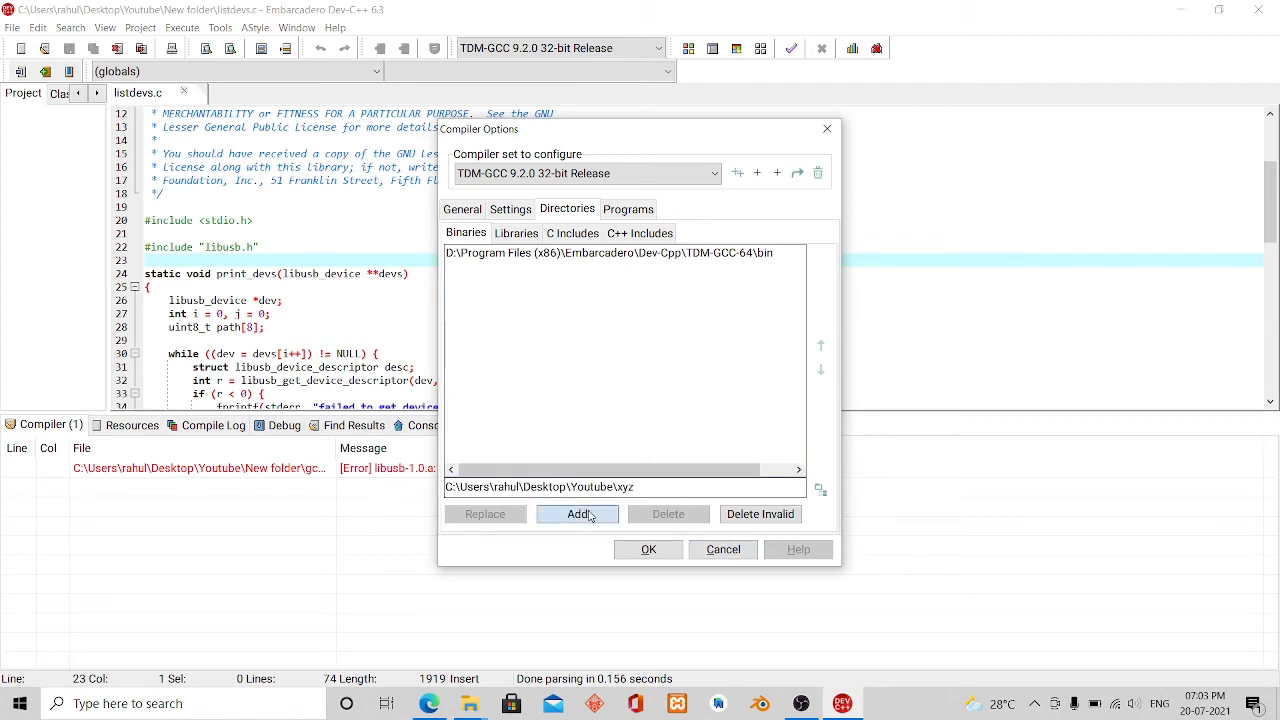
{"action": "left_click", "coordinate": [723, 549]}
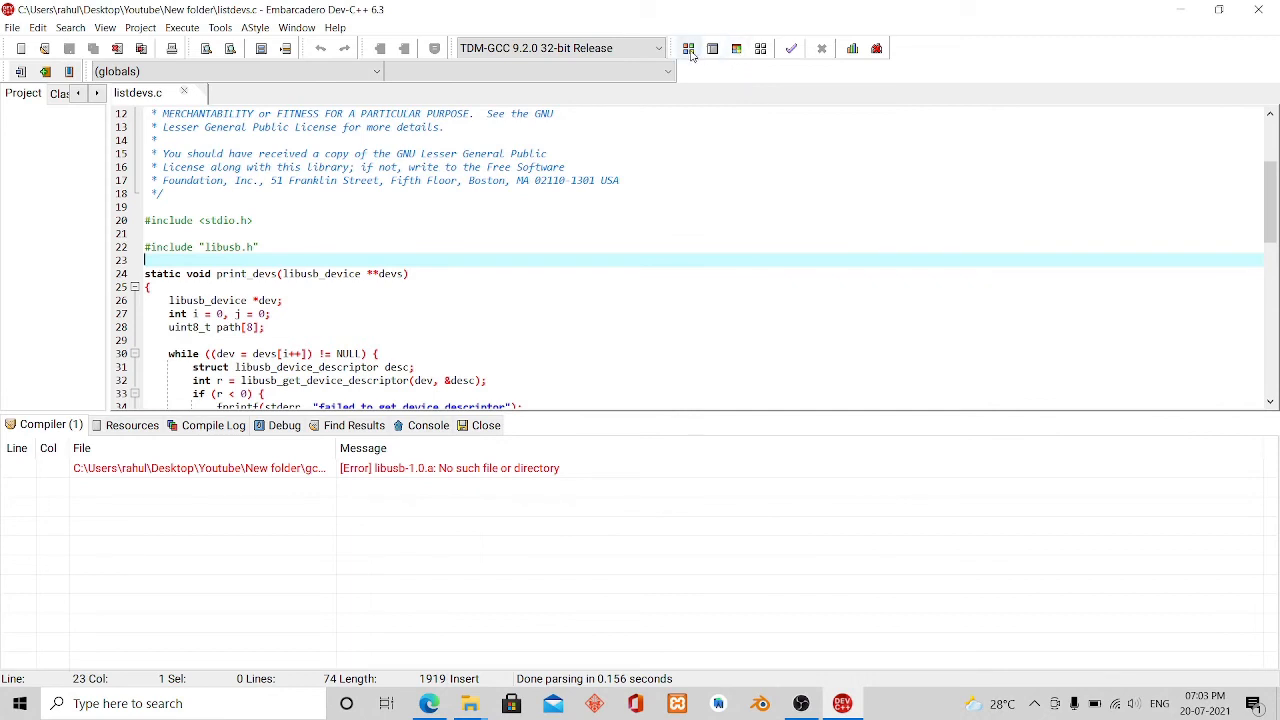
{"action": "mouse_move", "coordinate": [690, 48]}
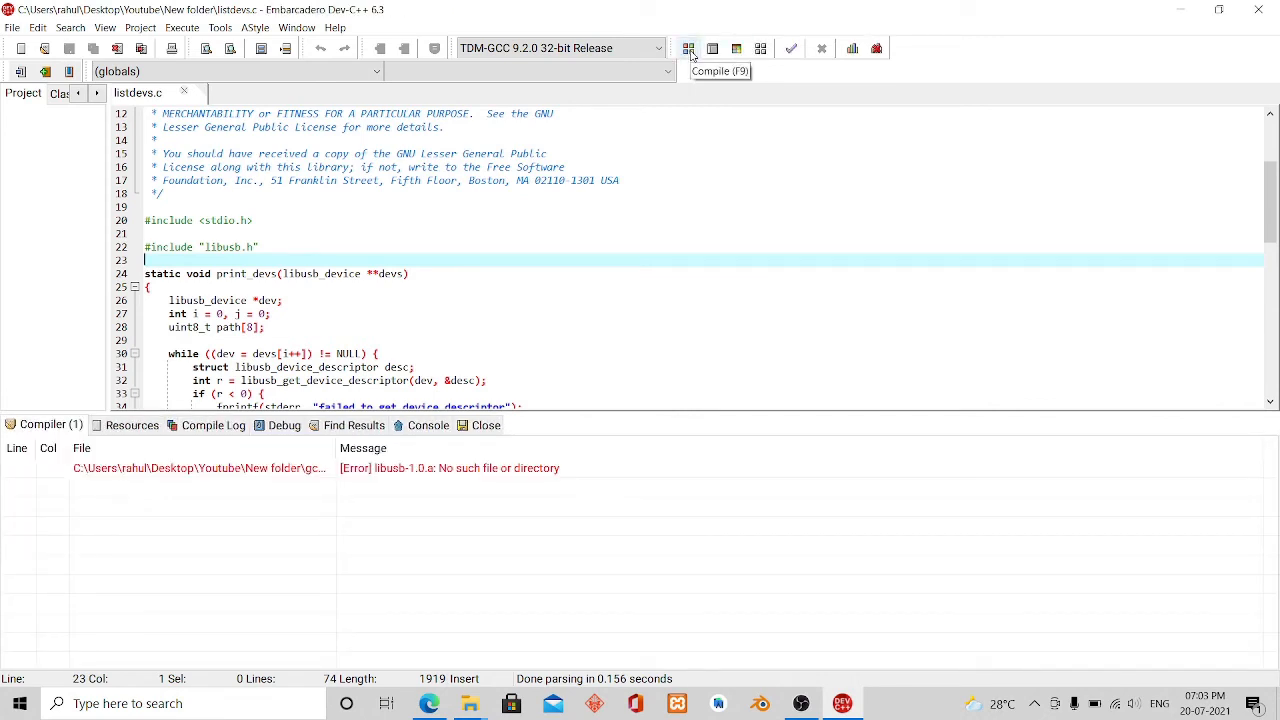
{"action": "mouse_move", "coordinate": [414, 53]}
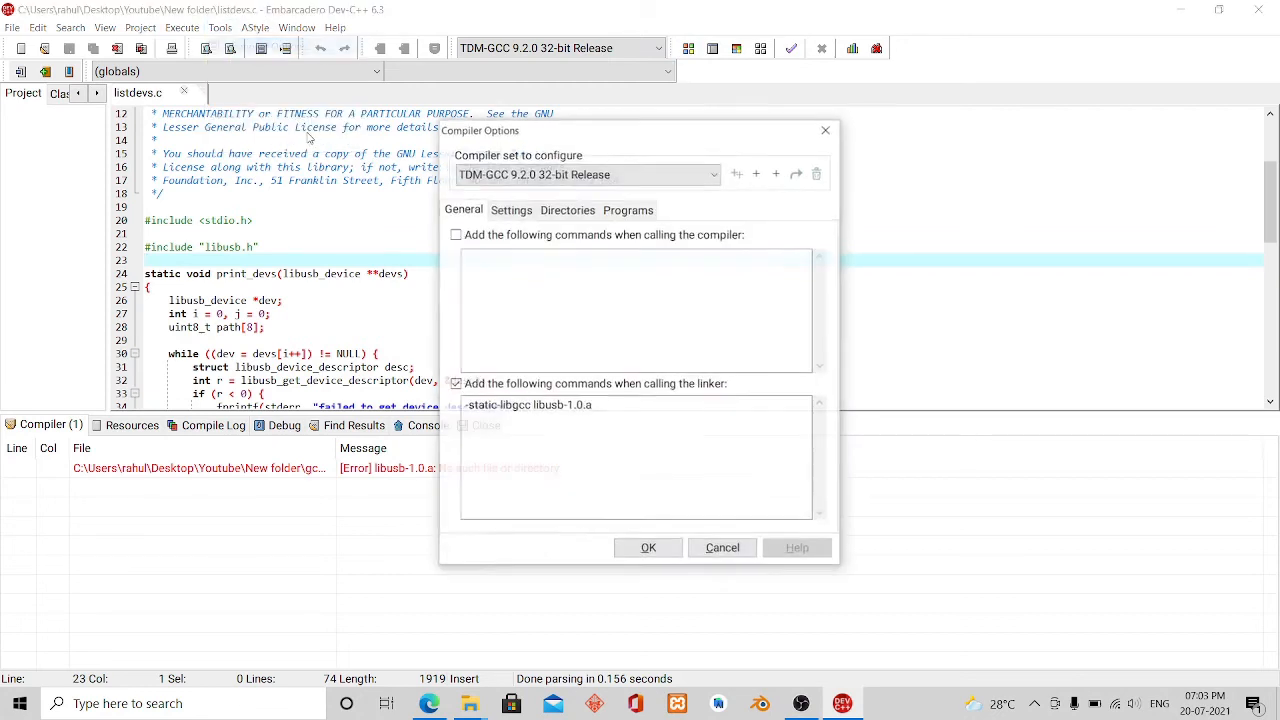
- Remove xyz from Binaries and add C:\Users\rahul\Desktop\Youtube\xyz as a library directory instead
{"action": "left_click", "coordinate": [567, 209]}
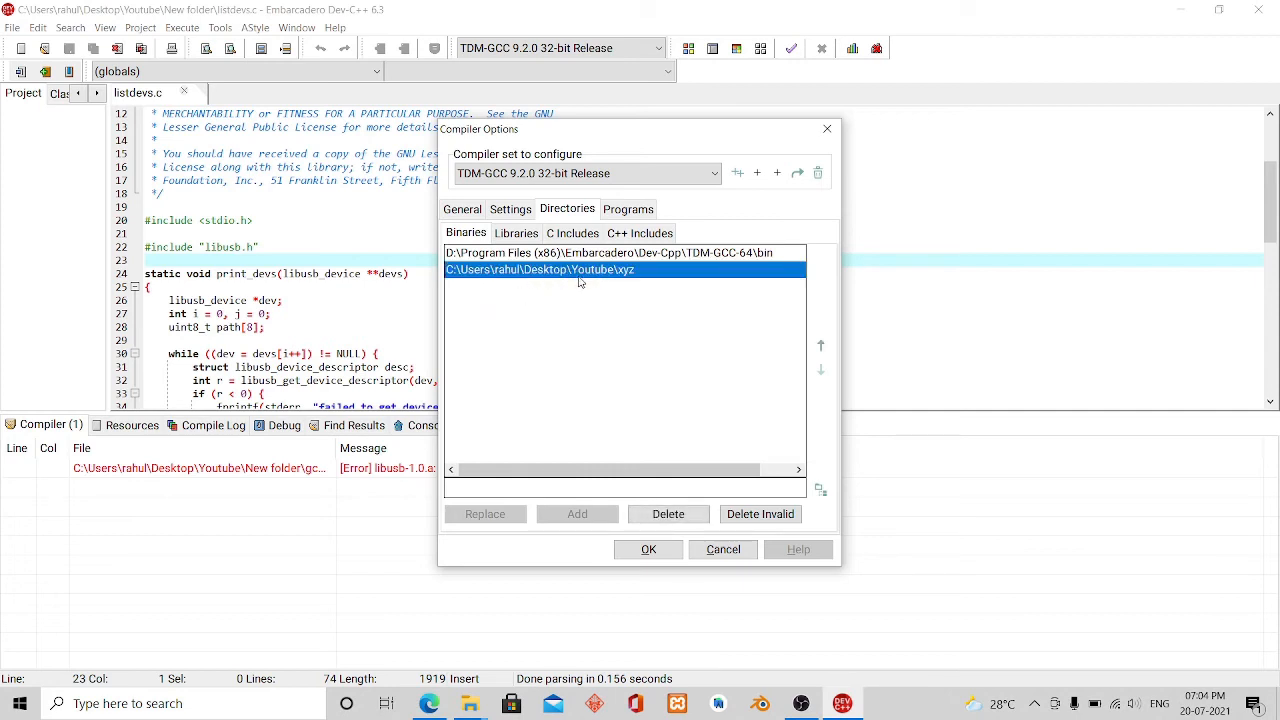
{"action": "mouse_move", "coordinate": [653, 370]}
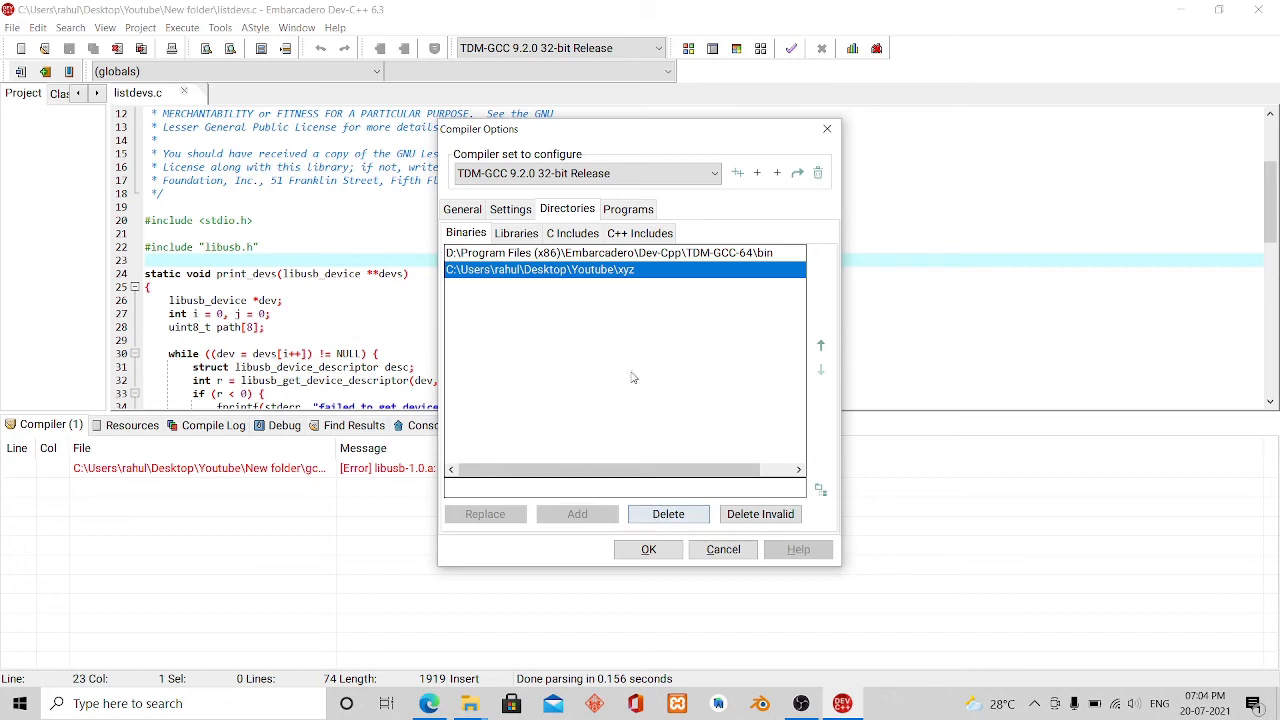
{"action": "left_click", "coordinate": [668, 513]}
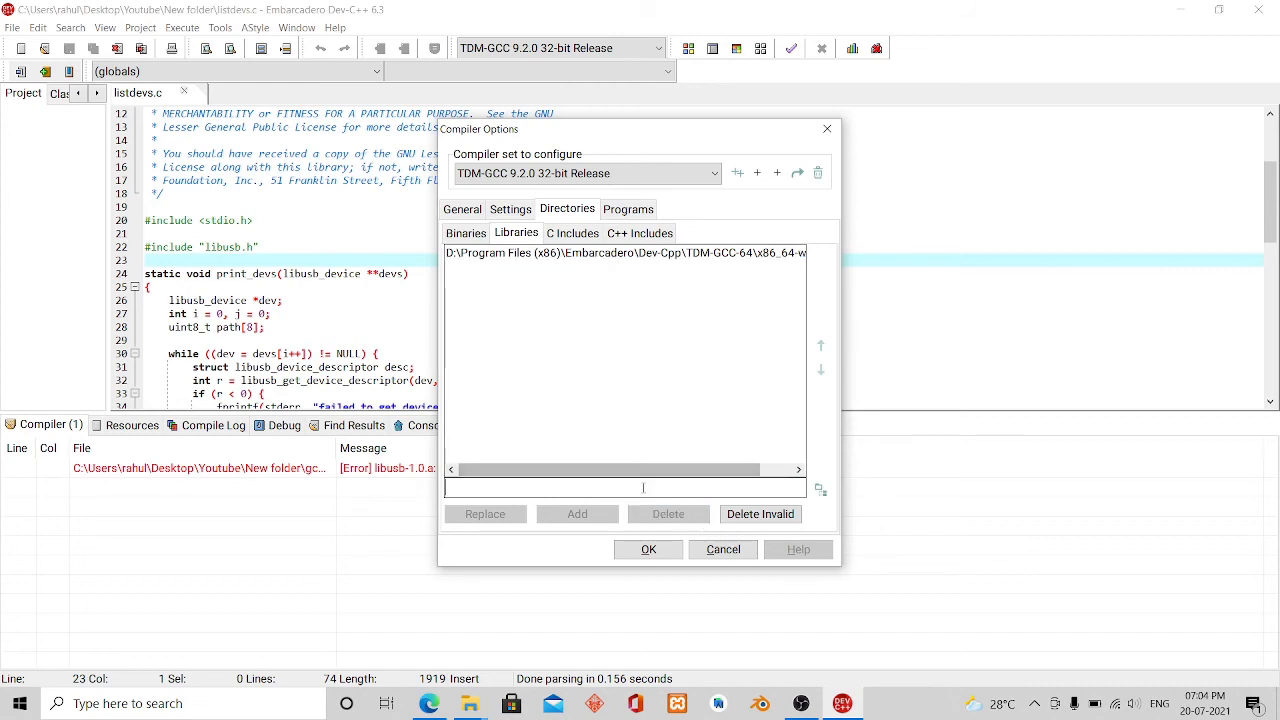
{"action": "type", "text": "C:\\Users\\rahul\\Desktop\\Youtube\\xyz"}
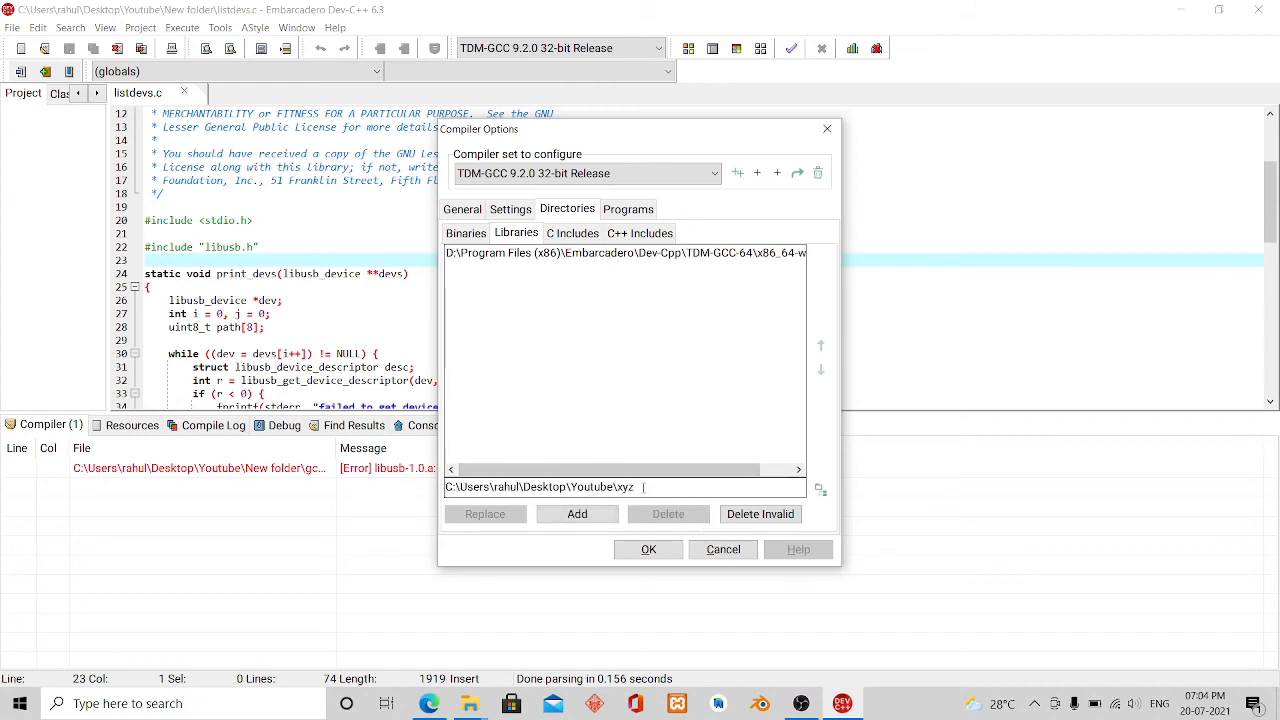
{"action": "left_click", "coordinate": [576, 513]}
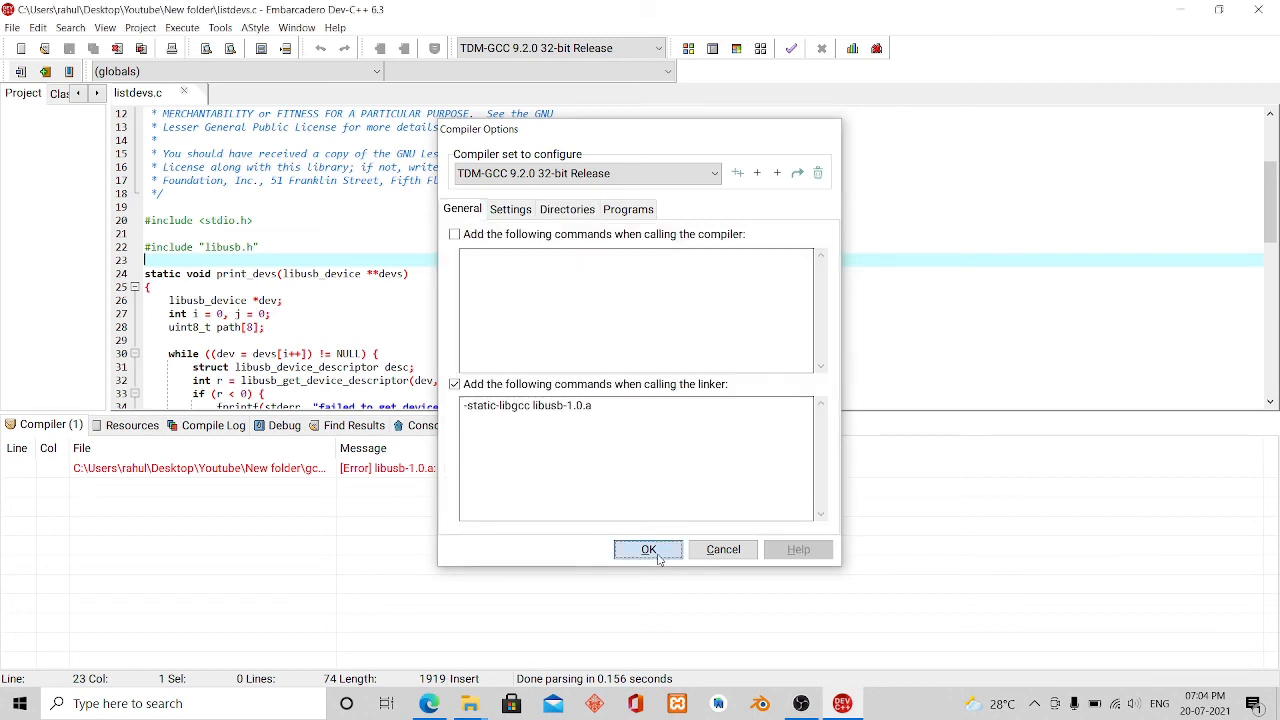
- Save the compiler options and reopen them to confirm xyz is listed under Libraries
{"action": "left_click", "coordinate": [648, 549]}
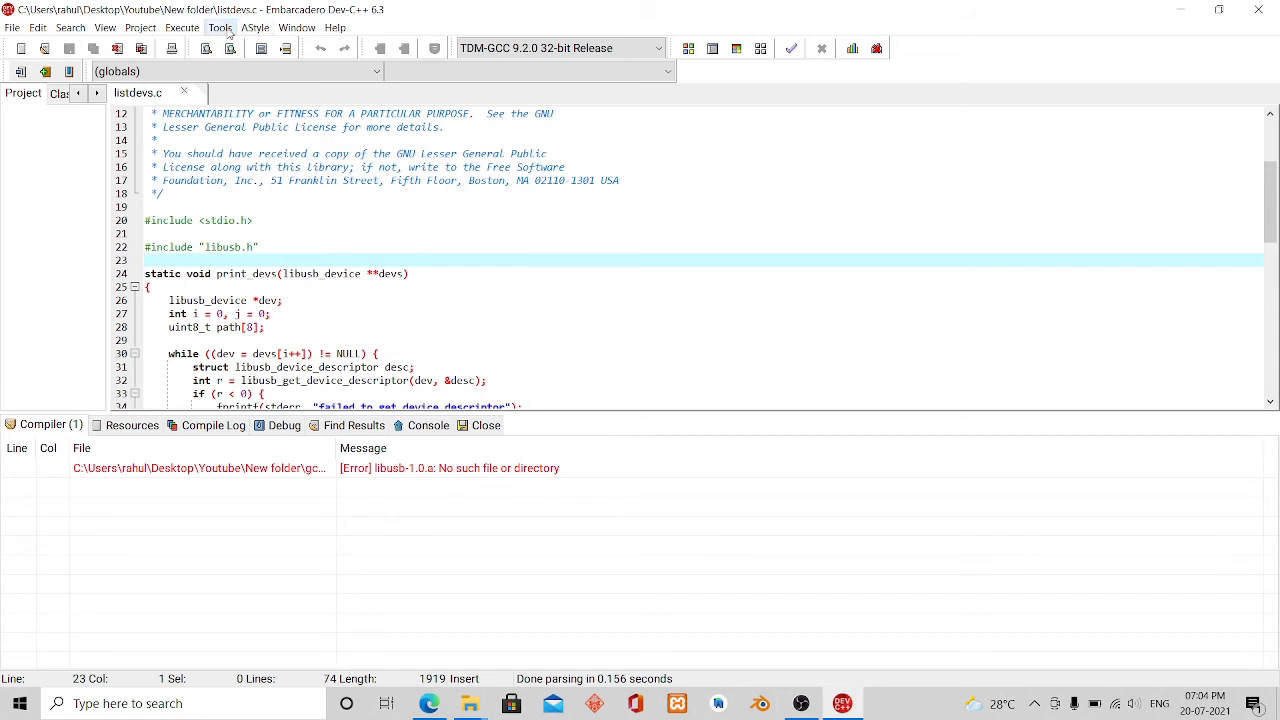
{"action": "left_click", "coordinate": [219, 27]}
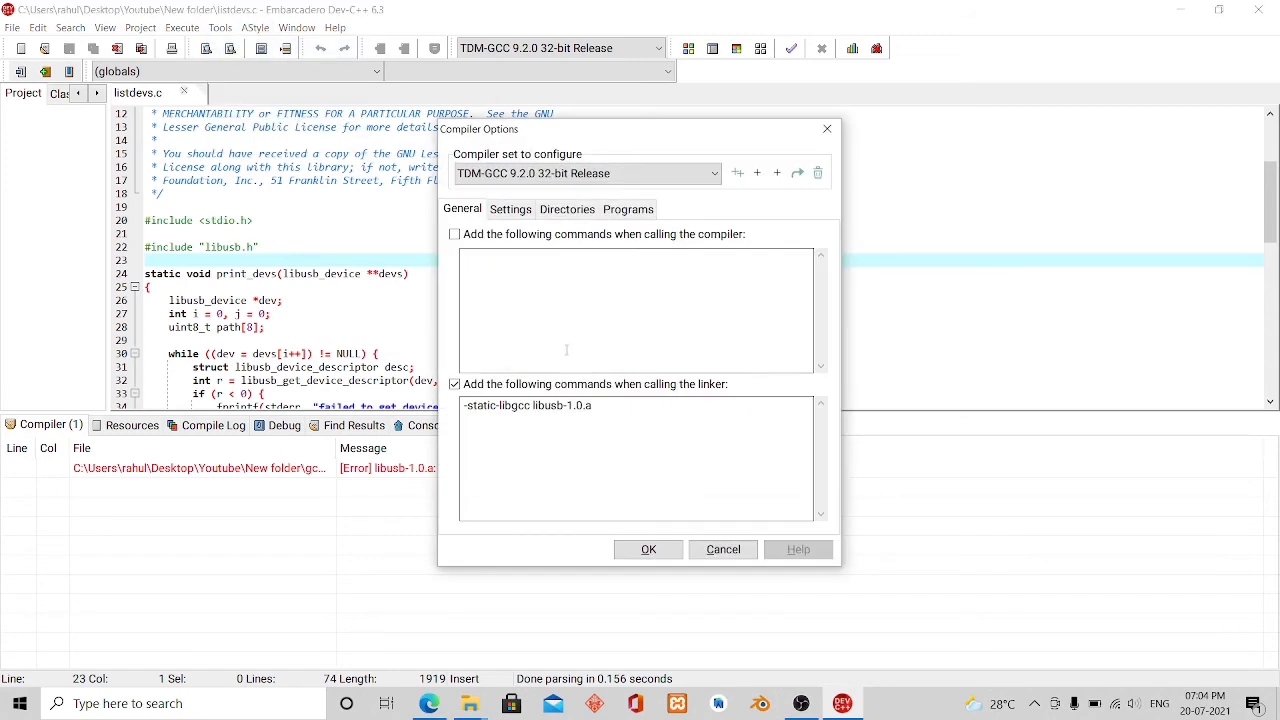
{"action": "left_click", "coordinate": [567, 209]}
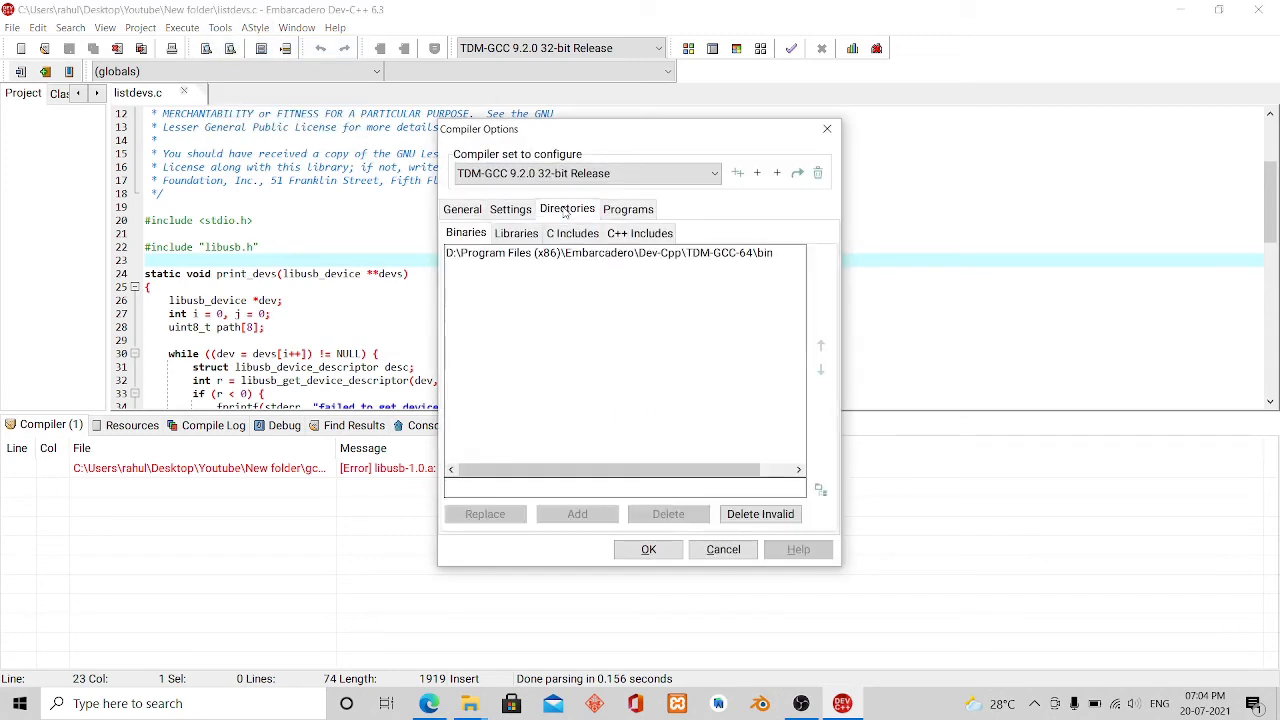
{"action": "left_click", "coordinate": [516, 233]}
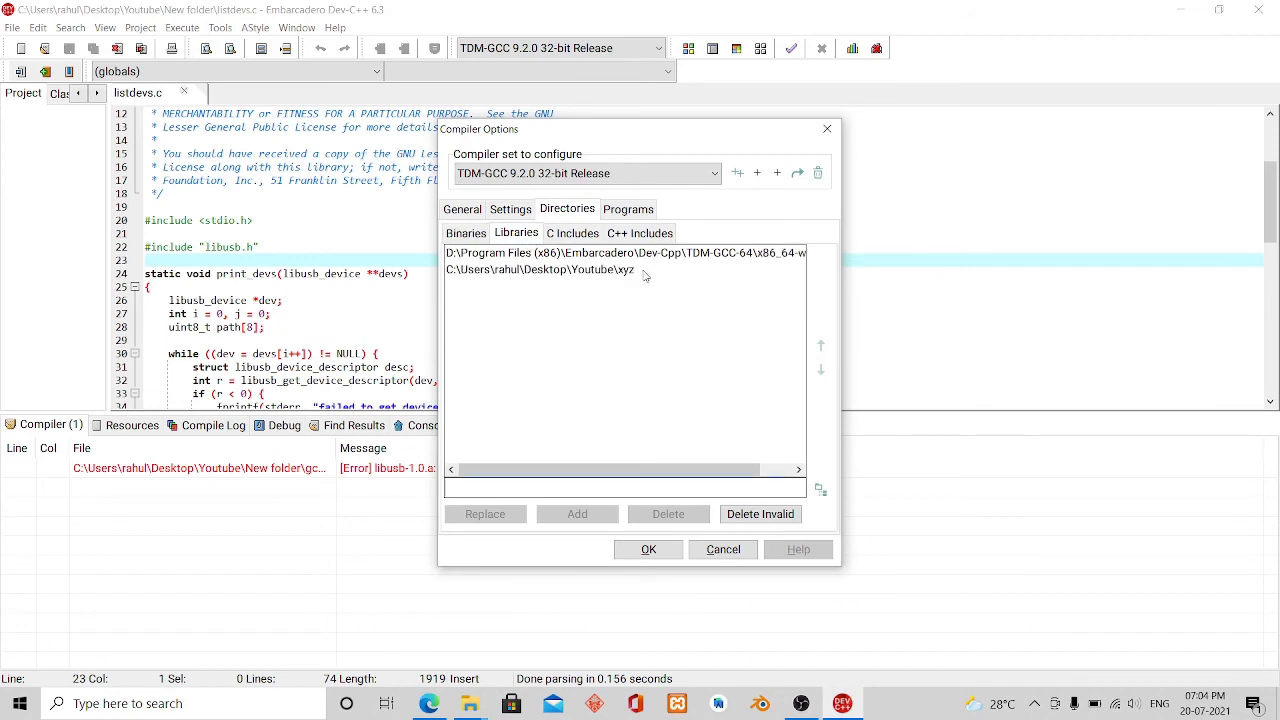
- Review the C Includes and Libraries lists, then return to the General commands page
{"action": "left_click", "coordinate": [573, 233]}
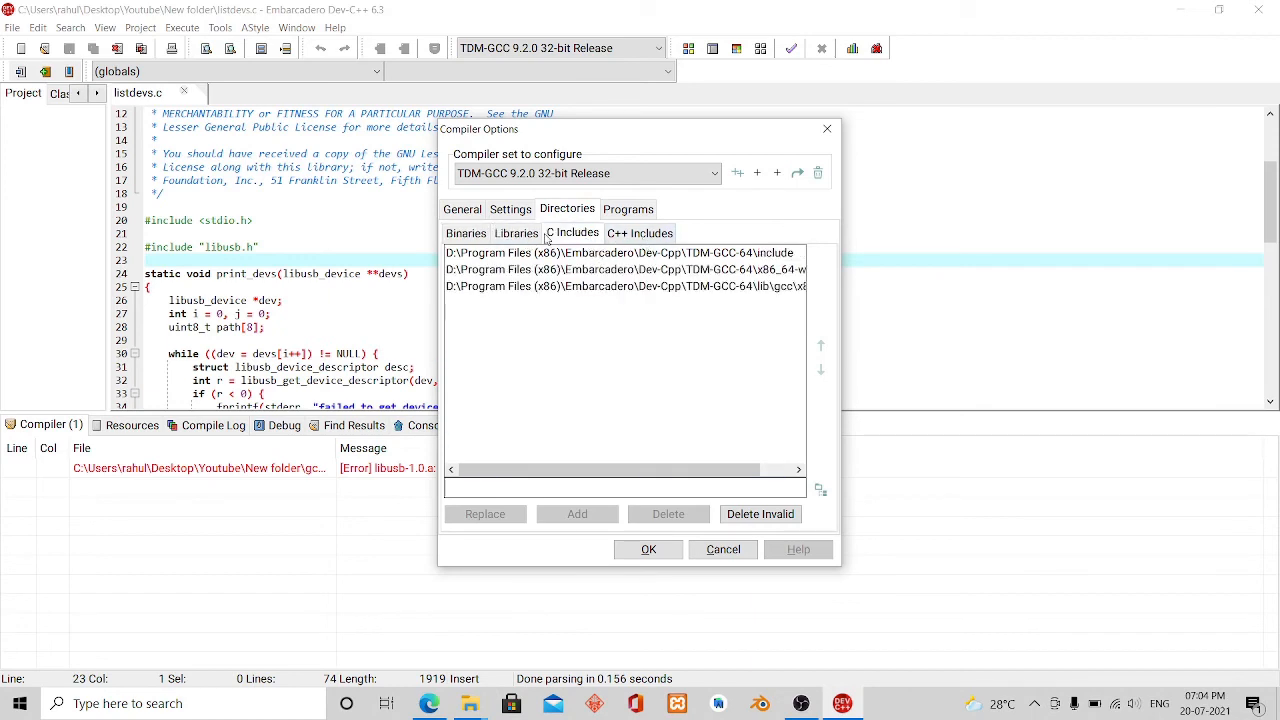
{"action": "left_click", "coordinate": [516, 233]}
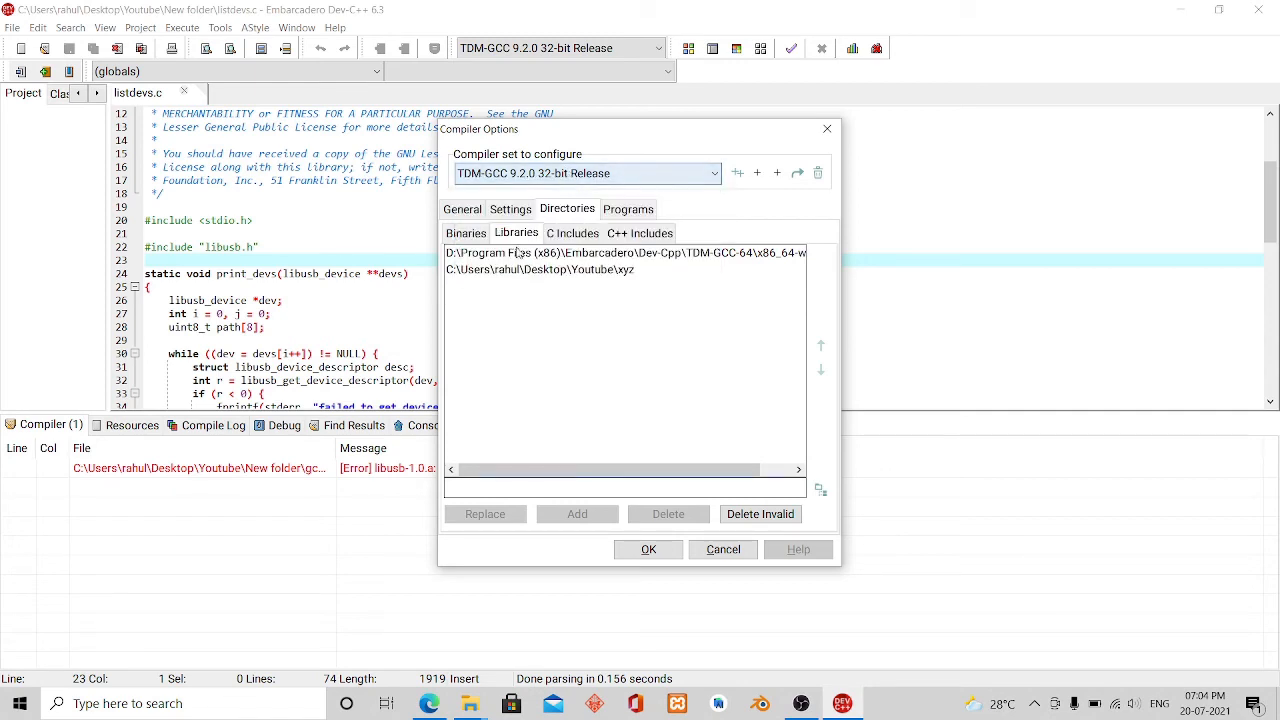
{"action": "left_click", "coordinate": [462, 209]}
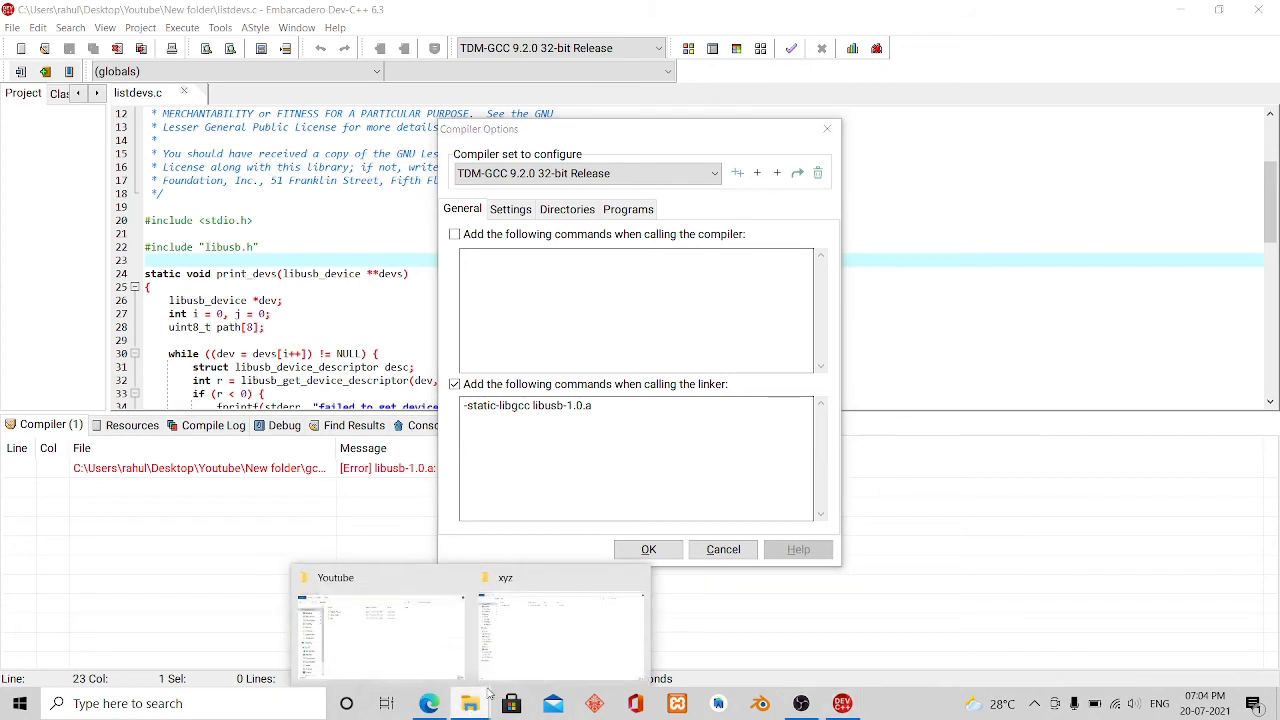
{"action": "left_click", "coordinate": [560, 630]}
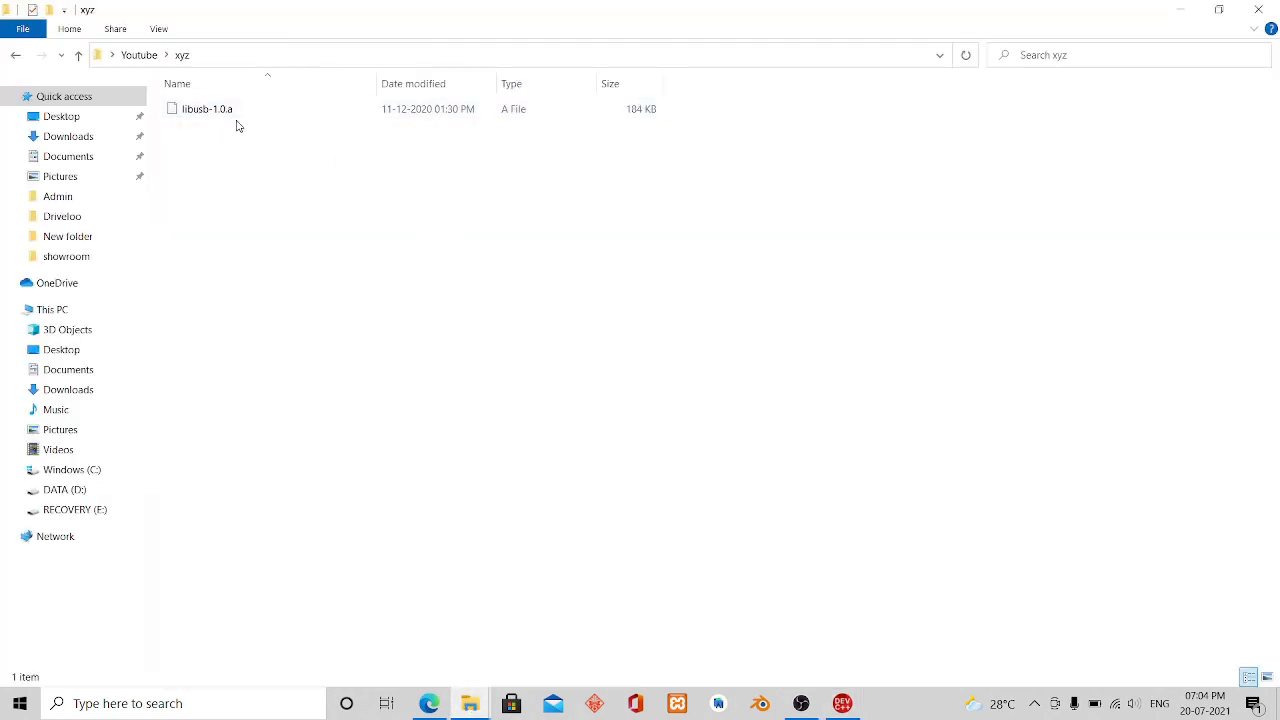
{"action": "right_click", "coordinate": [207, 108]}
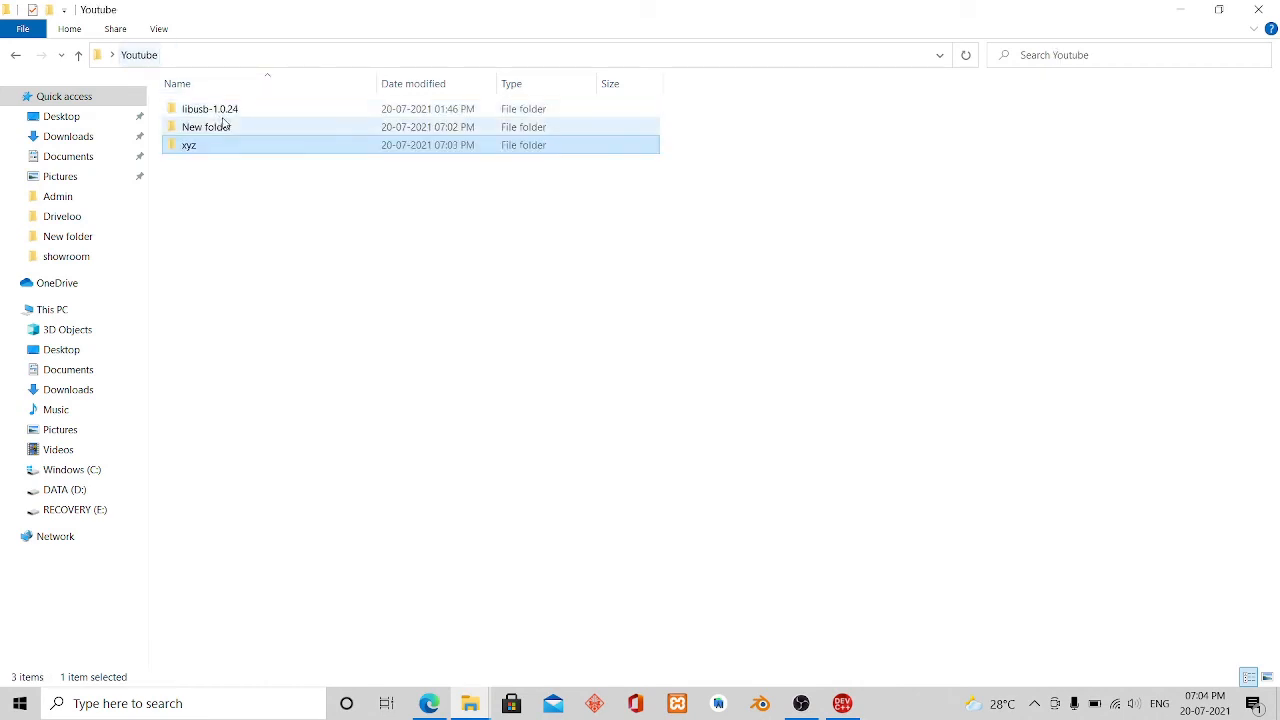
{"action": "double_click", "coordinate": [207, 127]}
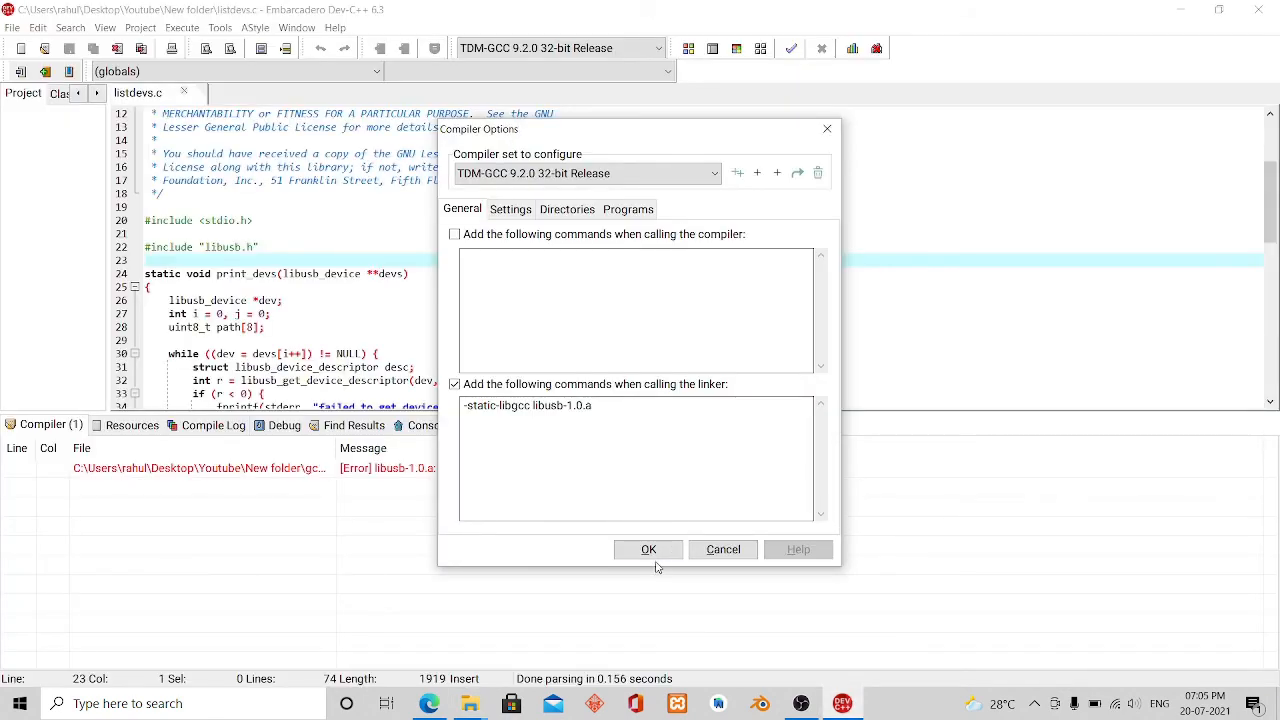
- Confirm the compiler options so listdevs.c compiles with 0 errors and 0 warnings
{"action": "left_click", "coordinate": [648, 549]}
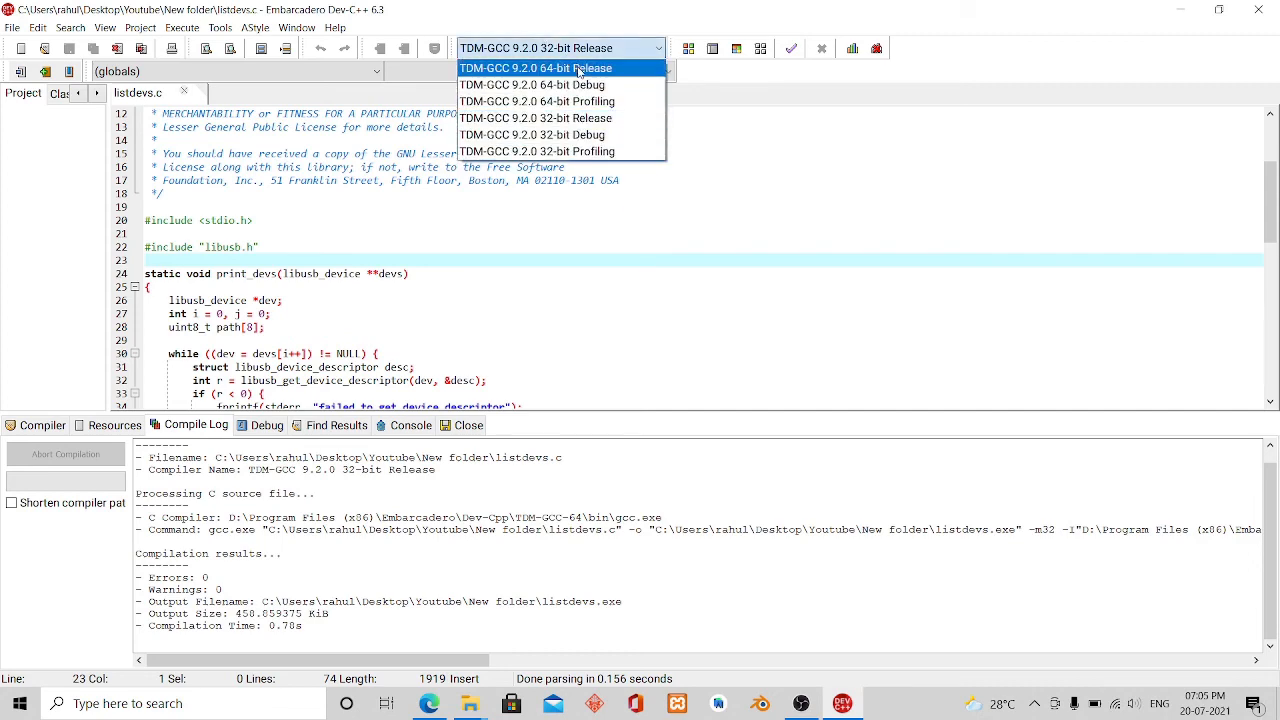
- Switch to TDM-GCC 64-bit Release and add libusb-1.0.a to its linker commands
{"action": "left_click", "coordinate": [535, 67]}
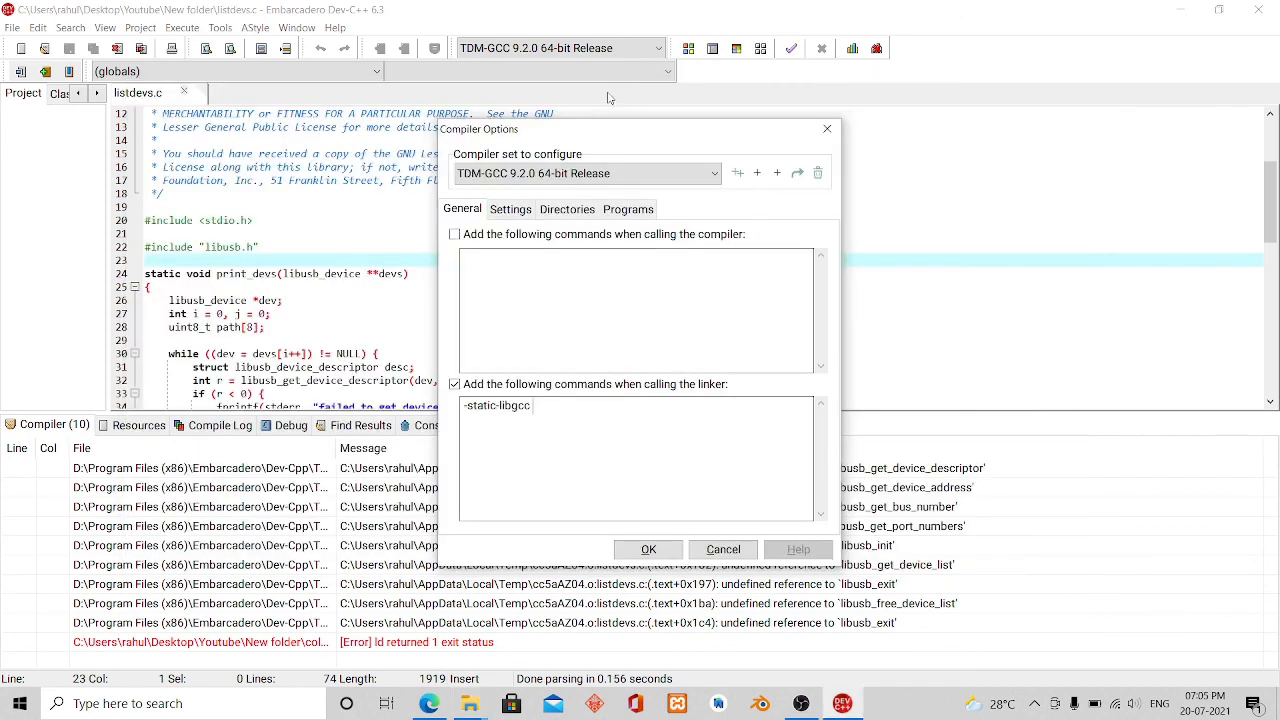
{"action": "type", "text": "libusb-1.0.a"}
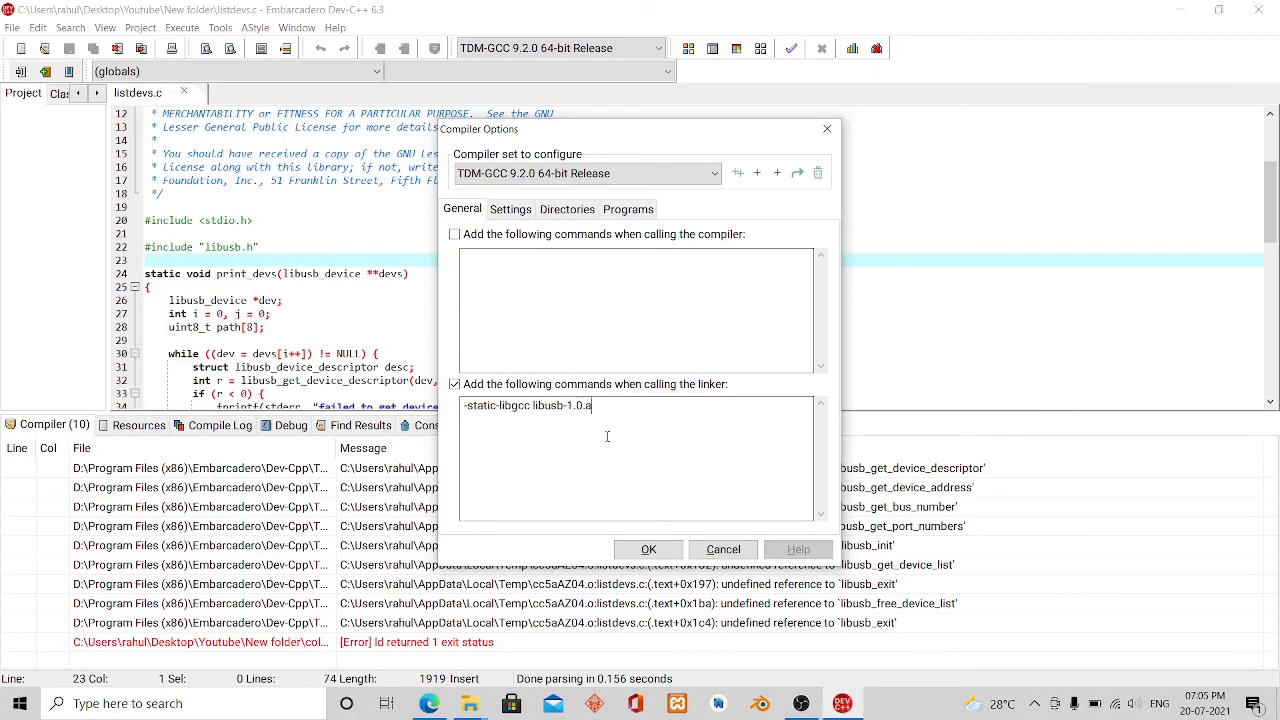
{"action": "left_click", "coordinate": [648, 549]}
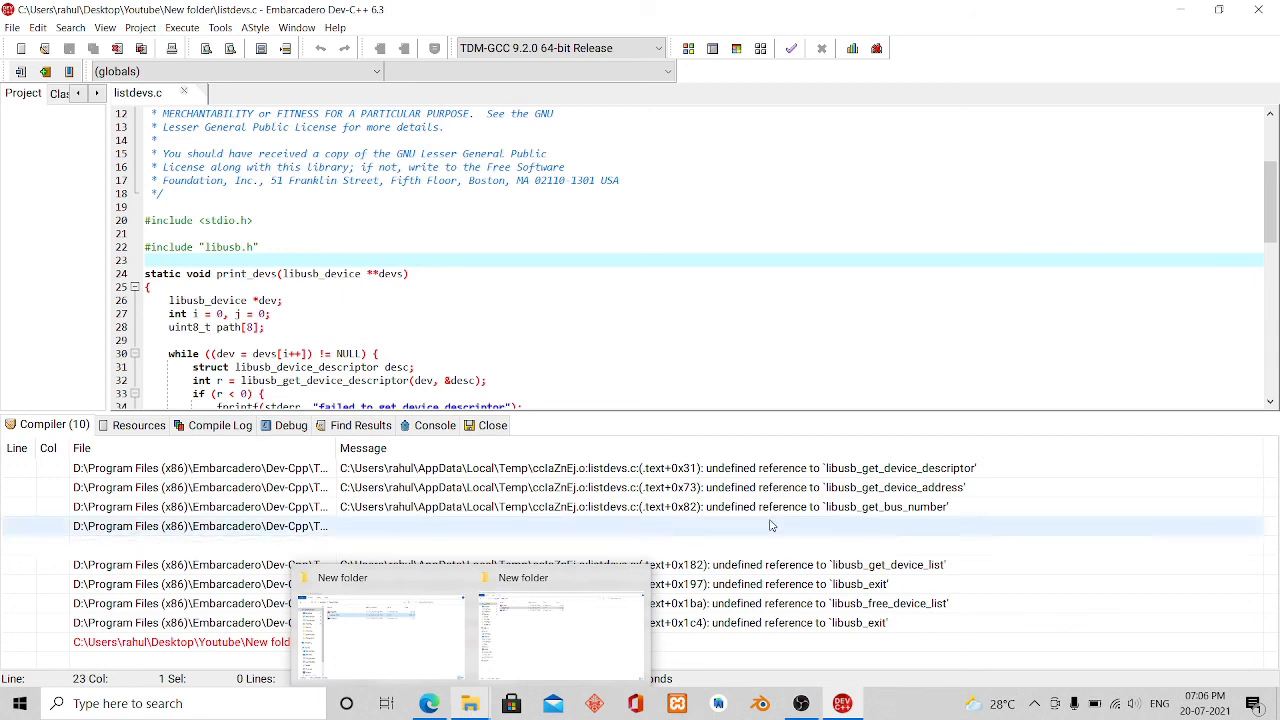
- Switch back to TDM-GCC 9.2.0 32-bit Release and recompile listdevs.c with 0 errors
{"action": "left_click", "coordinate": [560, 47]}
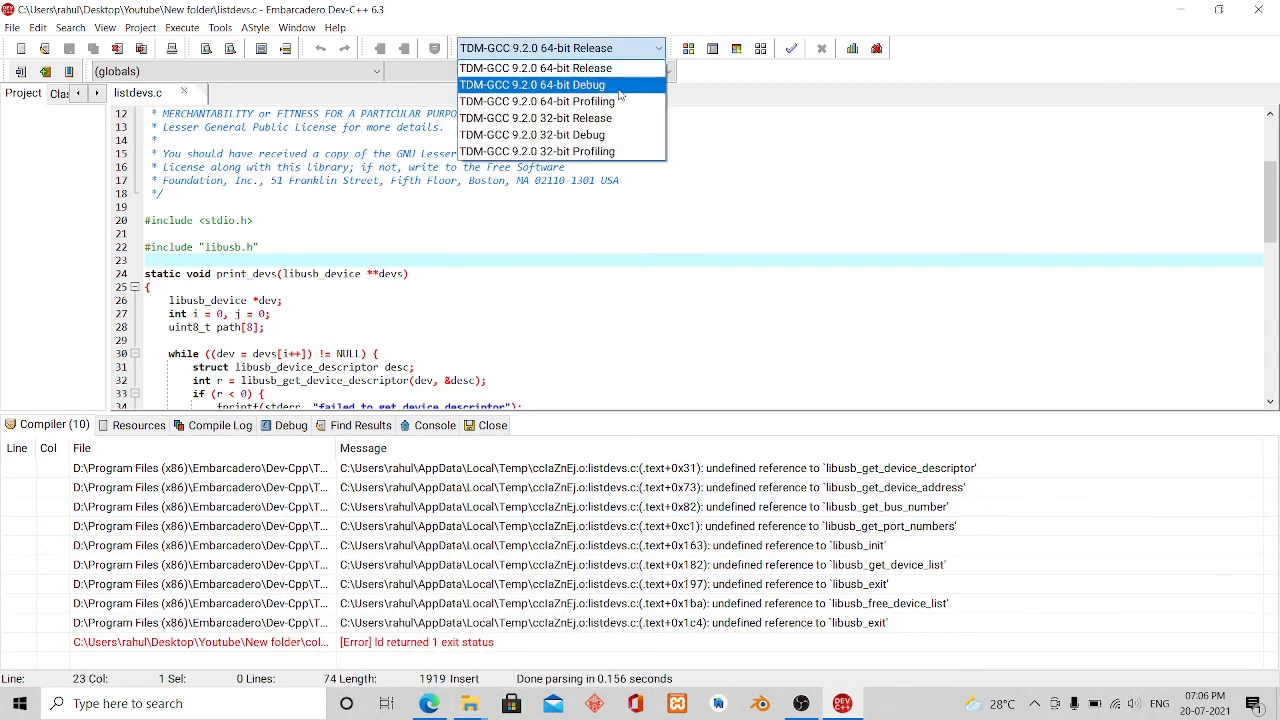
{"action": "left_click", "coordinate": [534, 117]}
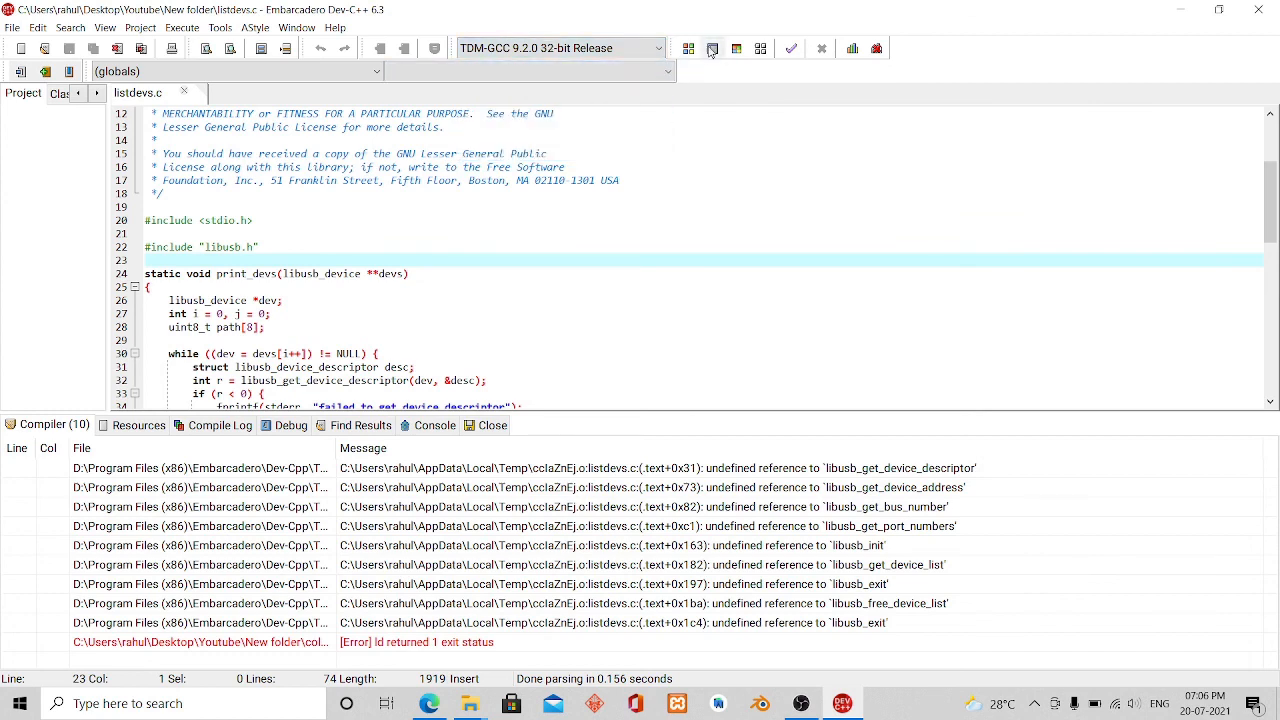
{"action": "left_click", "coordinate": [713, 48]}
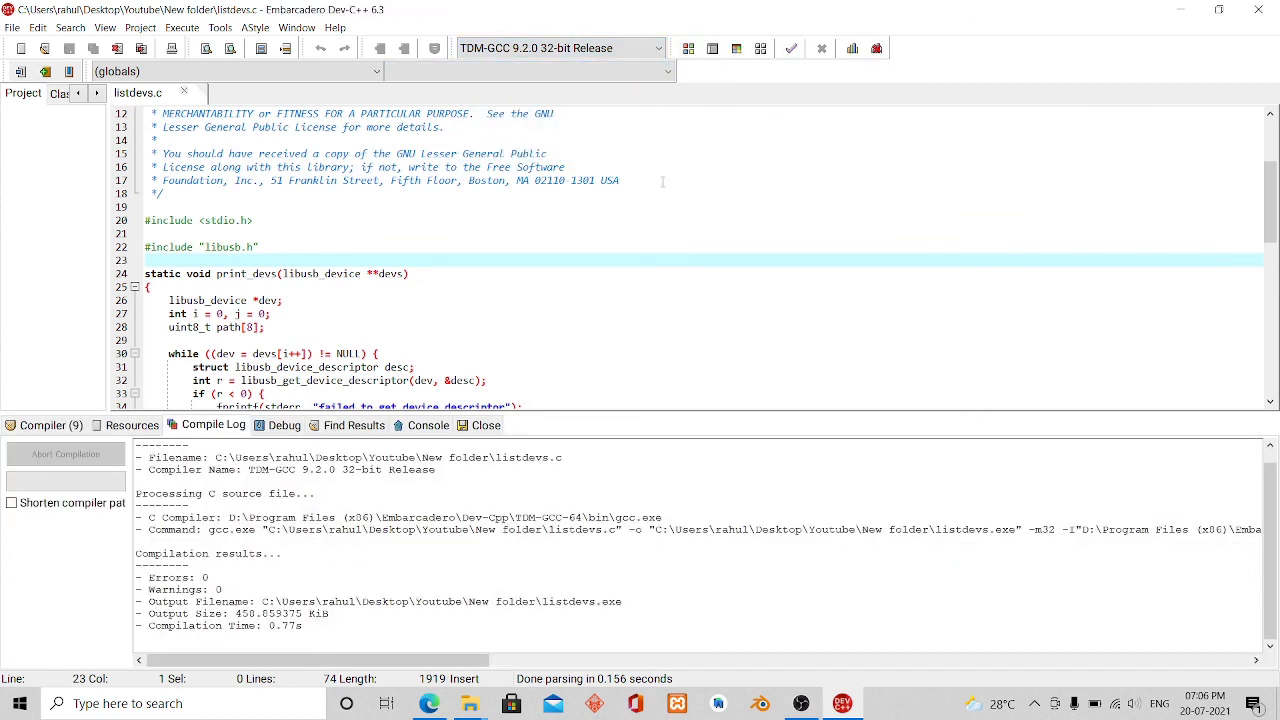